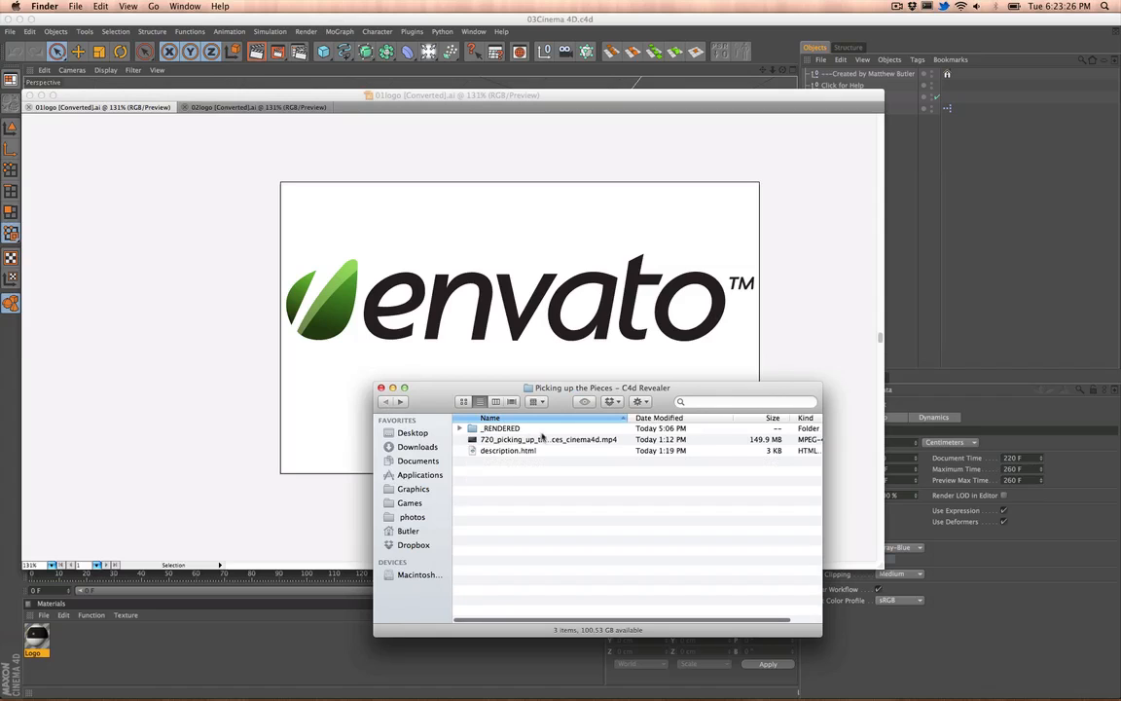
Step: Open the project's _RENDERED folder and pick the first logo .ai file among the tutorial and project files
double_click(549, 440)
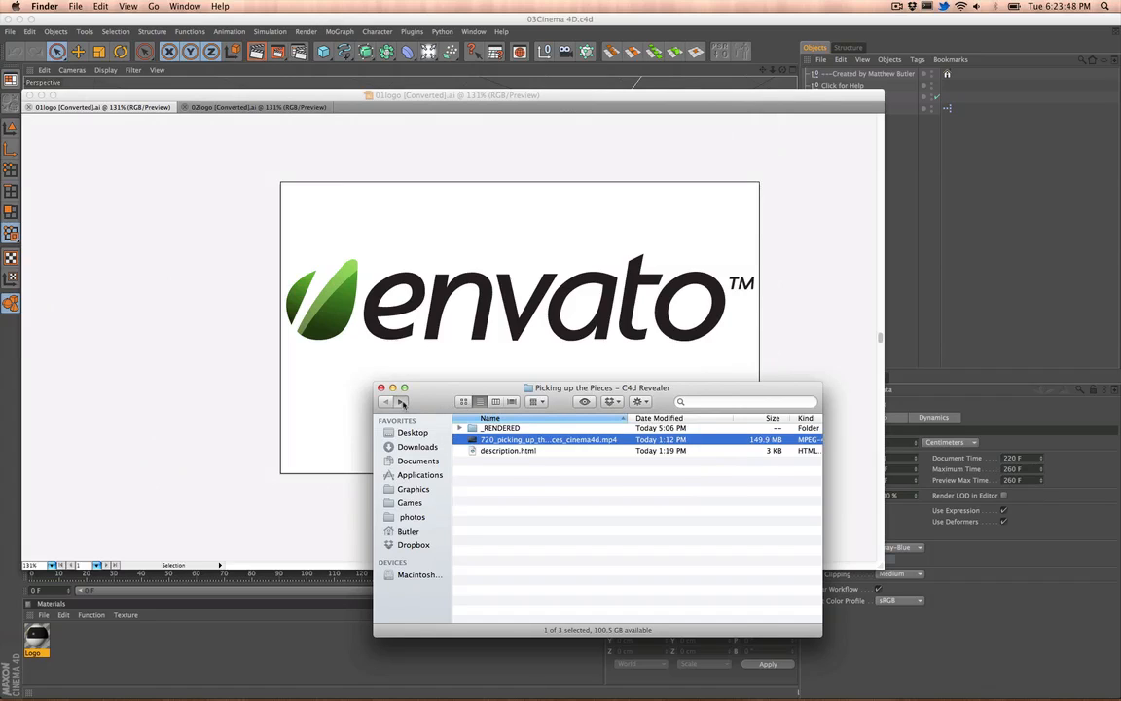
double_click(498, 428)
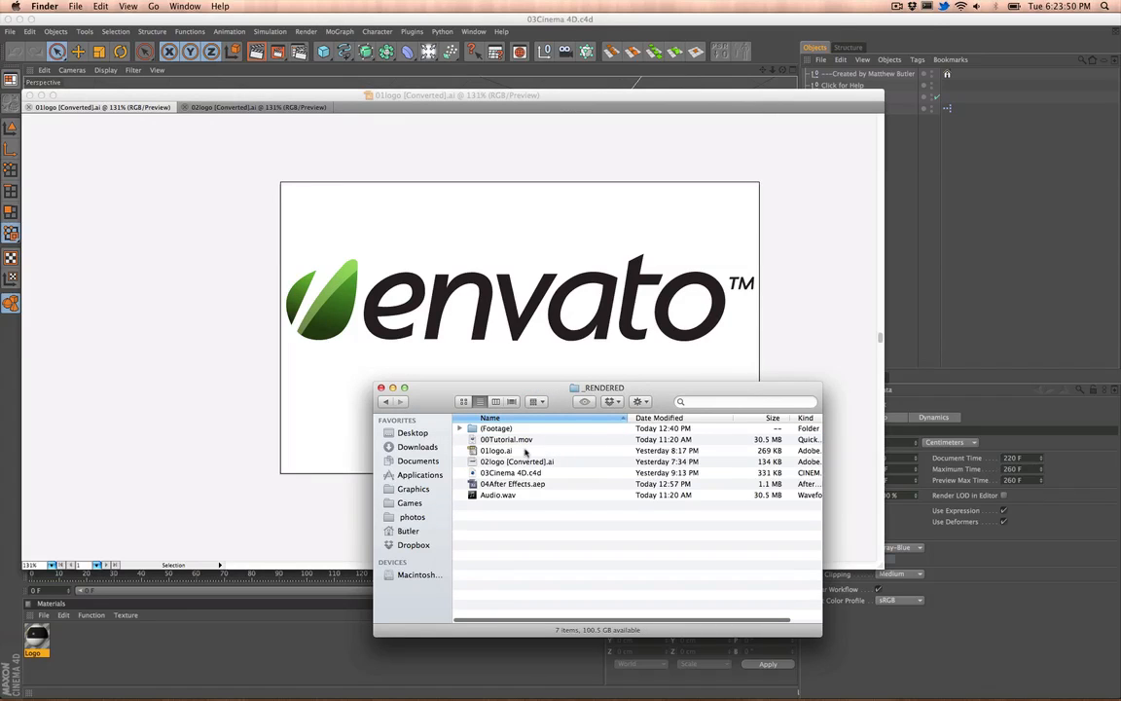
click(506, 440)
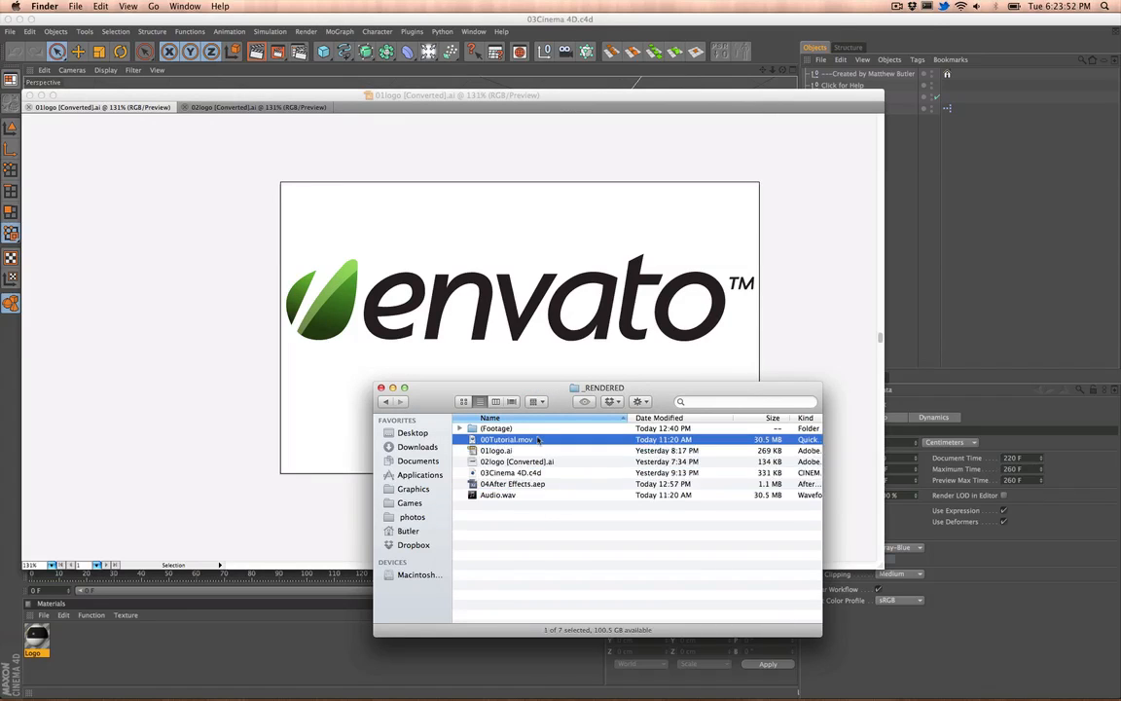
click(496, 452)
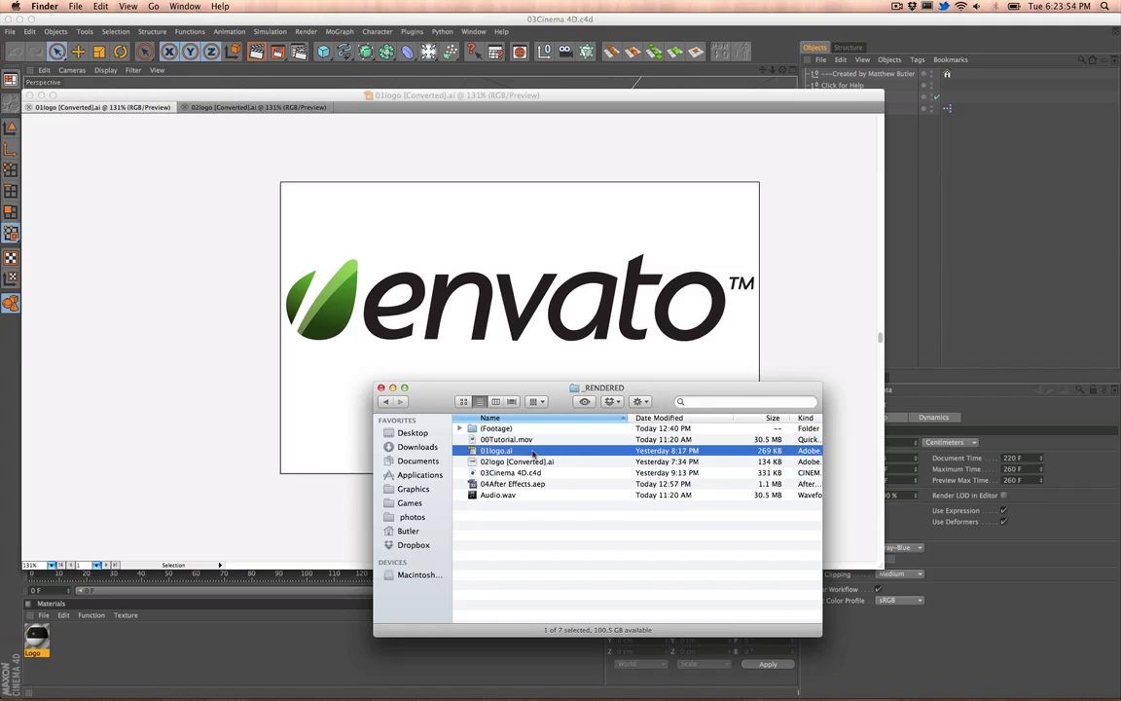
click(506, 439)
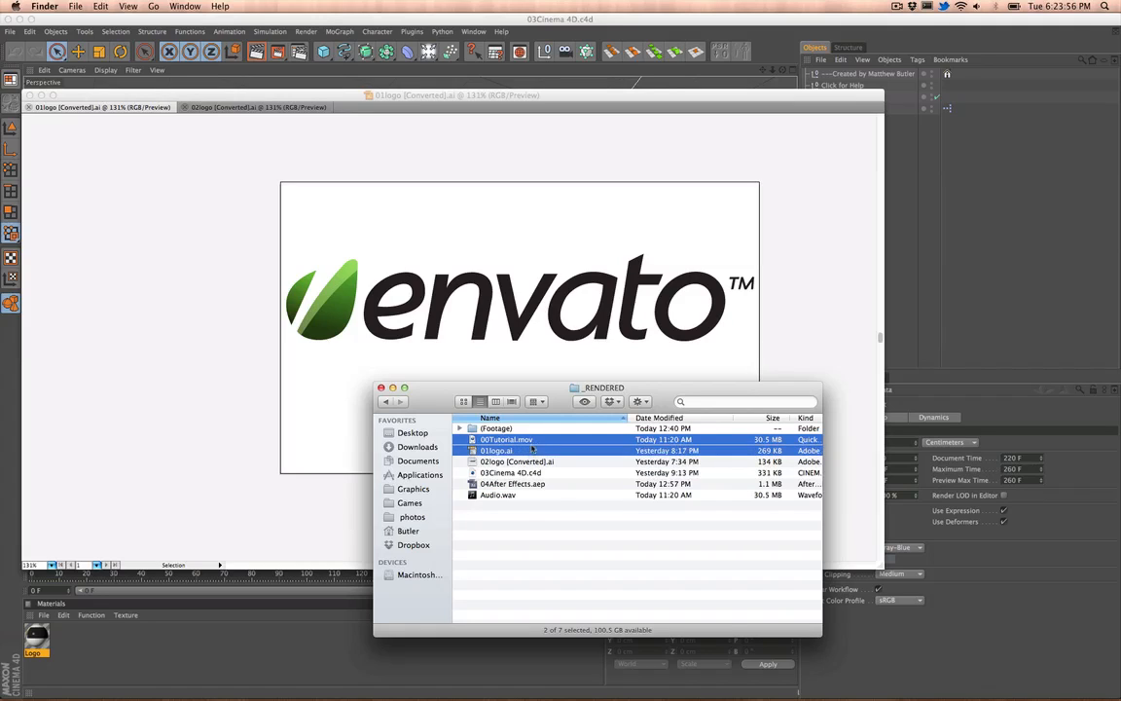
click(496, 449)
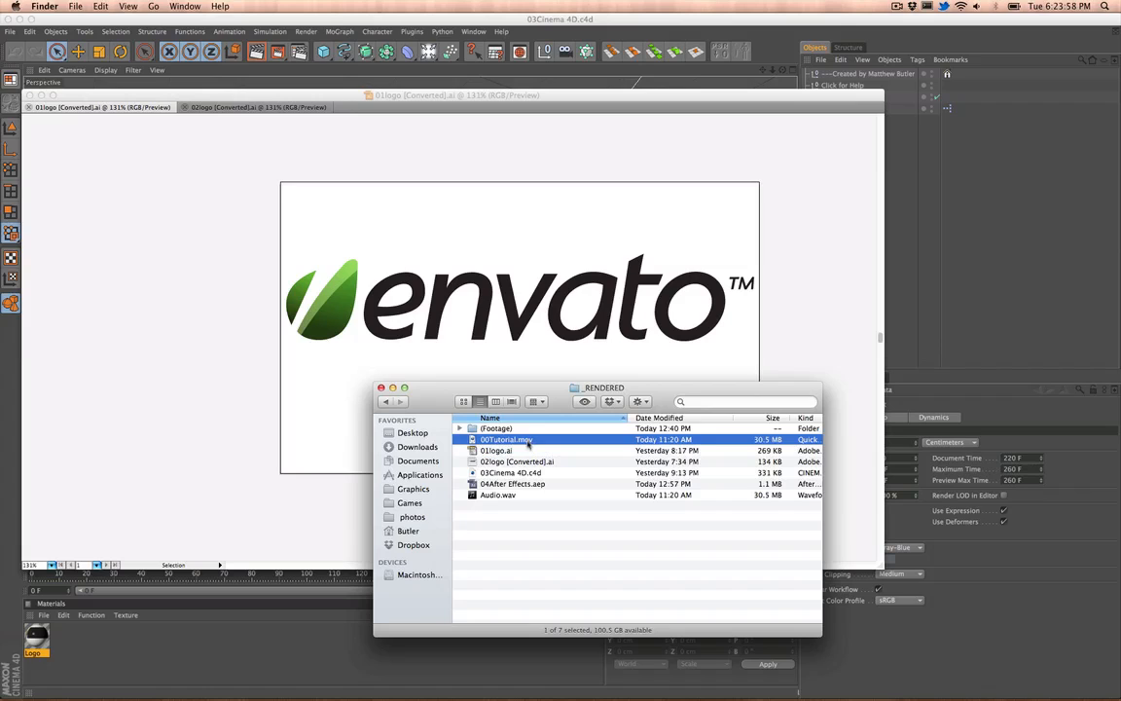
click(496, 451)
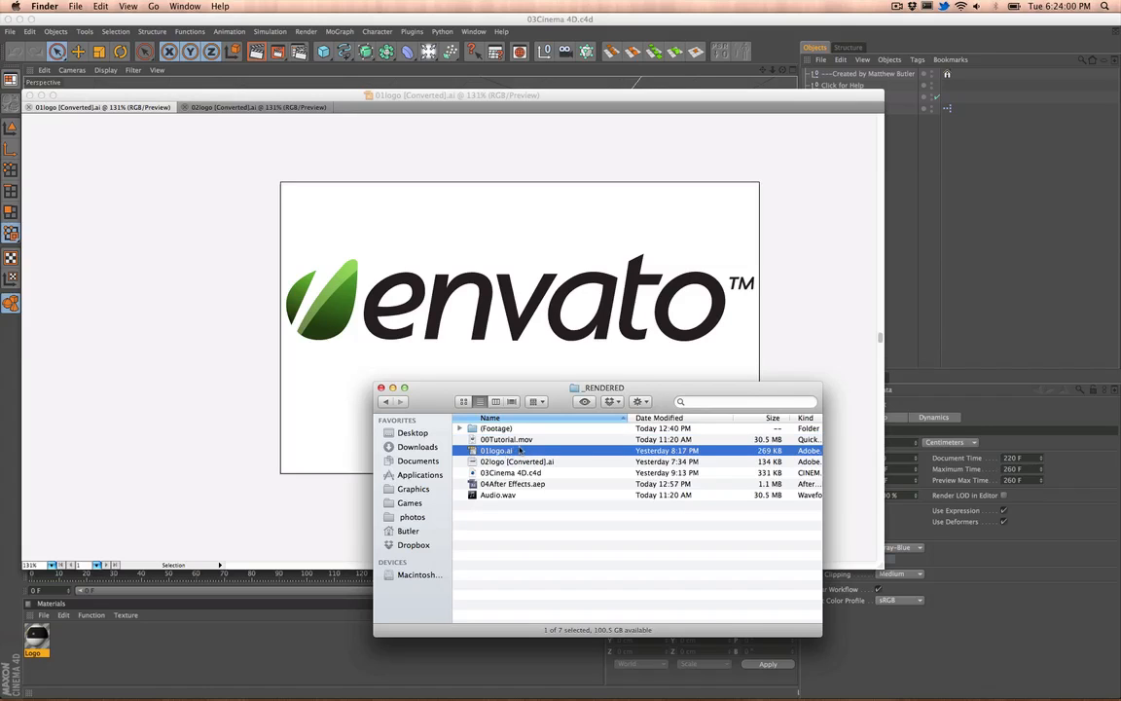
mouse_move(157, 436)
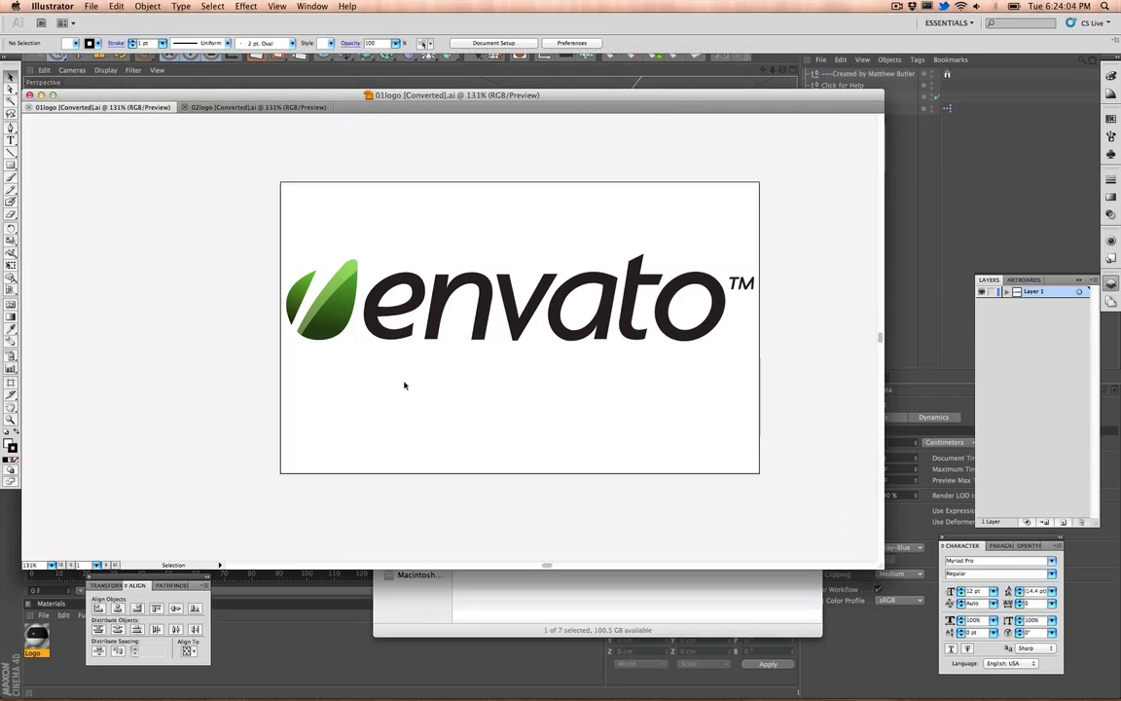
mouse_move(412, 417)
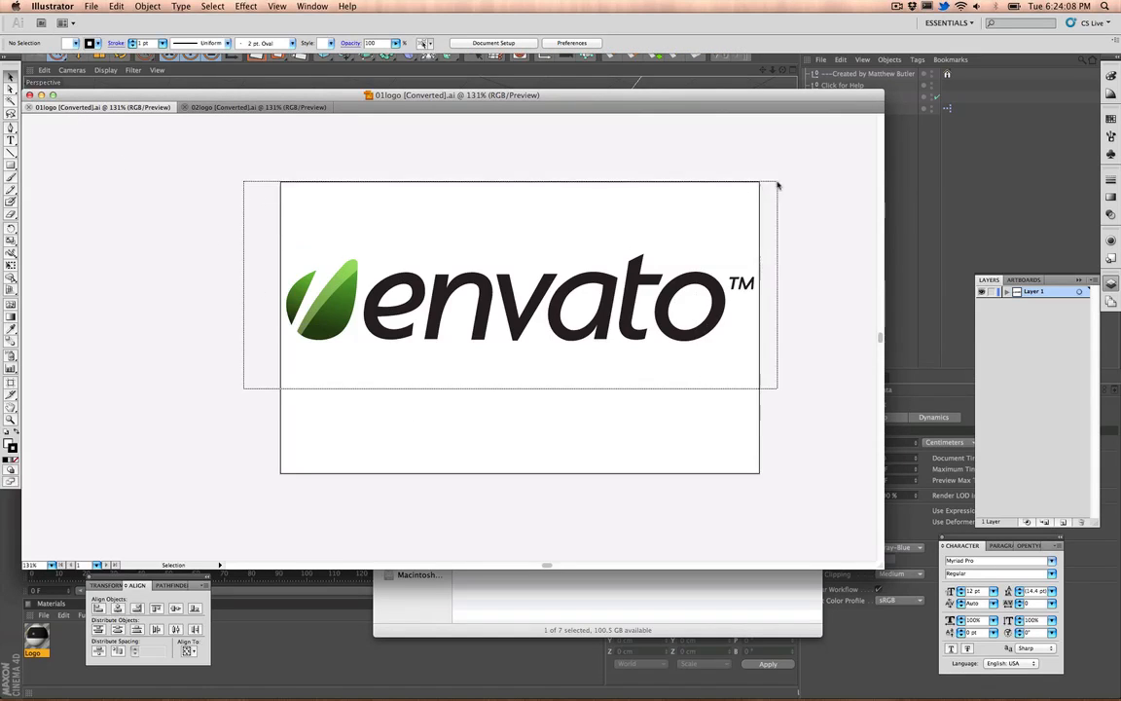
Step: Select the whole envato logo in 01logo.ai and delete it, leaving the artboard empty
click(518, 299)
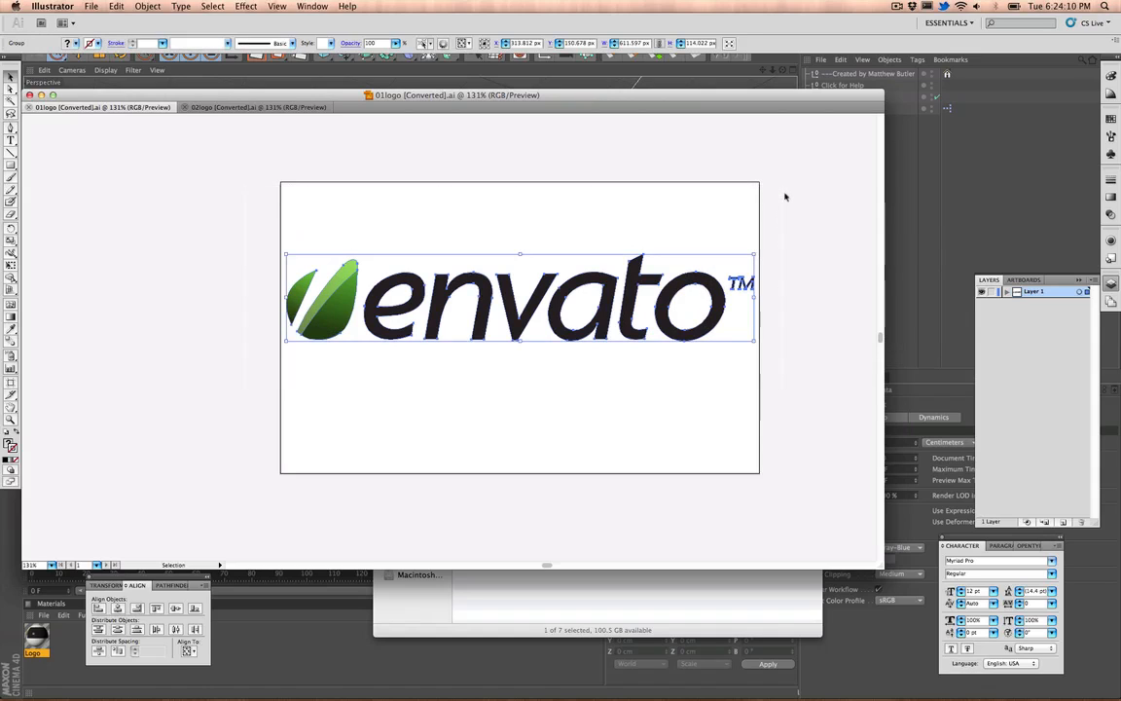
mouse_move(112, 231)
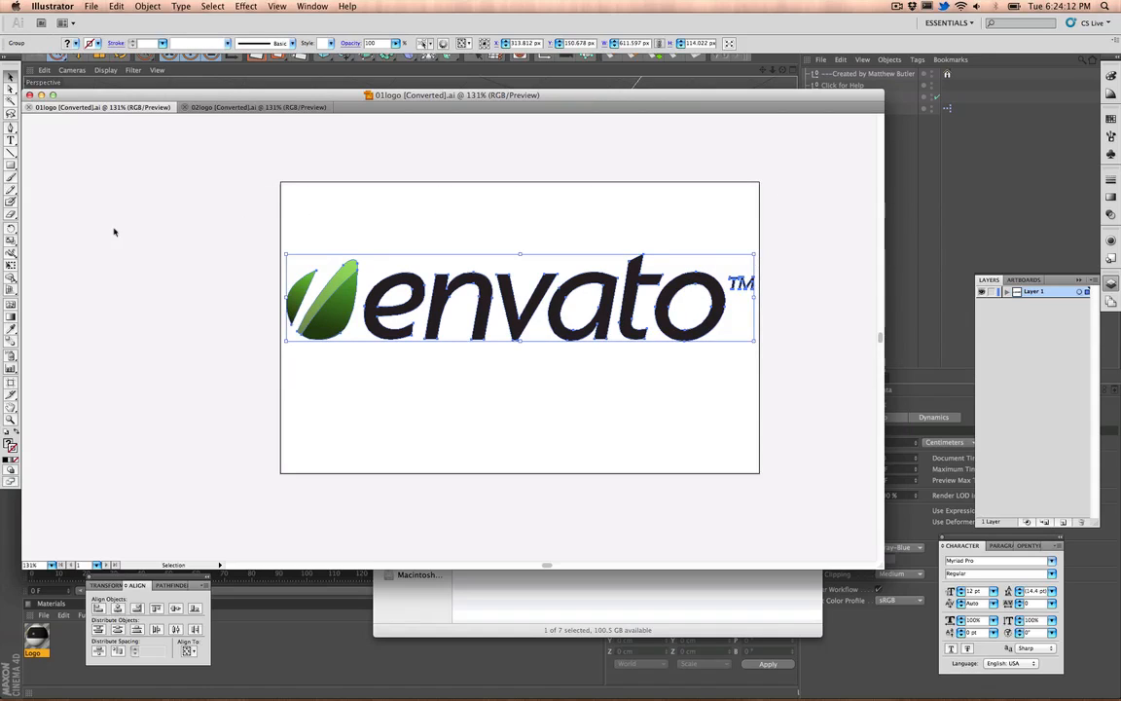
key(Delete)
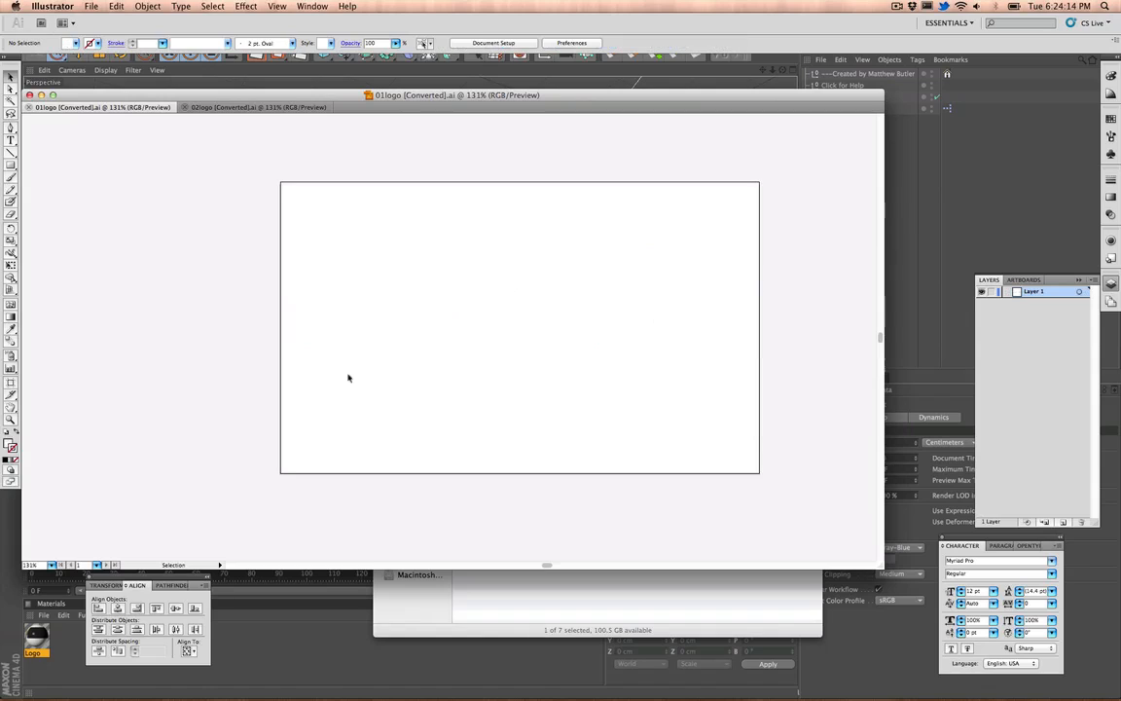
Step: Write the word 'Logo' and draw a star beside it with a solid black fill
click(12, 141)
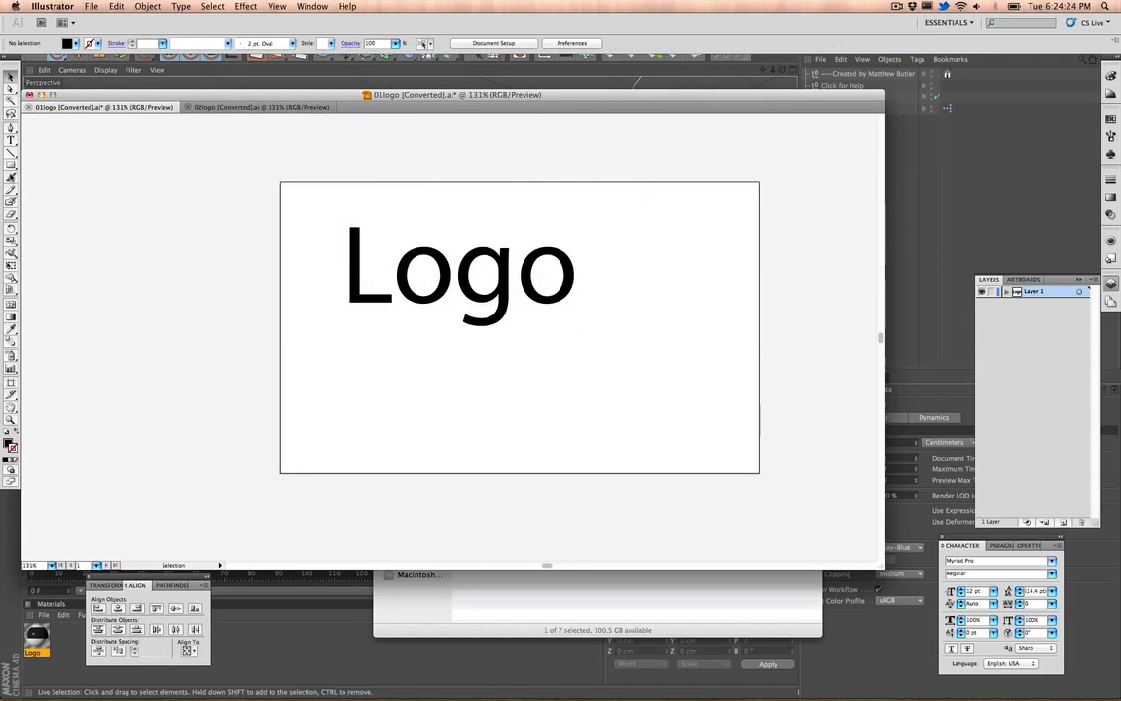
click(12, 165)
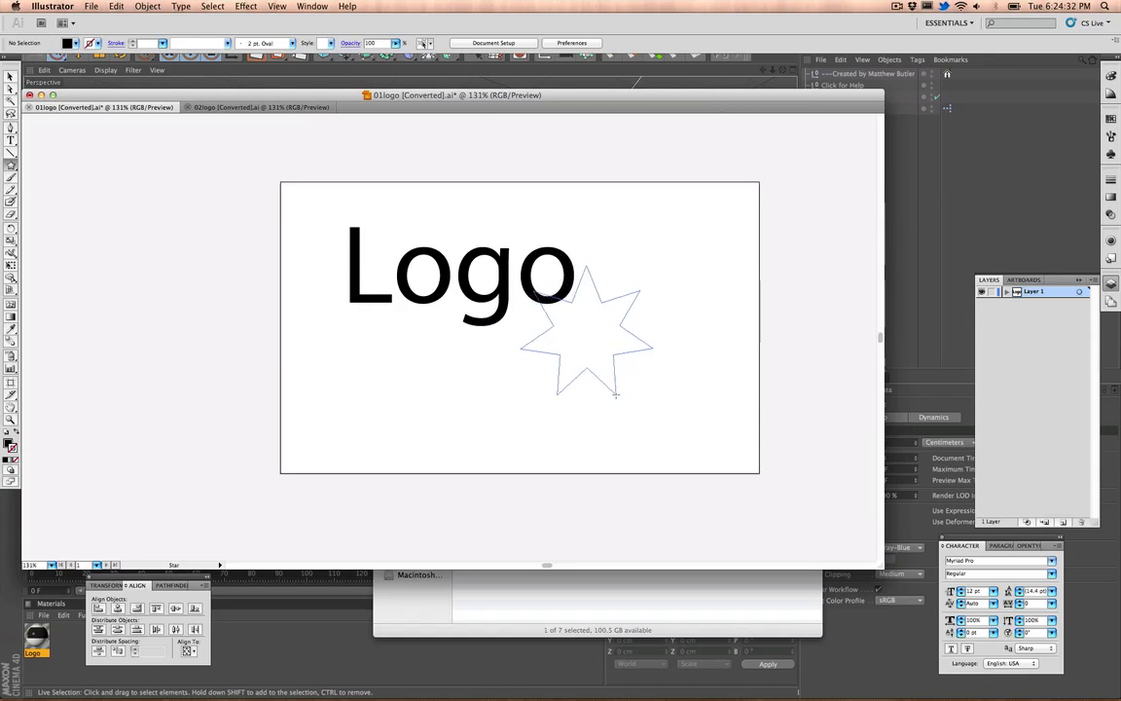
click(588, 341)
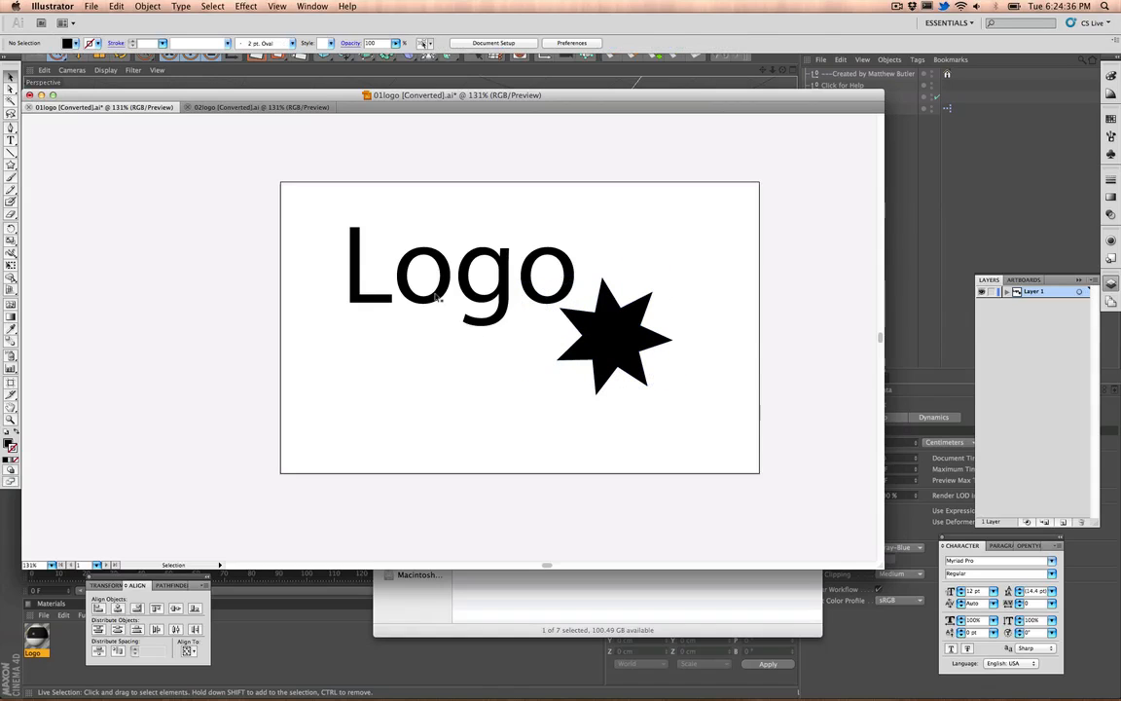
Step: Convert the 'Logo' text into outlines via Type > Create Outlines, then deselect
click(458, 268)
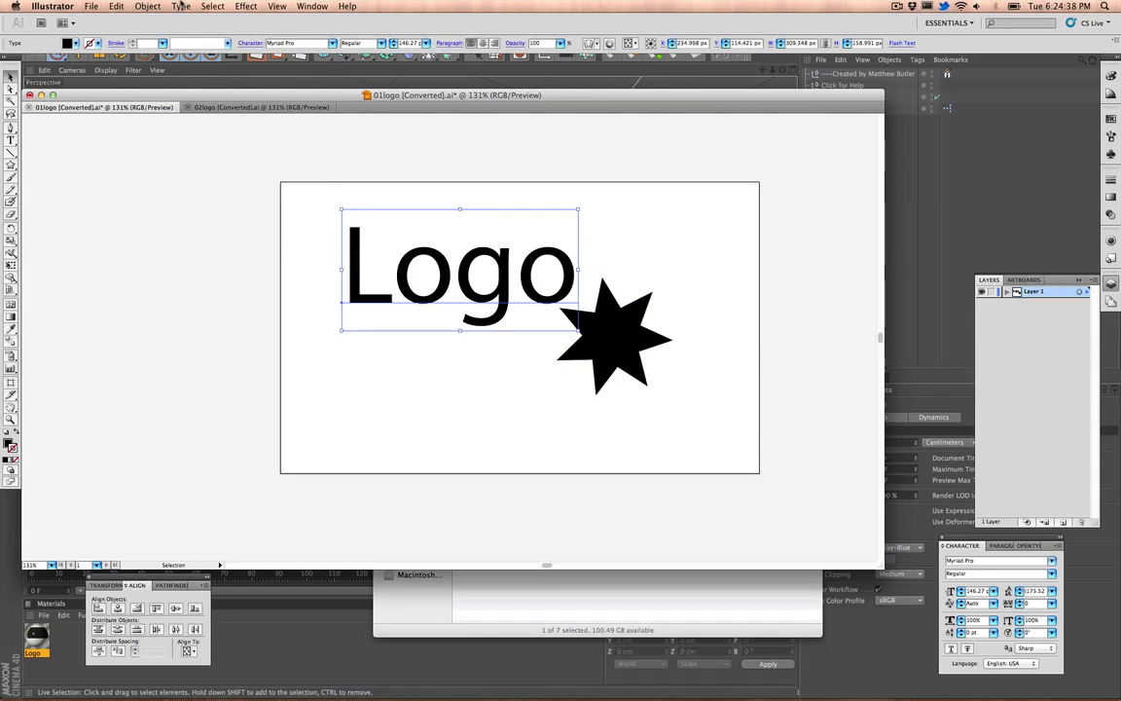
click(148, 6)
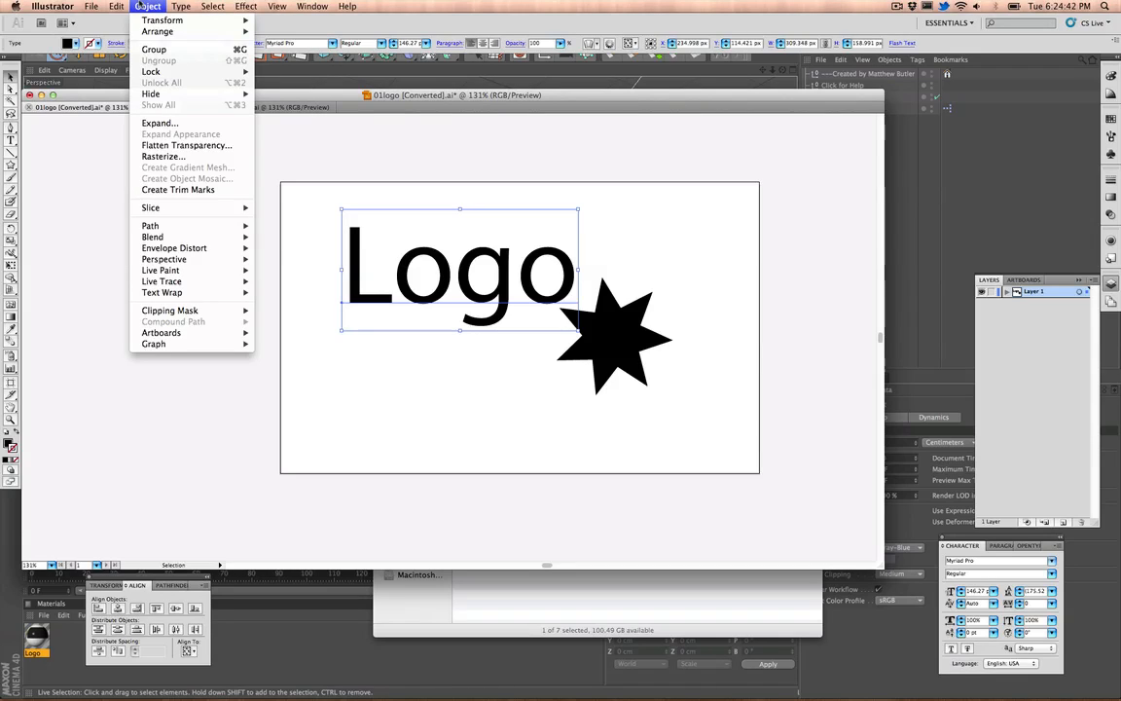
mouse_move(160, 122)
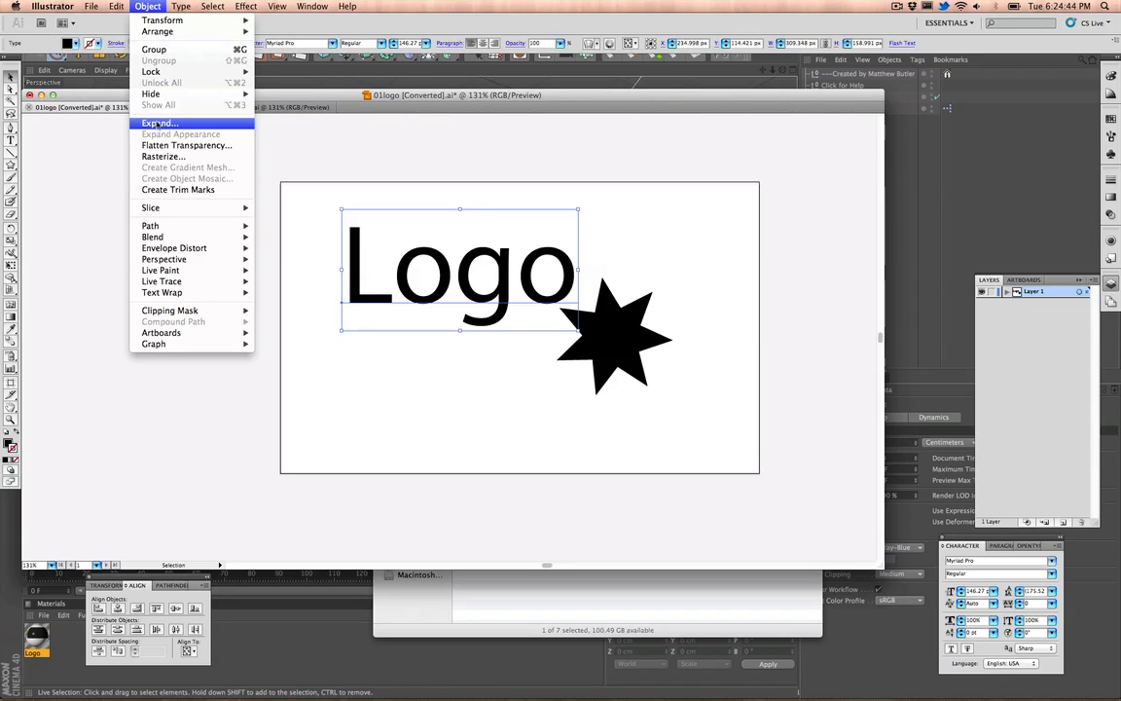
click(181, 8)
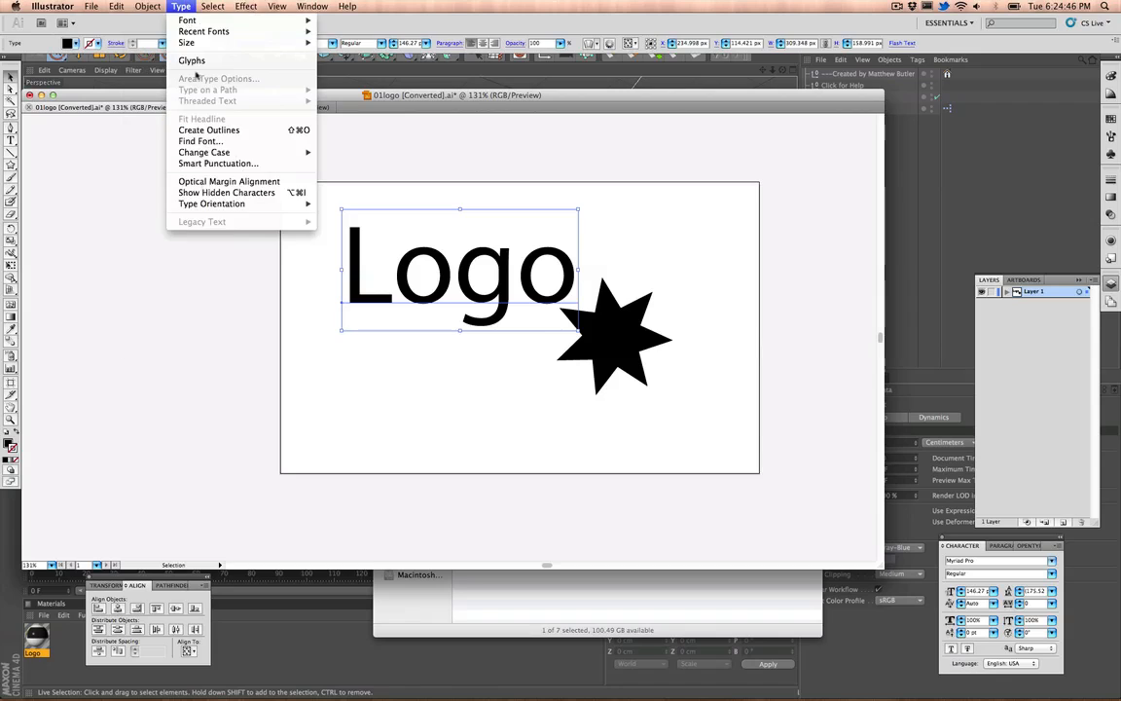
click(208, 129)
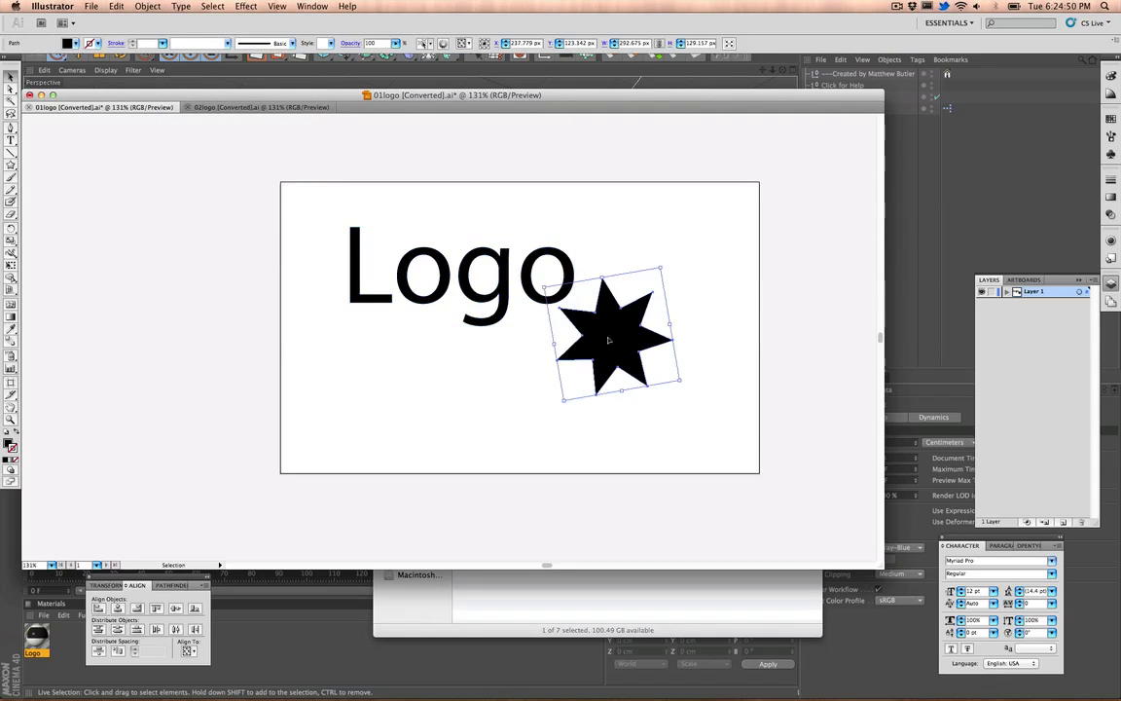
click(397, 390)
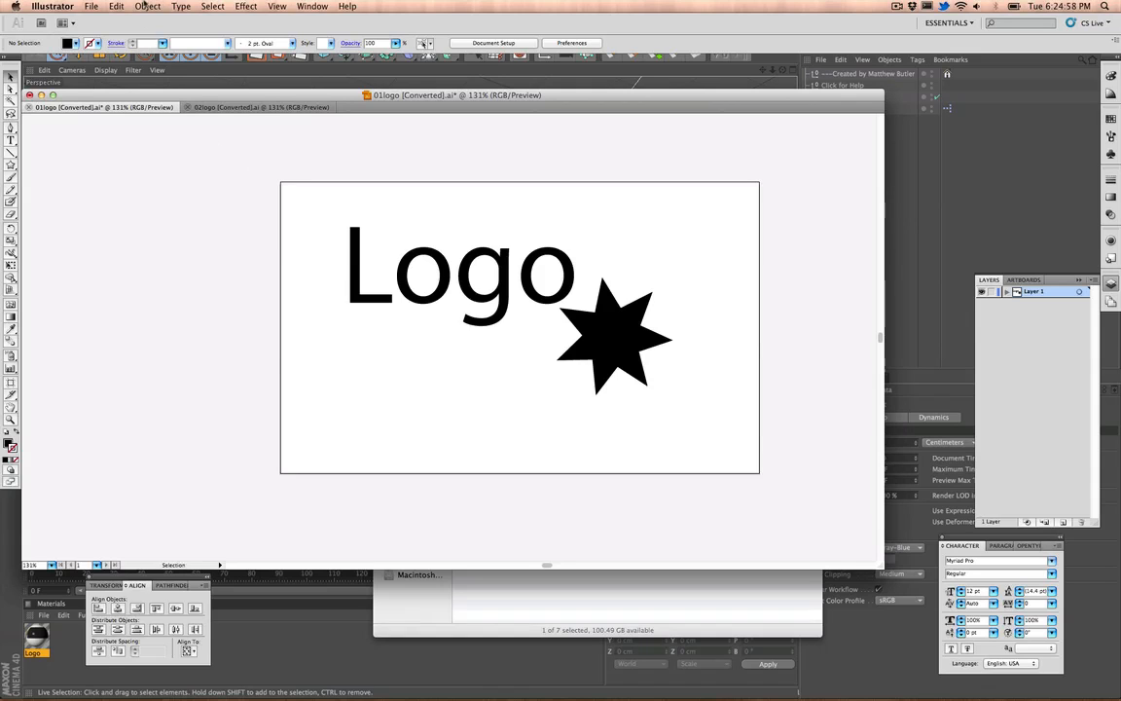
Step: Save over 01logo.ai in the RENDERED folder as a legacy Illustrator 8 file, accepting the format warning
click(92, 7)
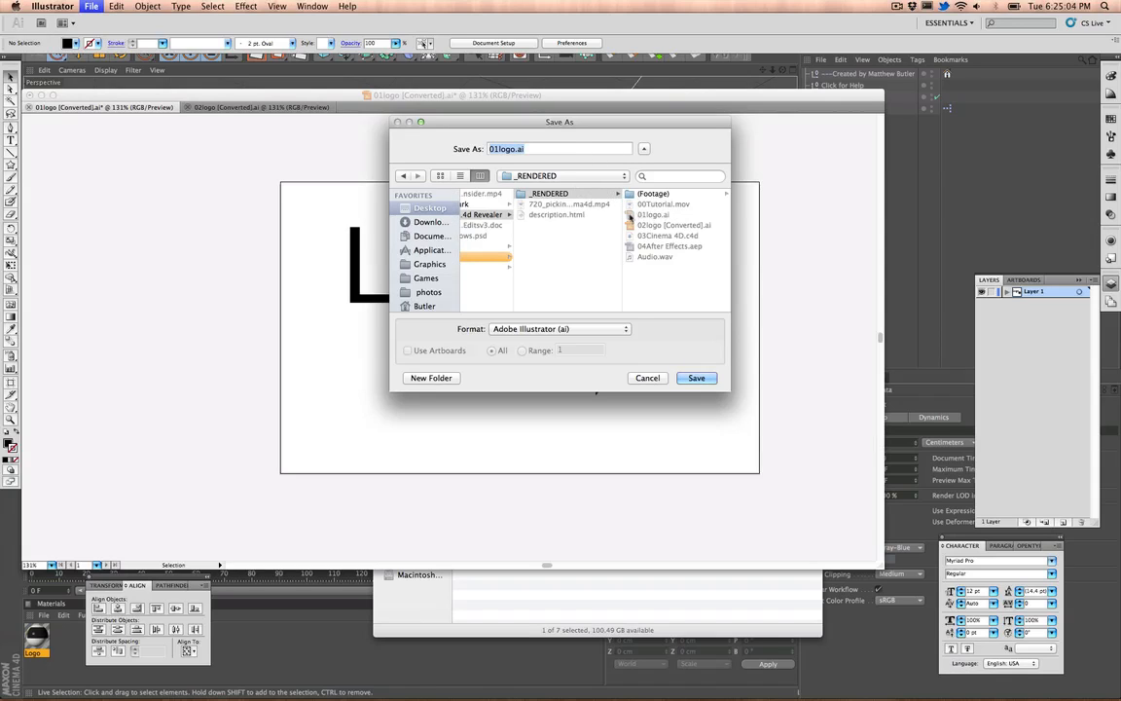
mouse_move(646, 222)
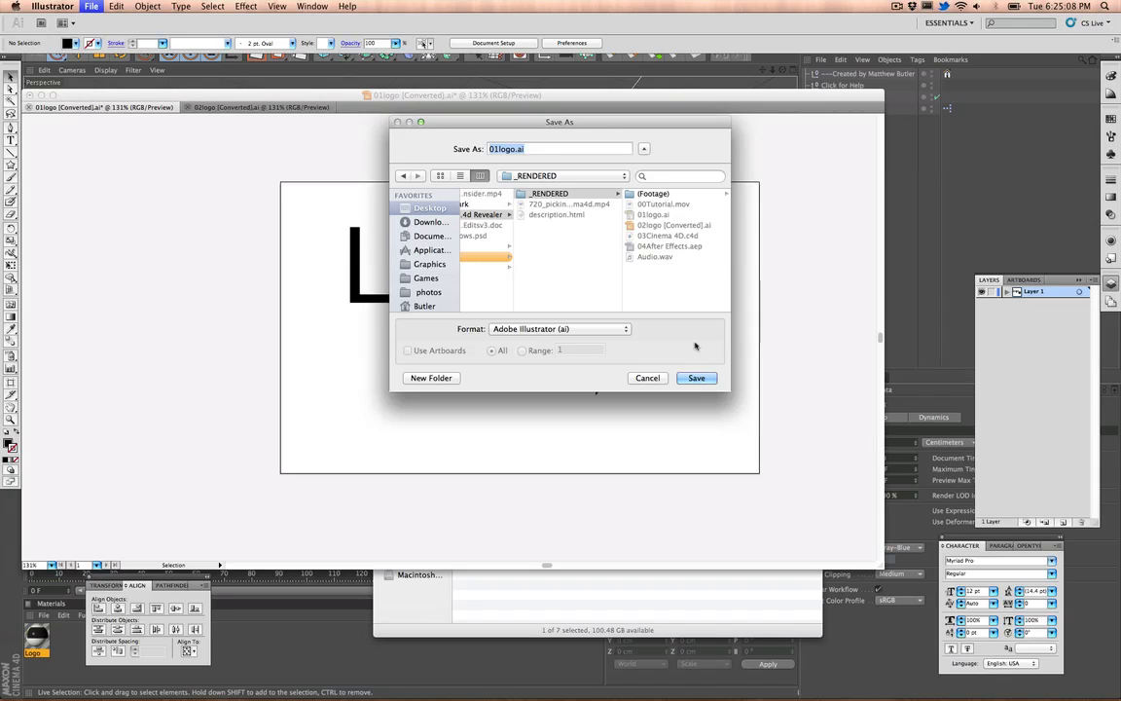
click(696, 378)
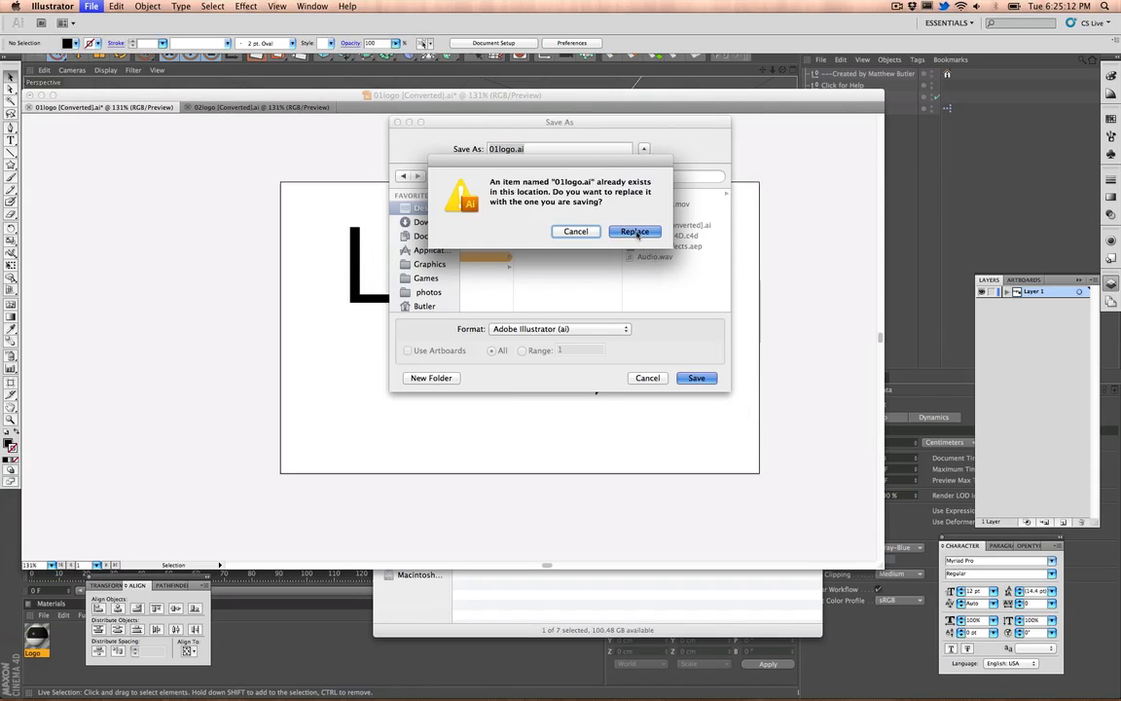
click(635, 232)
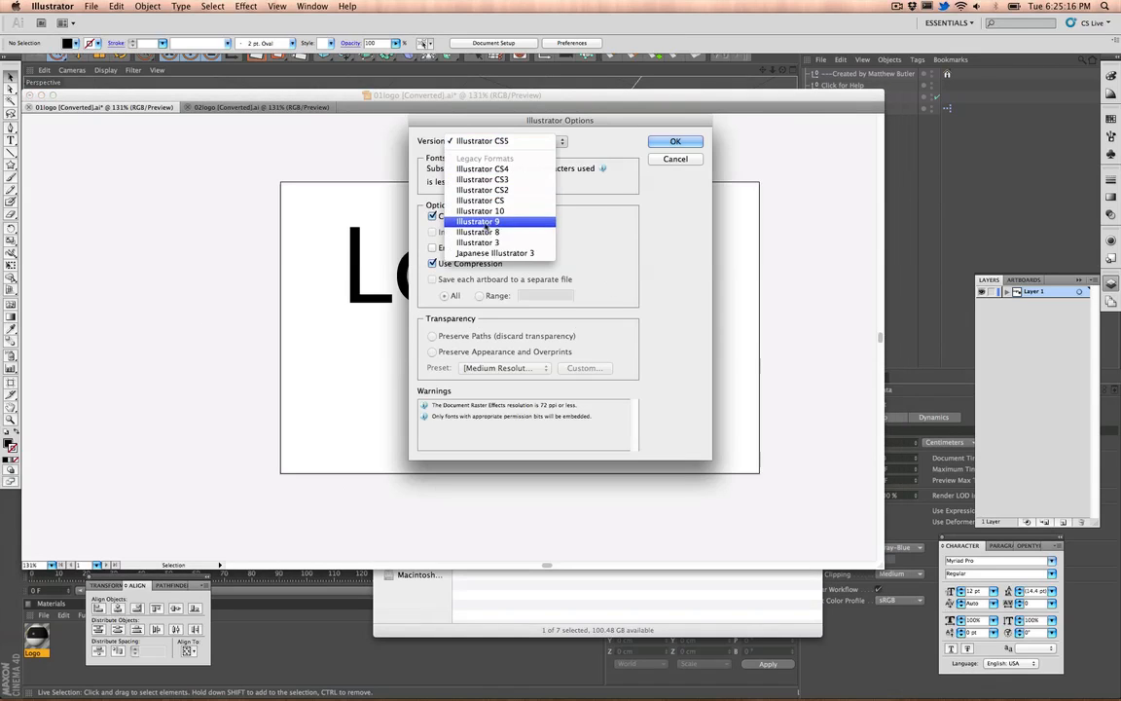
click(479, 231)
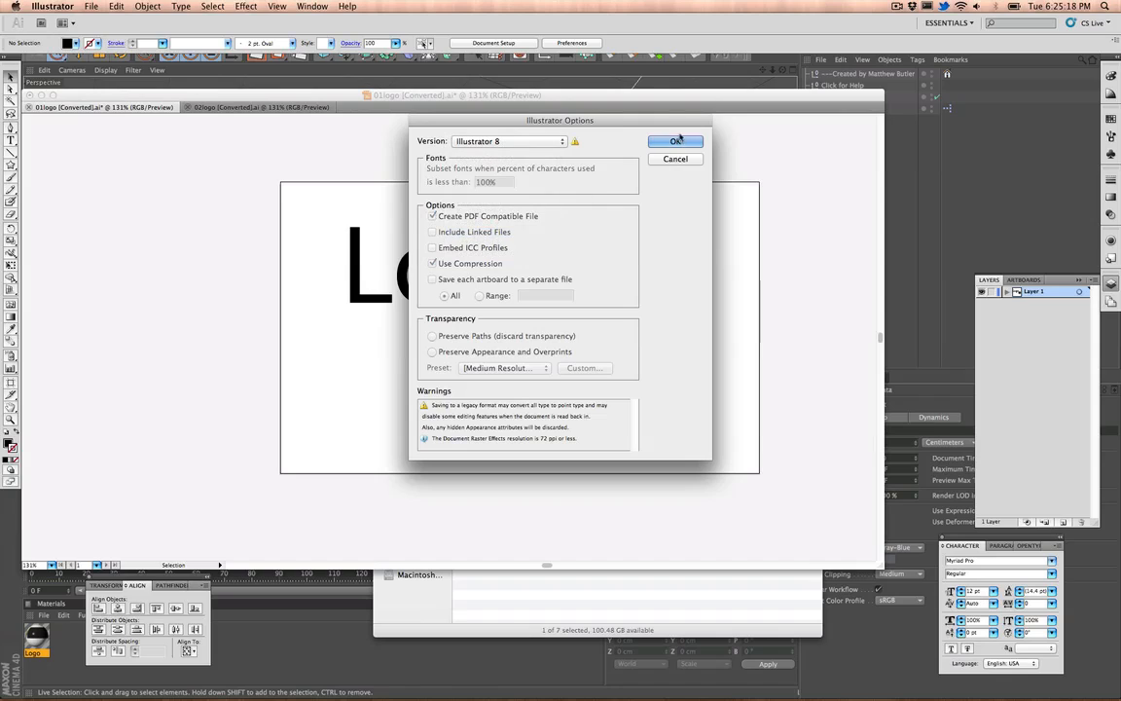
click(675, 140)
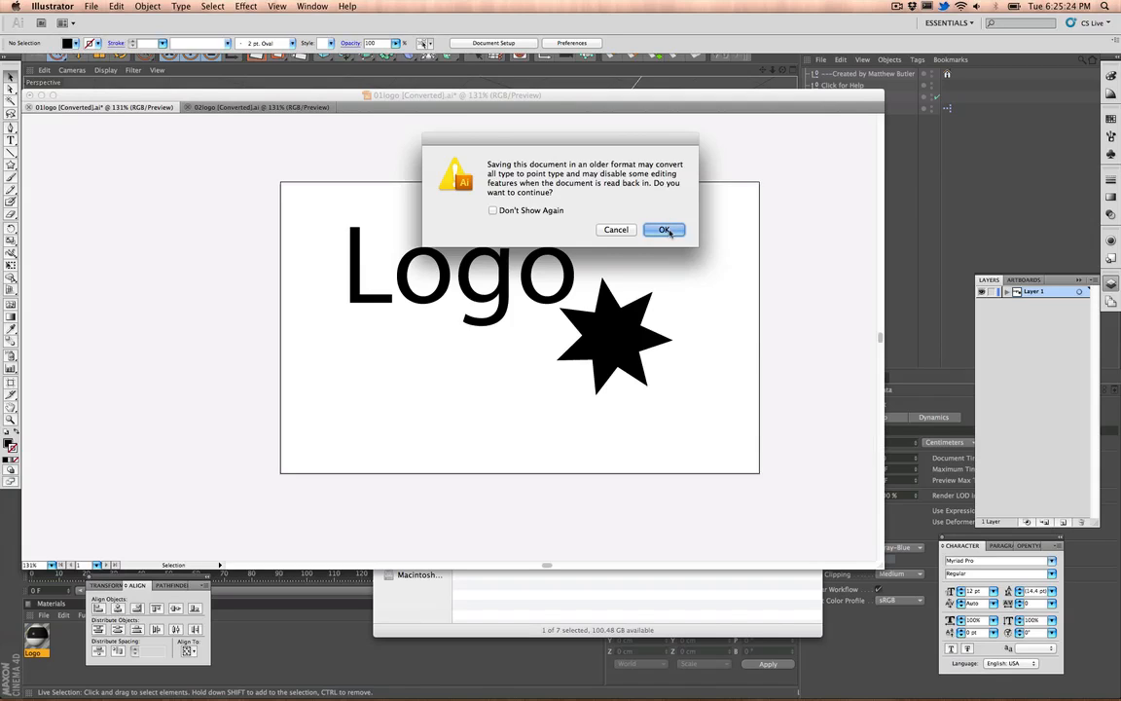
click(666, 230)
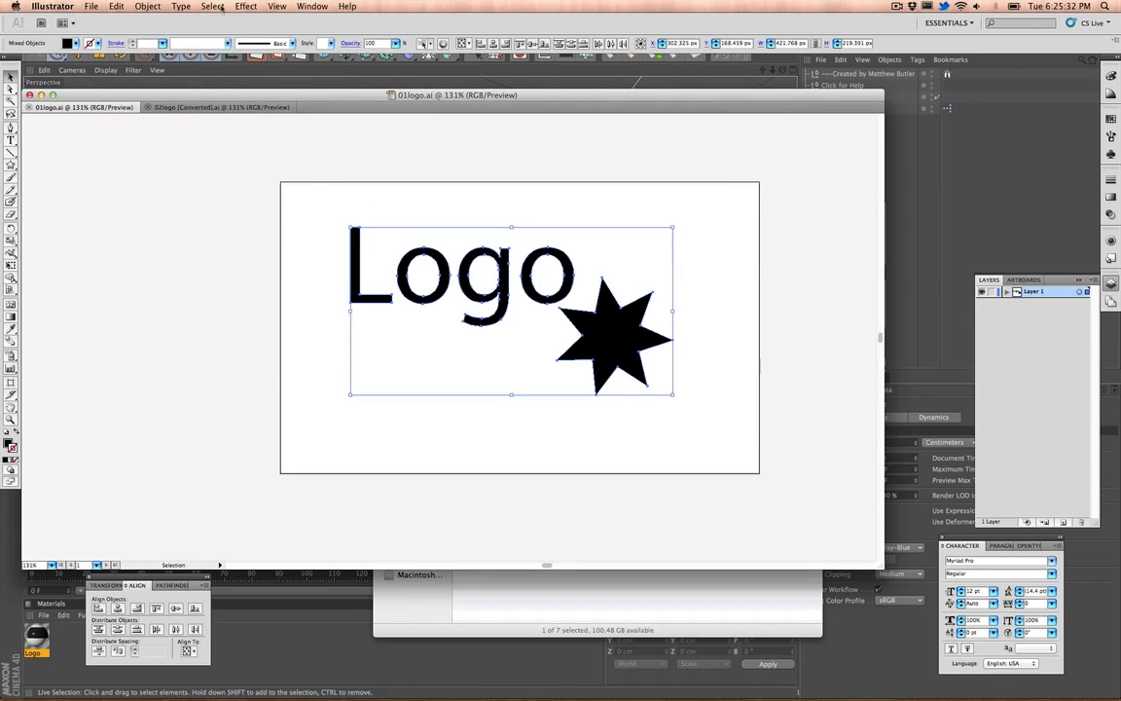
Step: In the second logo document, delete the envato artwork and paste the Logo text and star
click(117, 7)
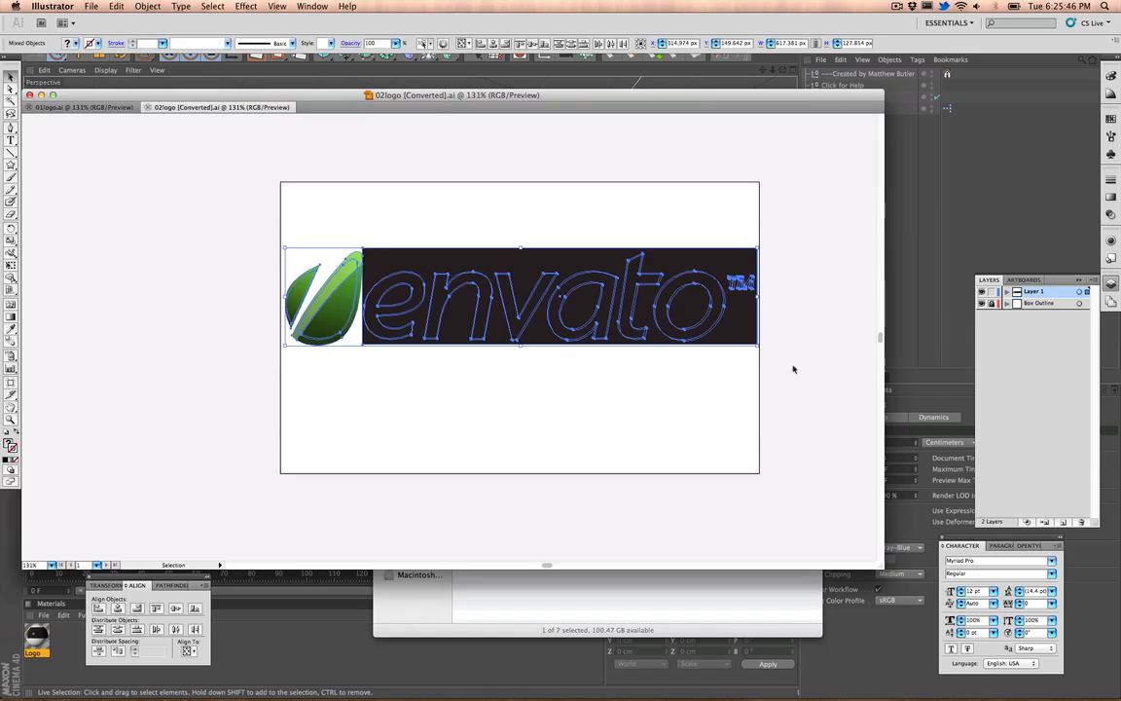
key(Delete)
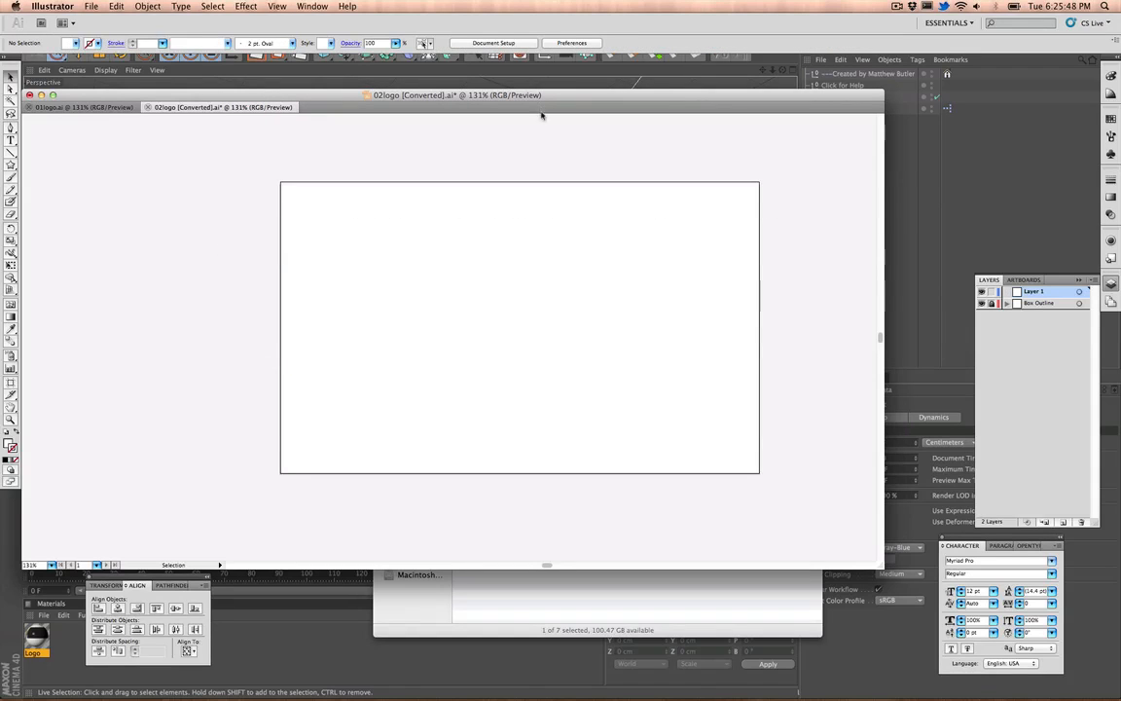
click(117, 8)
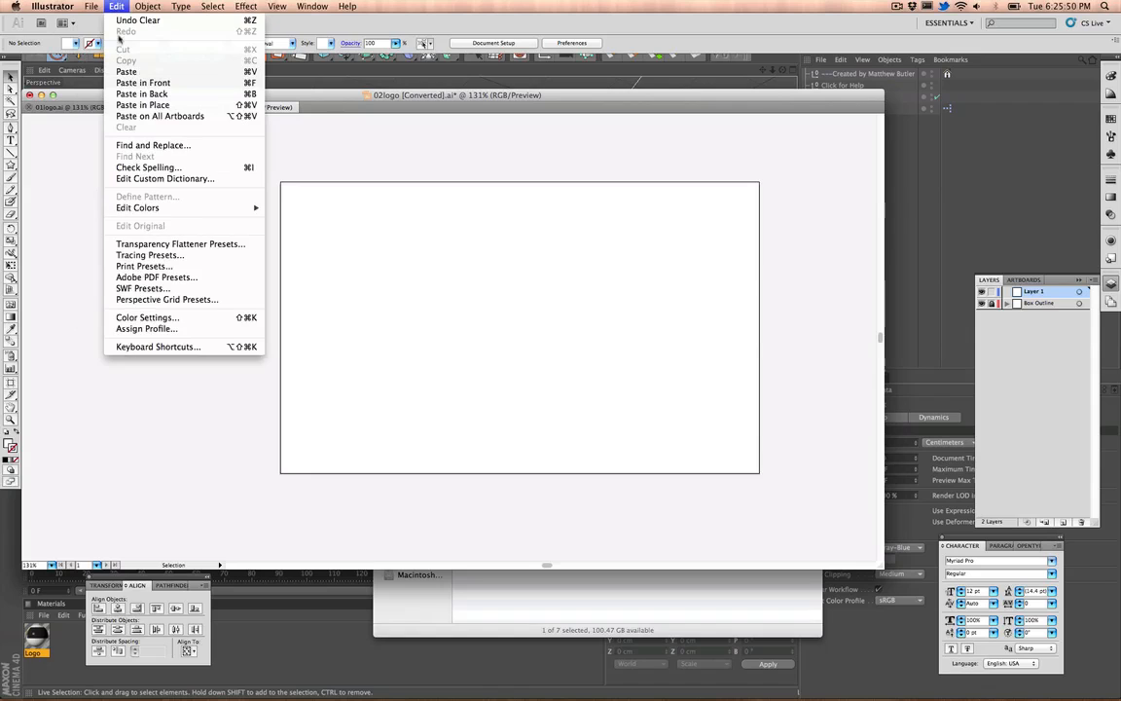
click(343, 241)
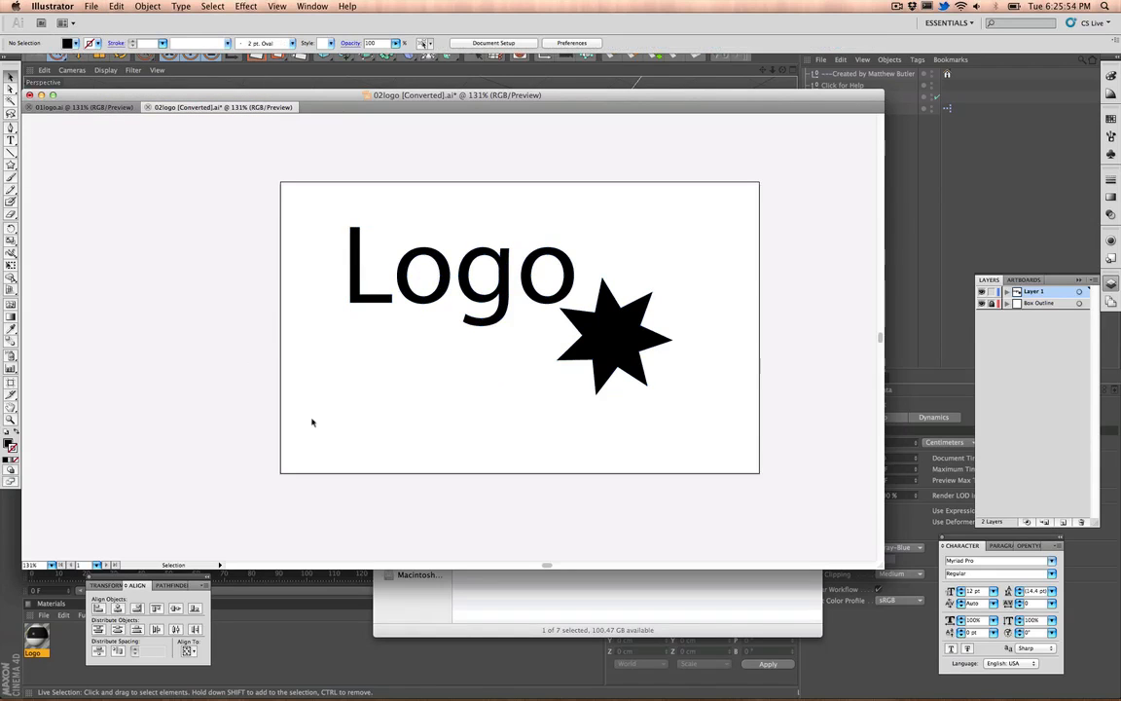
mouse_move(490, 424)
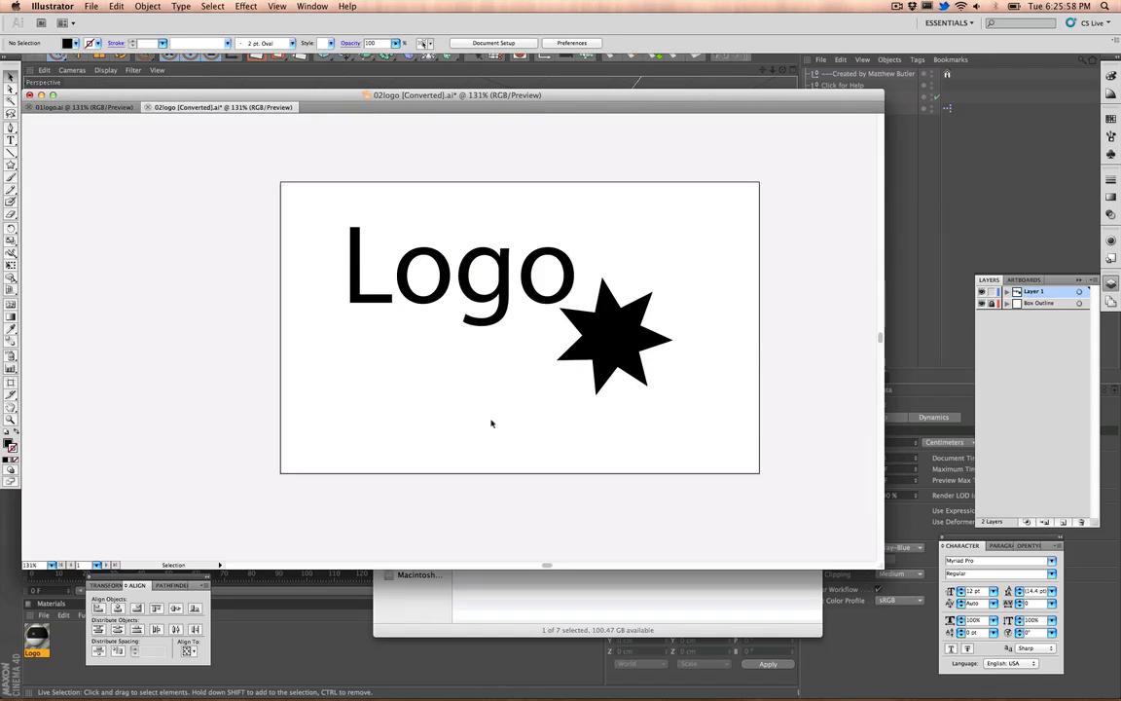
mouse_move(728, 377)
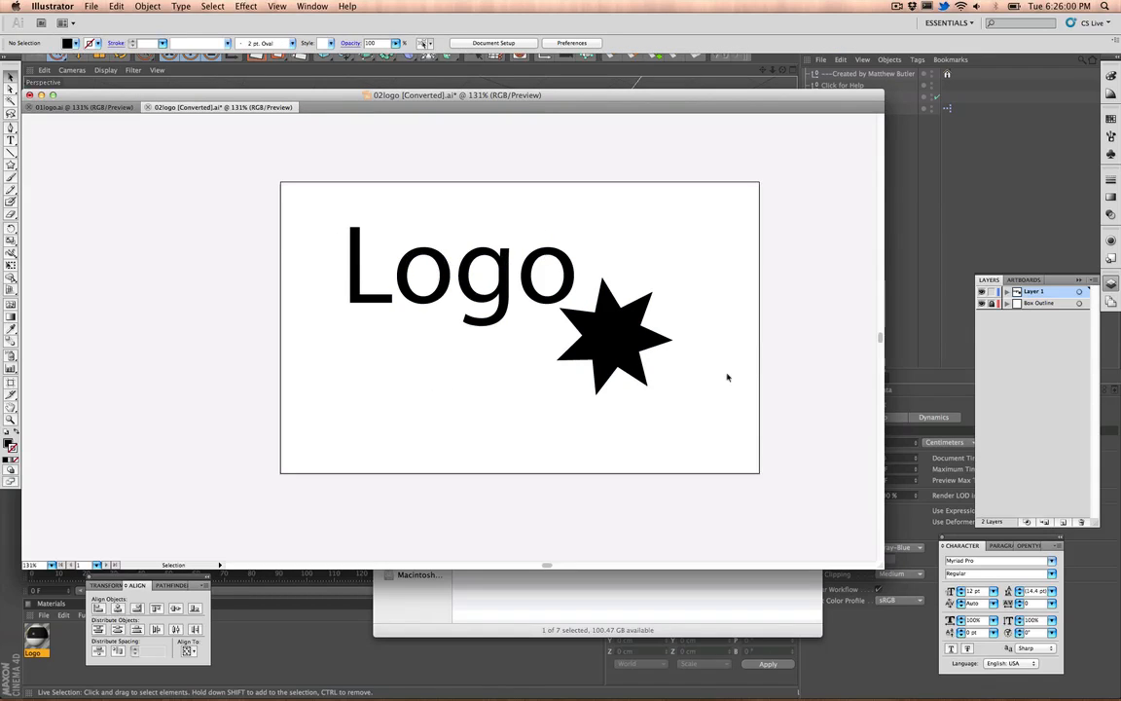
mouse_move(569, 350)
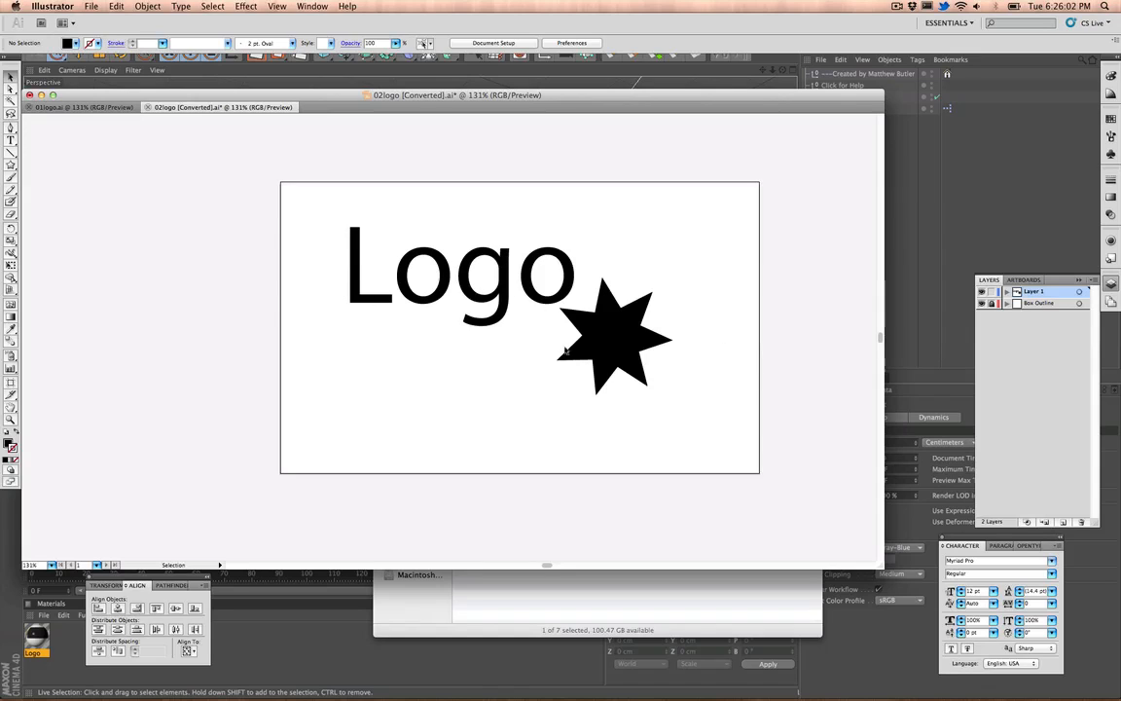
mouse_move(487, 273)
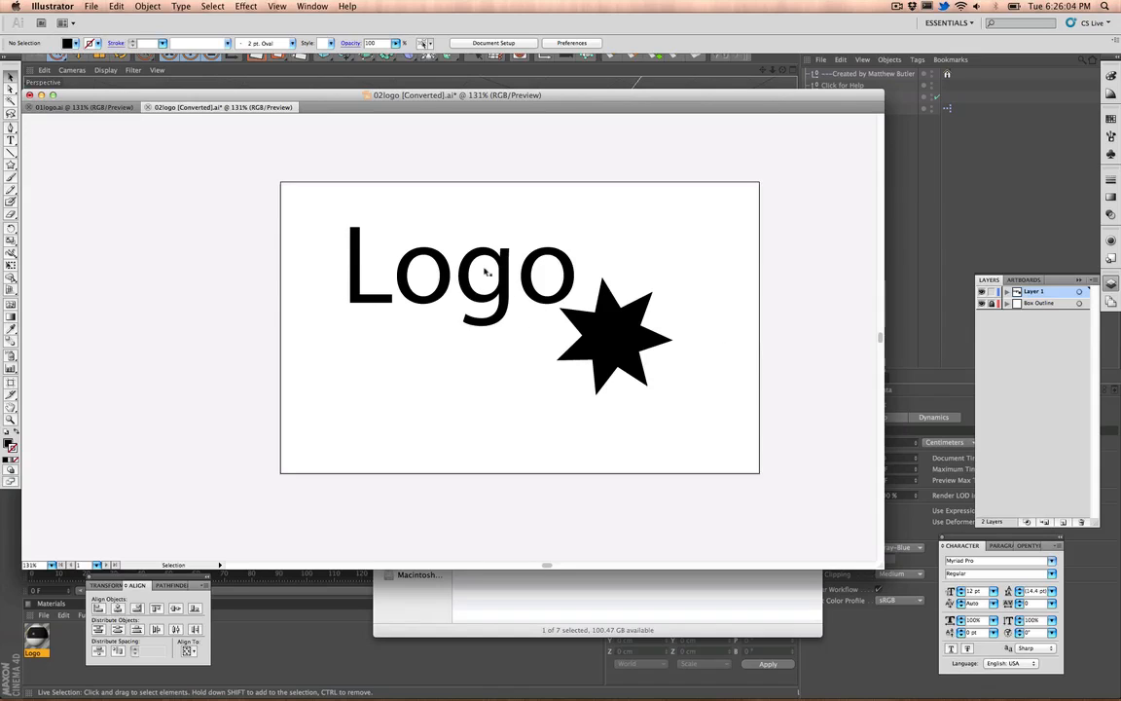
mouse_move(763, 438)
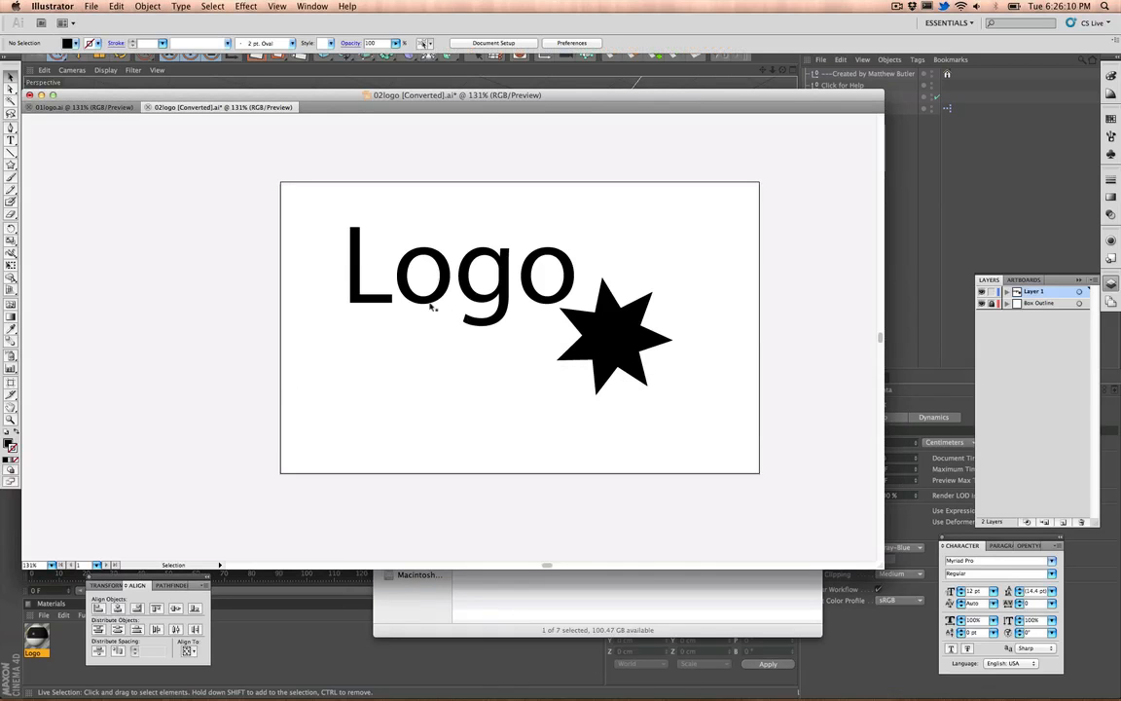
Step: Recolour the 'Logo' text yellow-green, leaving the star black
click(457, 268)
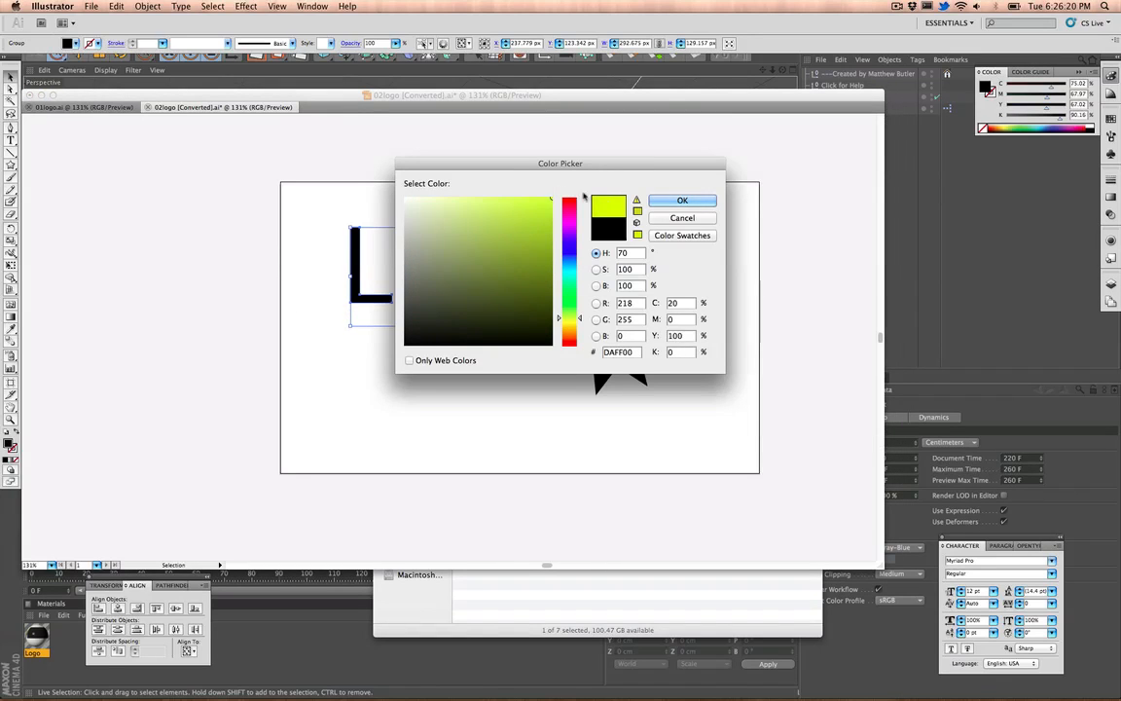
click(682, 198)
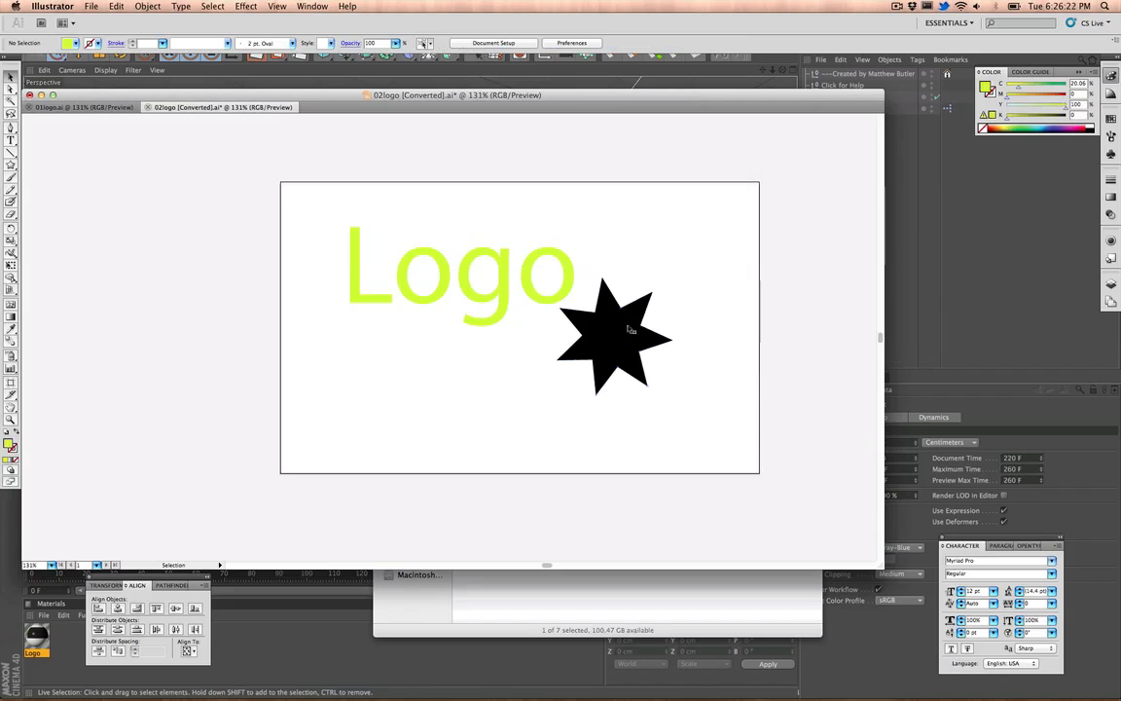
click(631, 329)
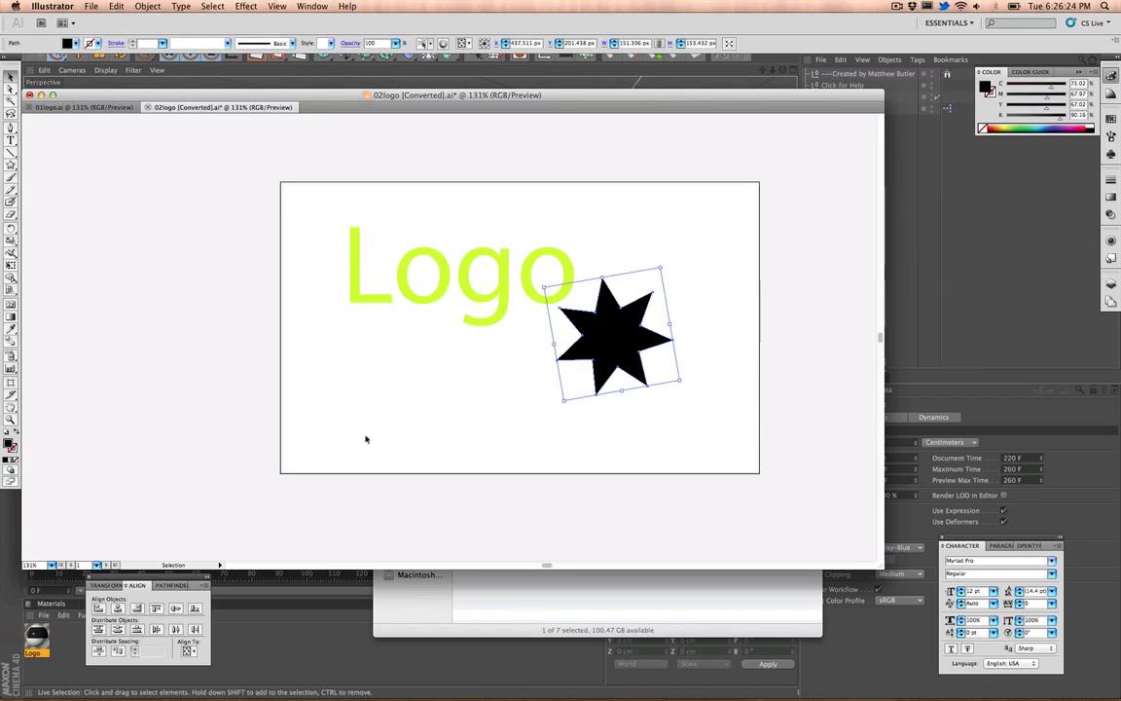
mouse_move(633, 338)
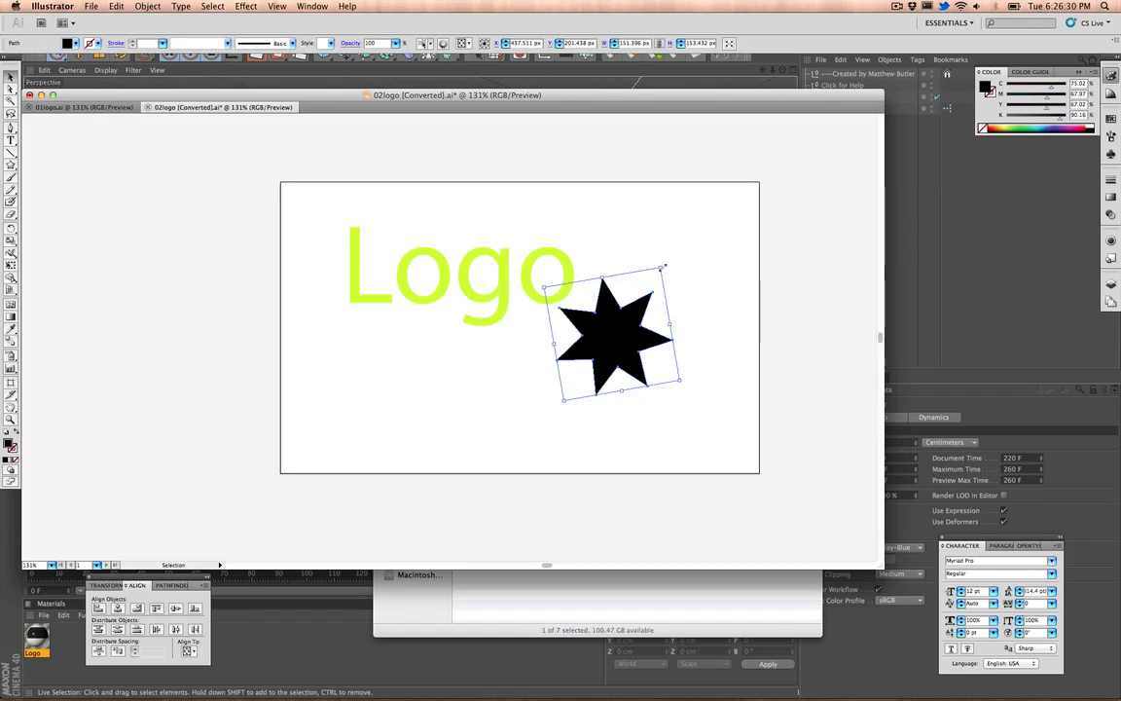
mouse_move(593, 290)
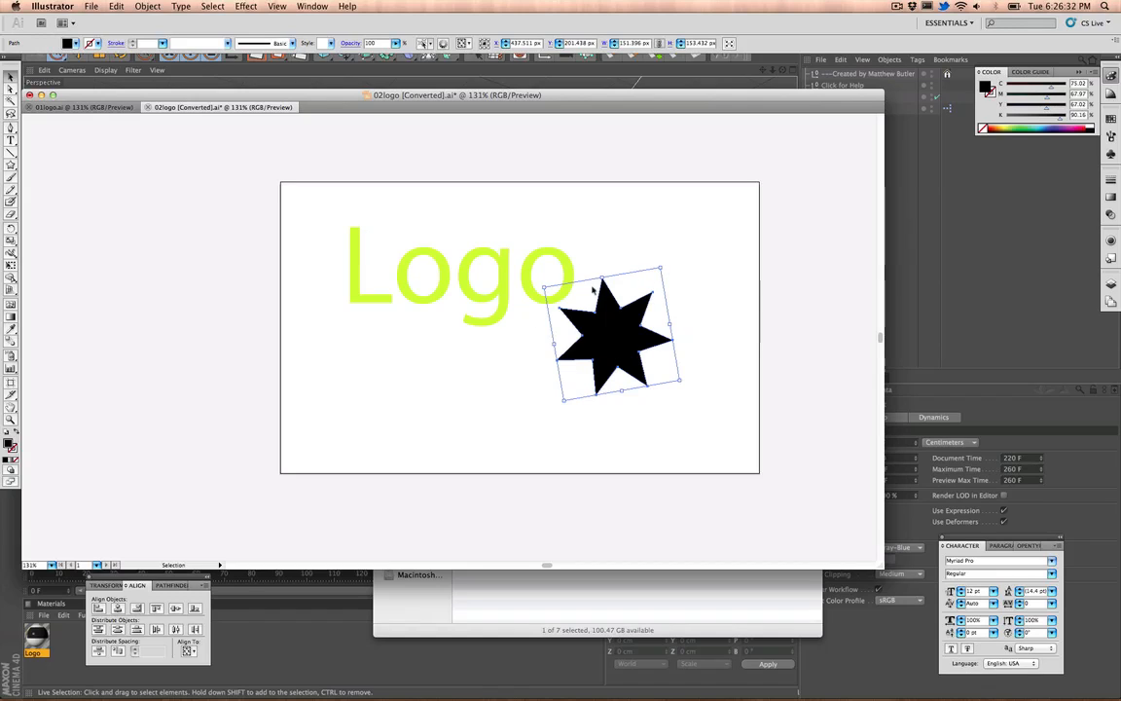
mouse_move(588, 347)
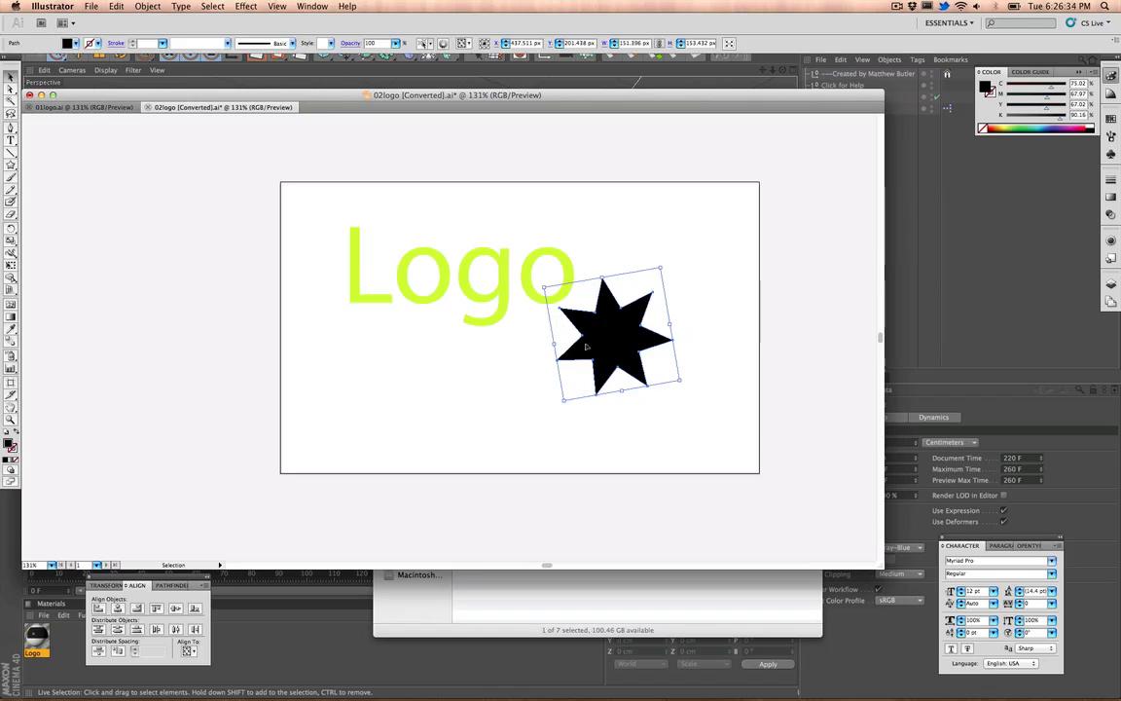
mouse_move(654, 390)
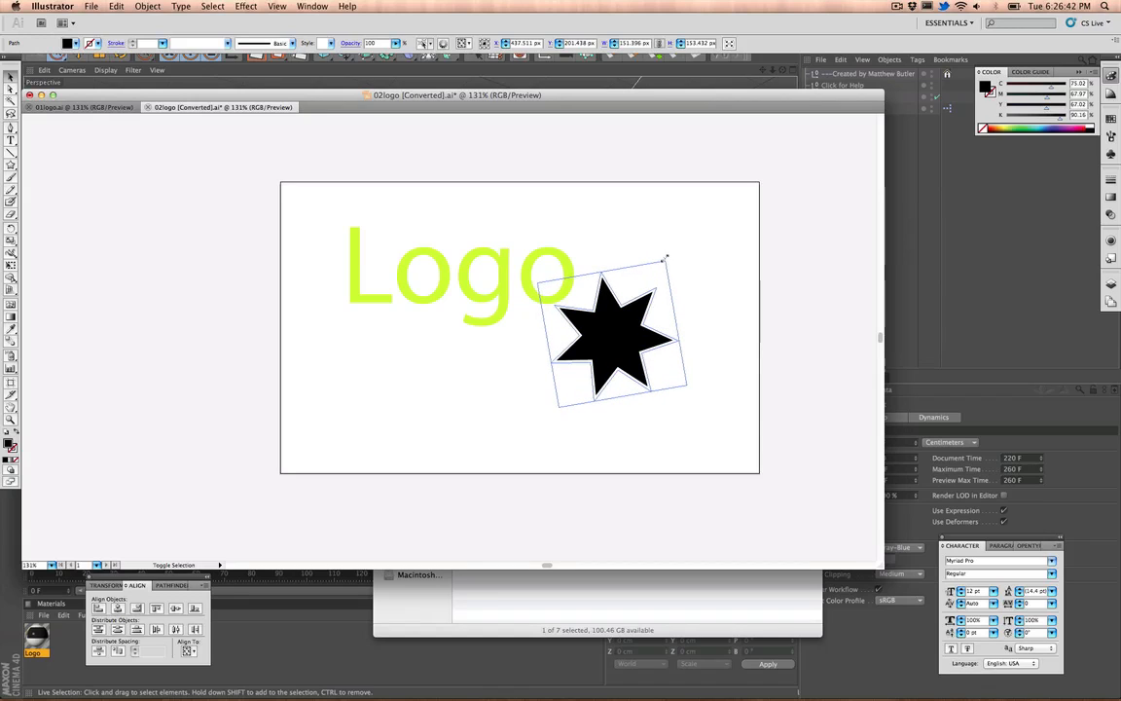
Step: Replace the 'Logo' text with a yellow-green rectangle beside the black star
click(458, 272)
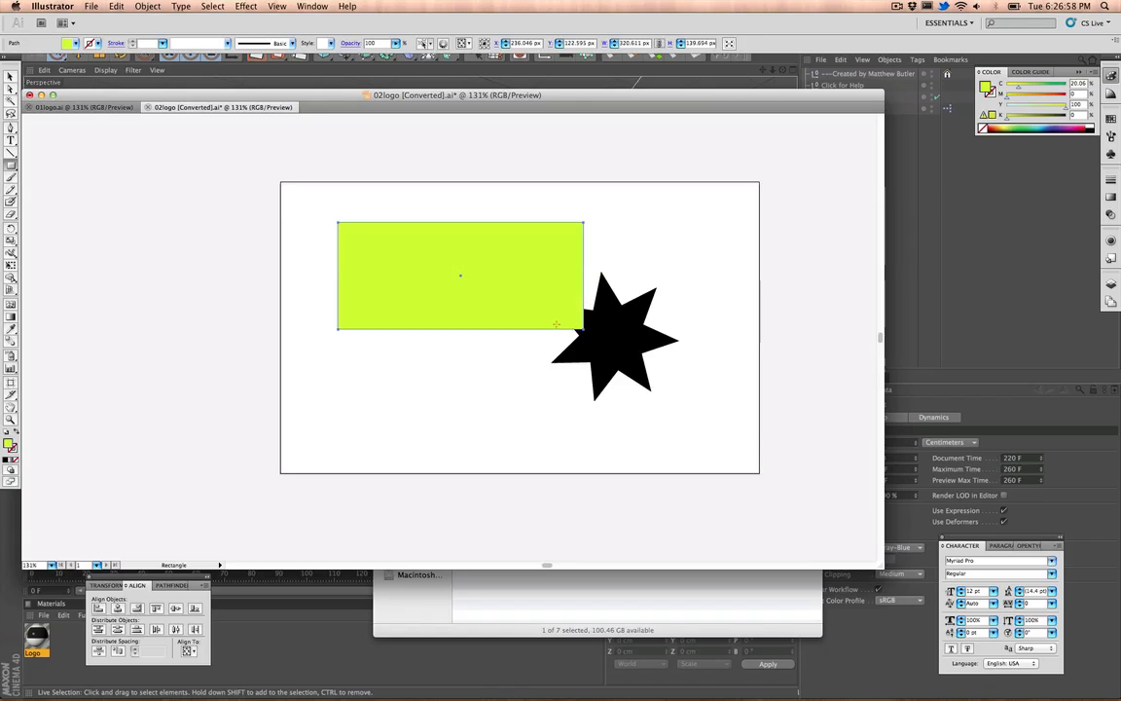
click(459, 276)
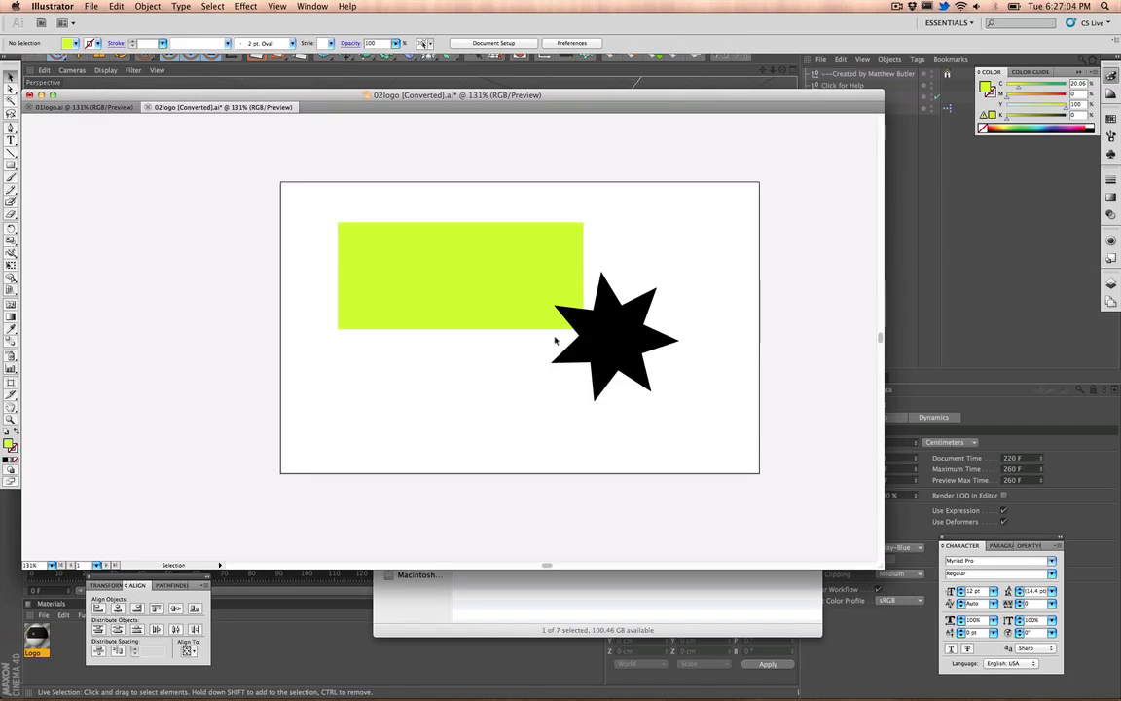
mouse_move(448, 347)
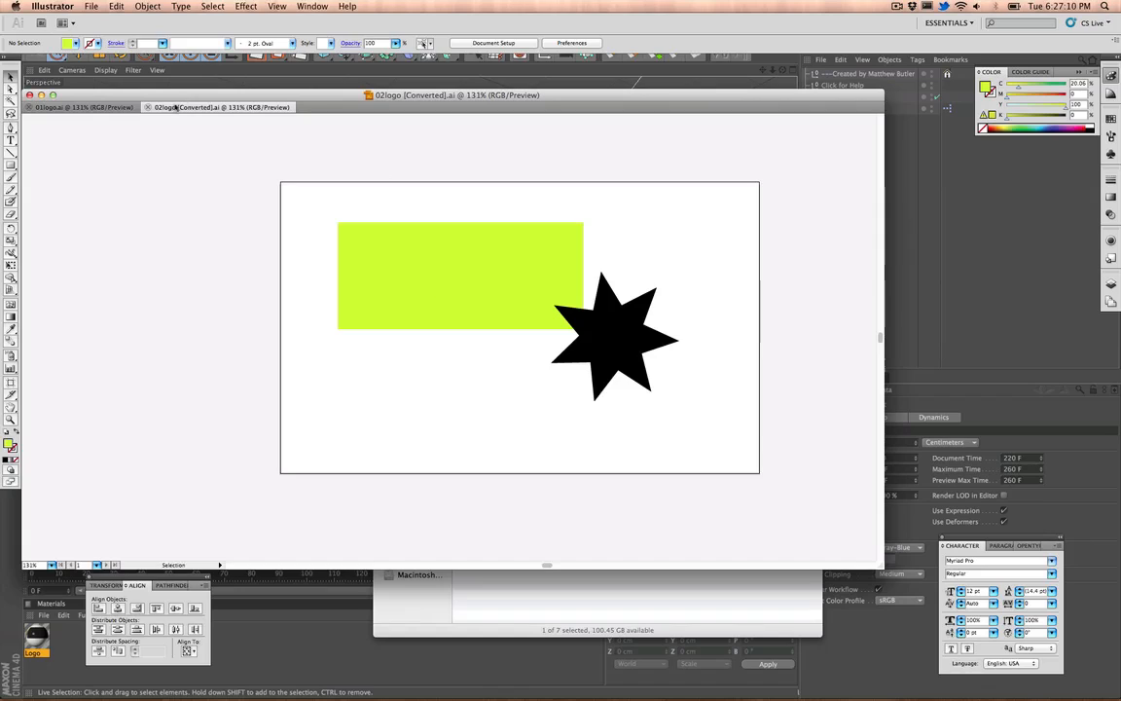
mouse_move(436, 242)
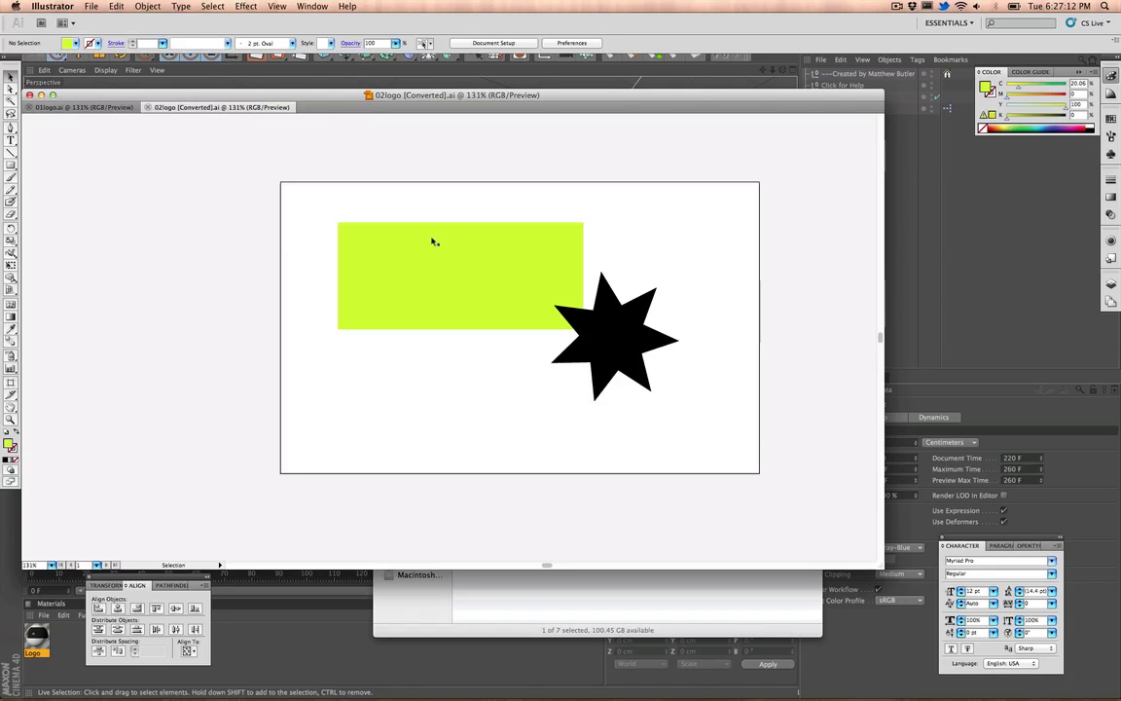
mouse_move(335, 129)
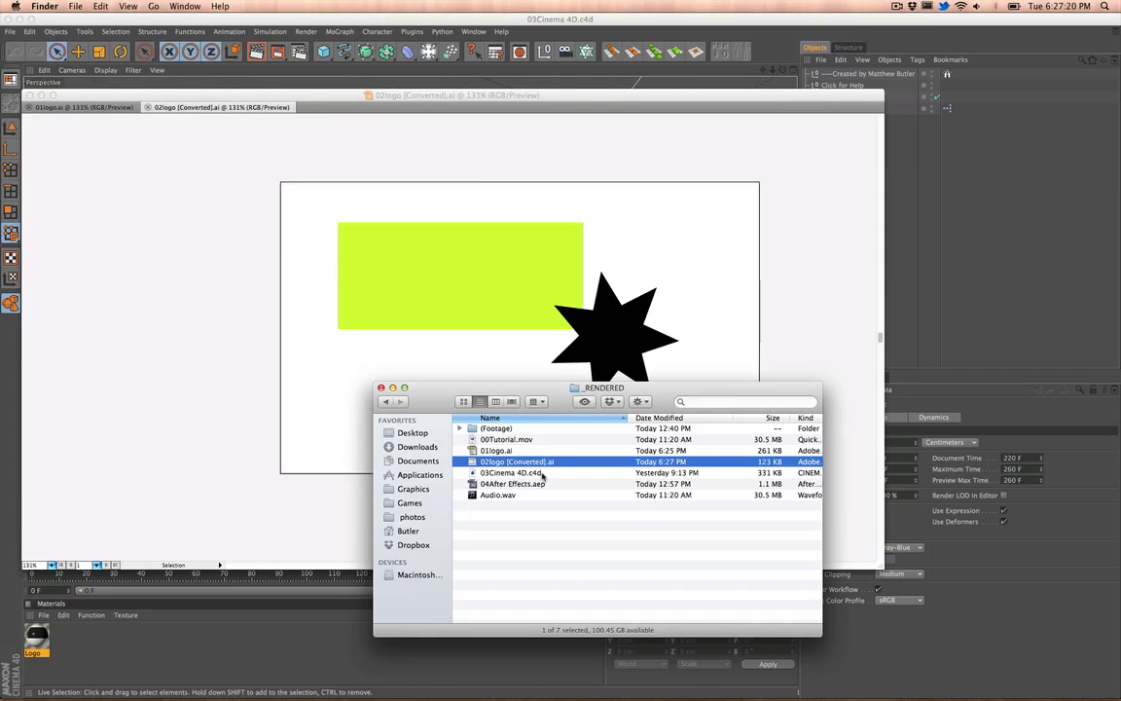
Step: Open 03Cinema 4D.c4d and show the template's Click for Help instructions
click(510, 473)
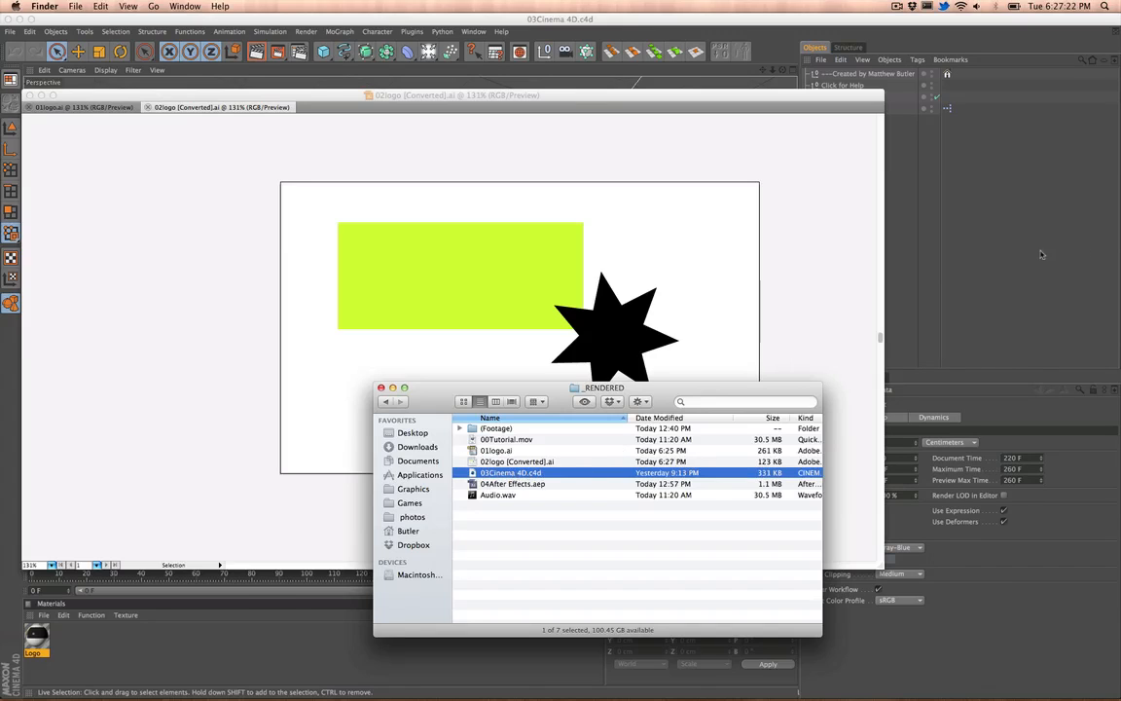
double_click(510, 473)
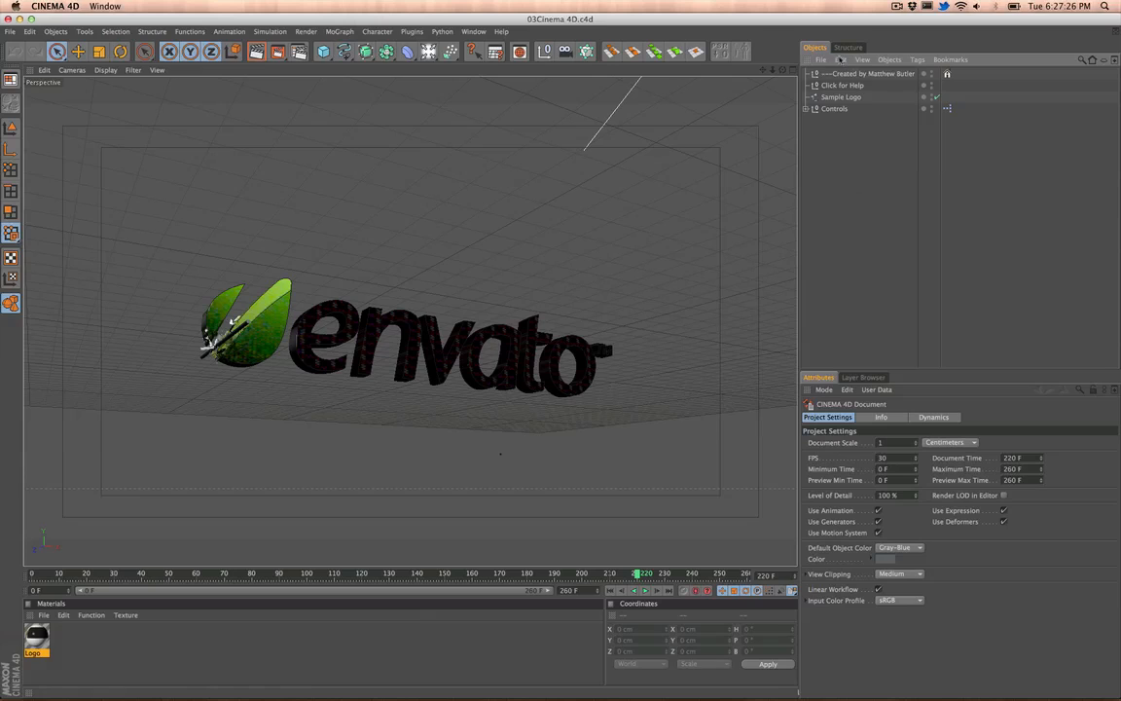
click(872, 74)
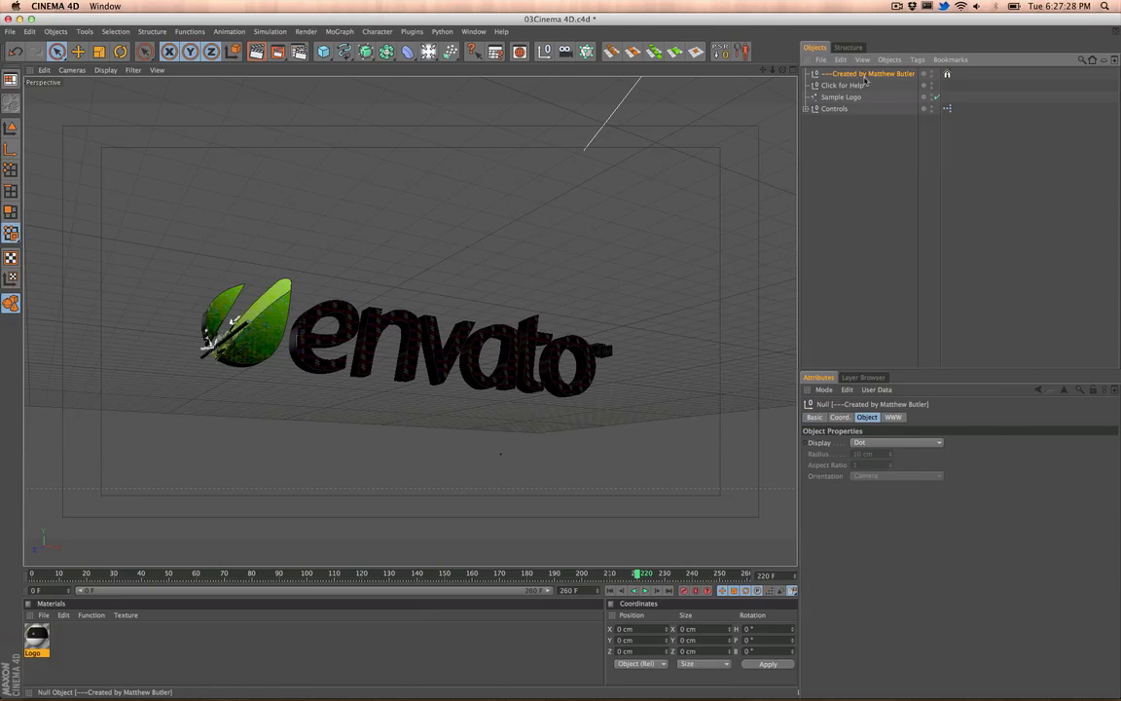
click(841, 86)
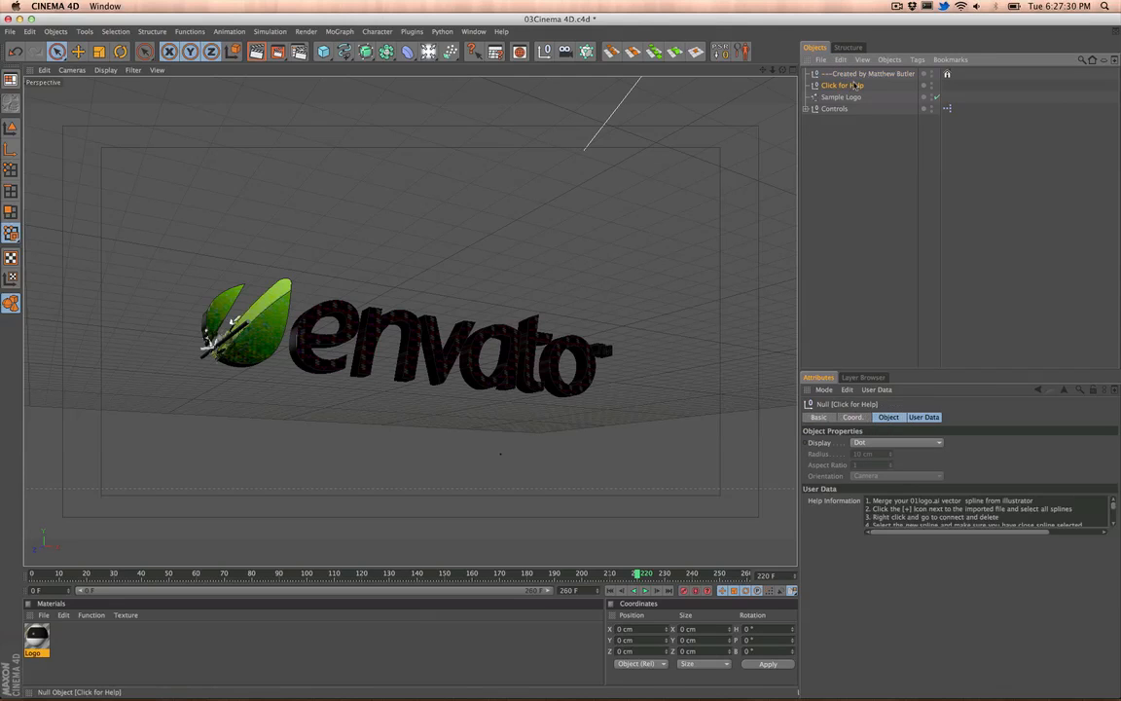
click(843, 86)
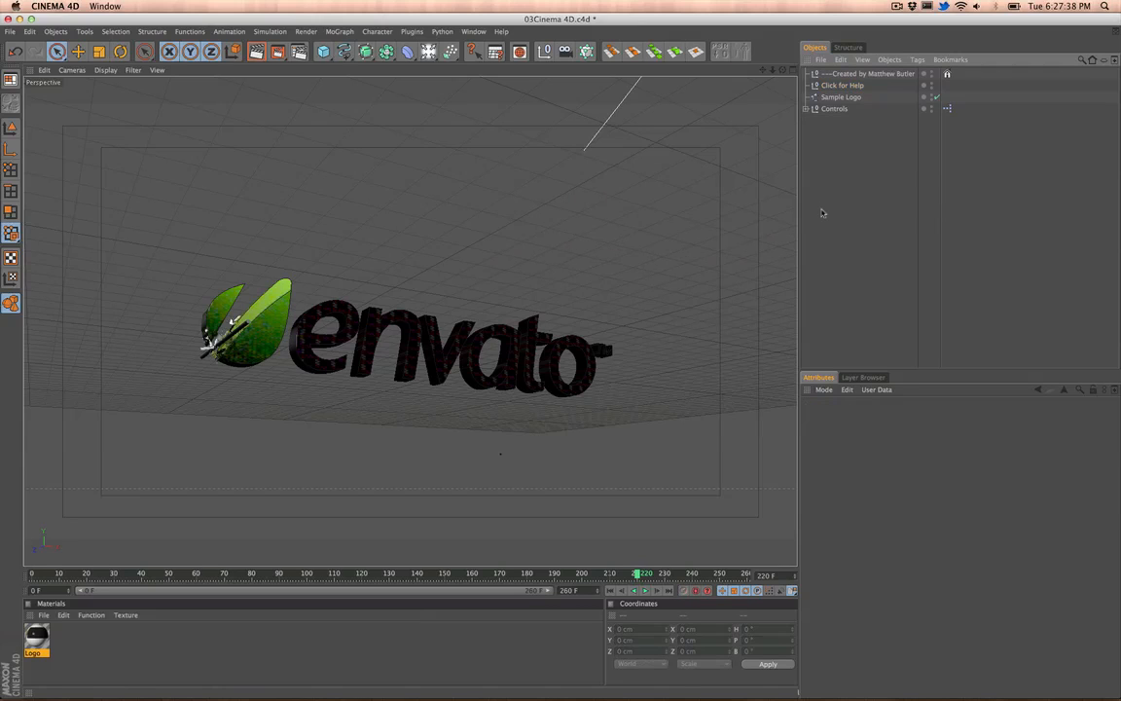
Step: Merge 03logo.ai into the scene with the default Illustrator import settings
click(821, 58)
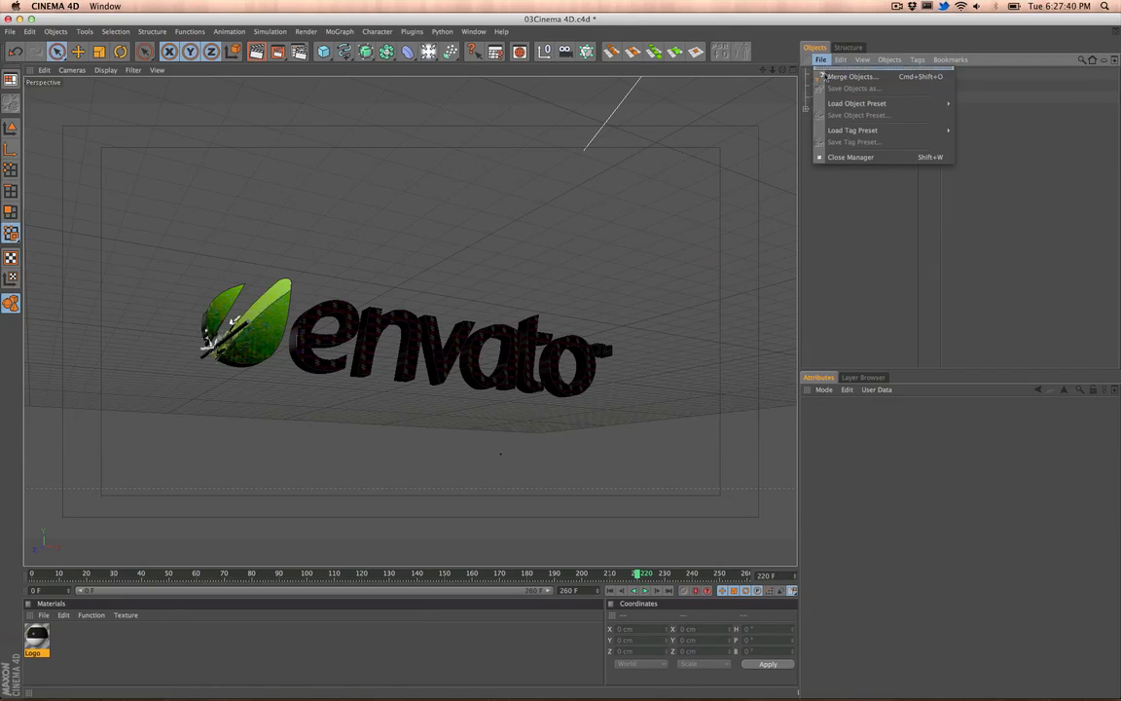
mouse_move(852, 76)
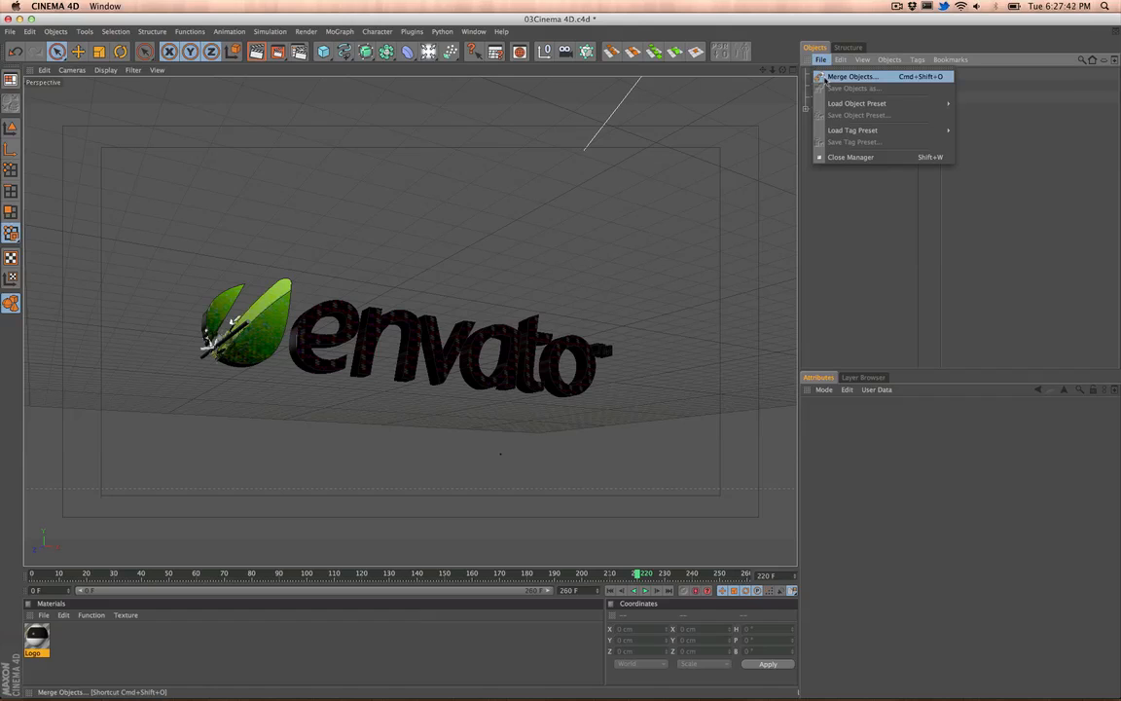
click(852, 76)
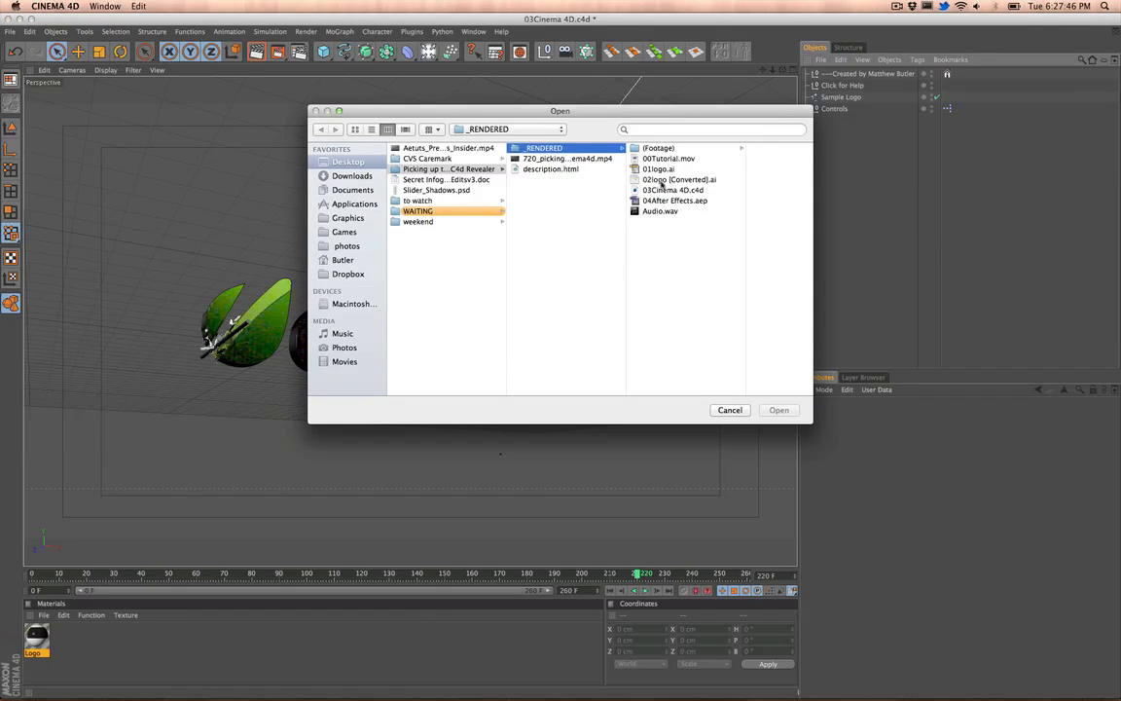
click(658, 168)
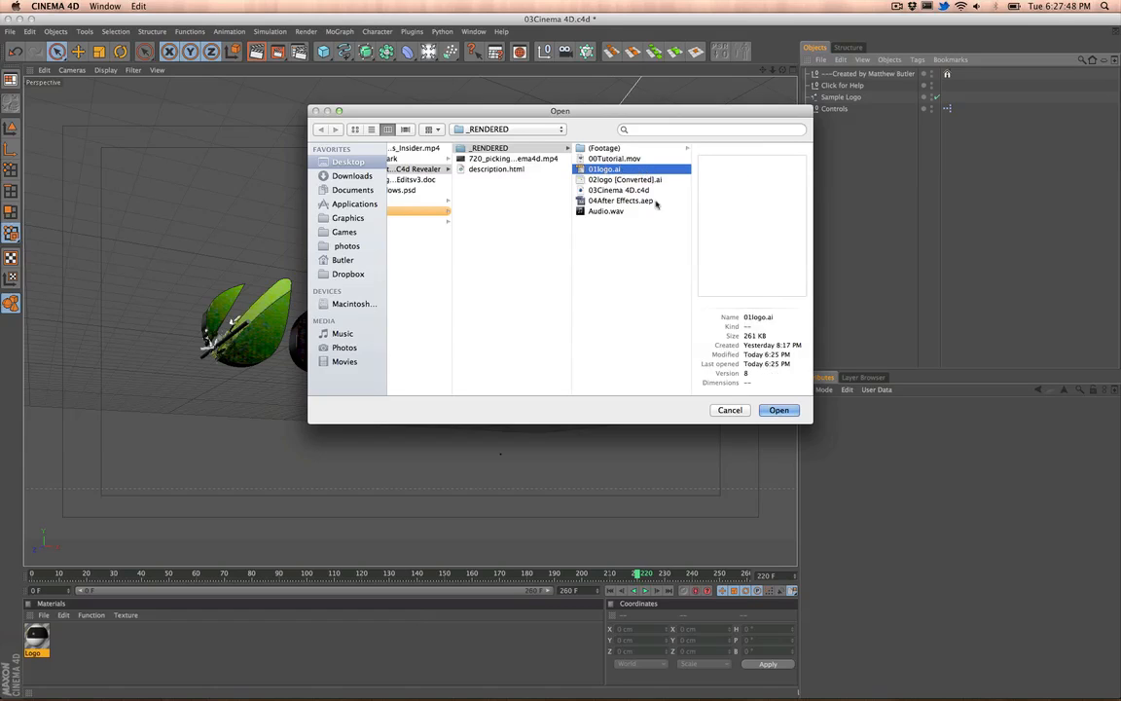
click(779, 409)
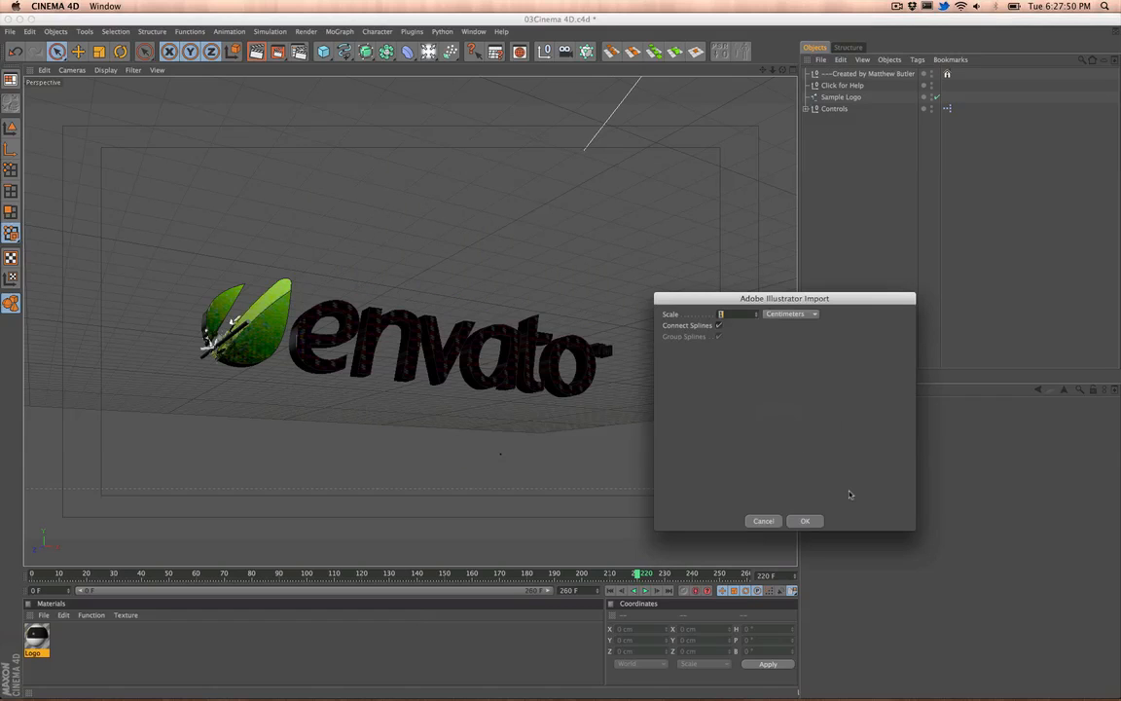
mouse_move(783, 498)
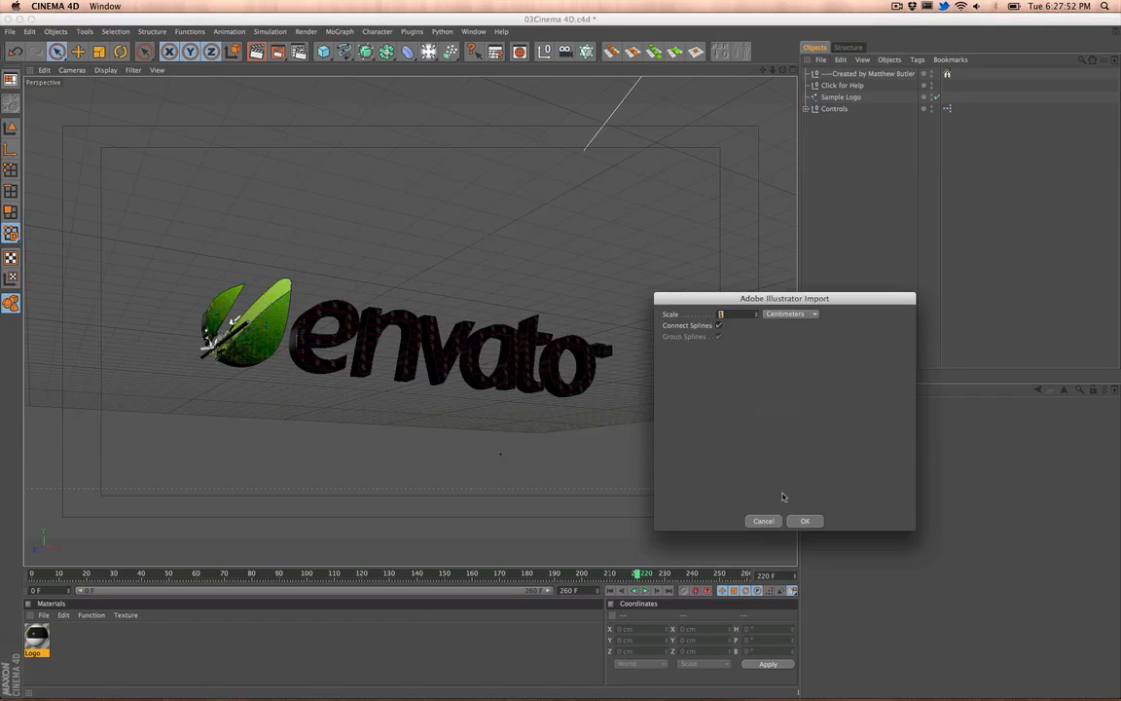
click(806, 520)
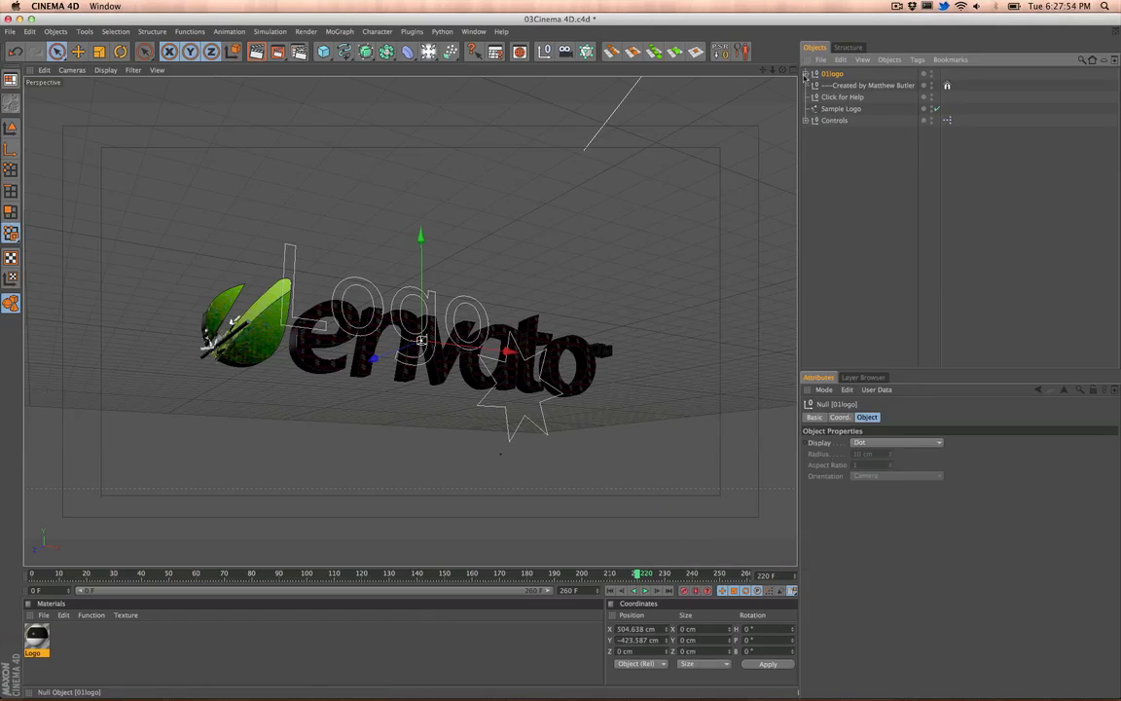
click(805, 74)
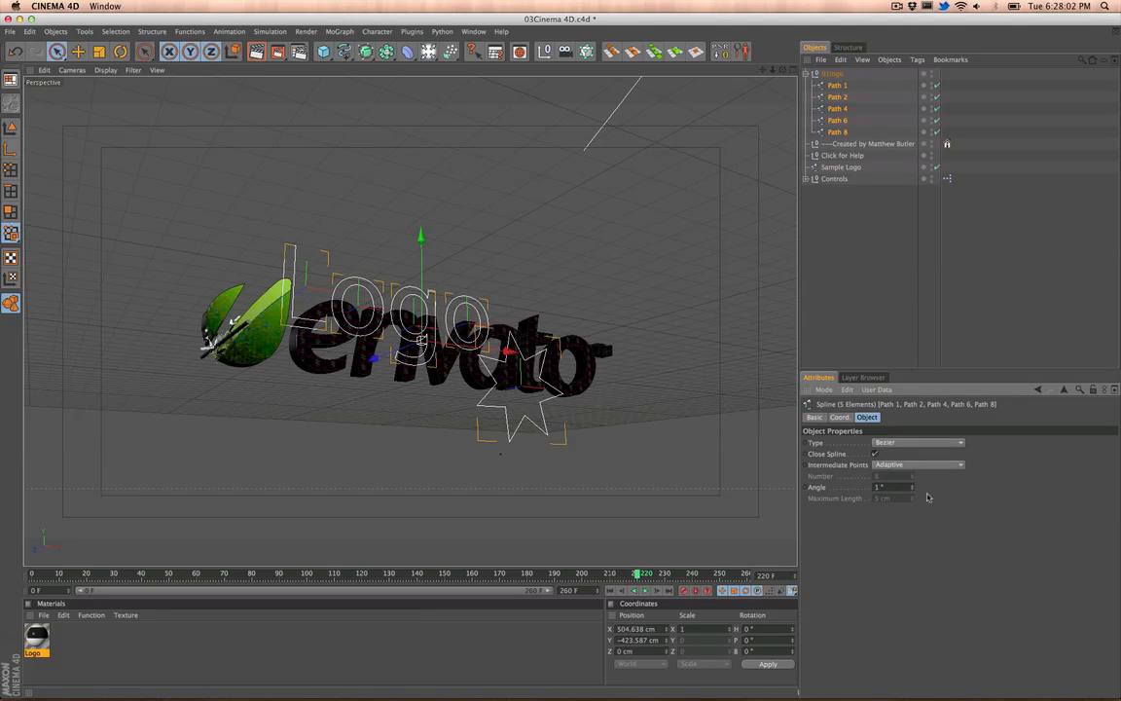
click(874, 454)
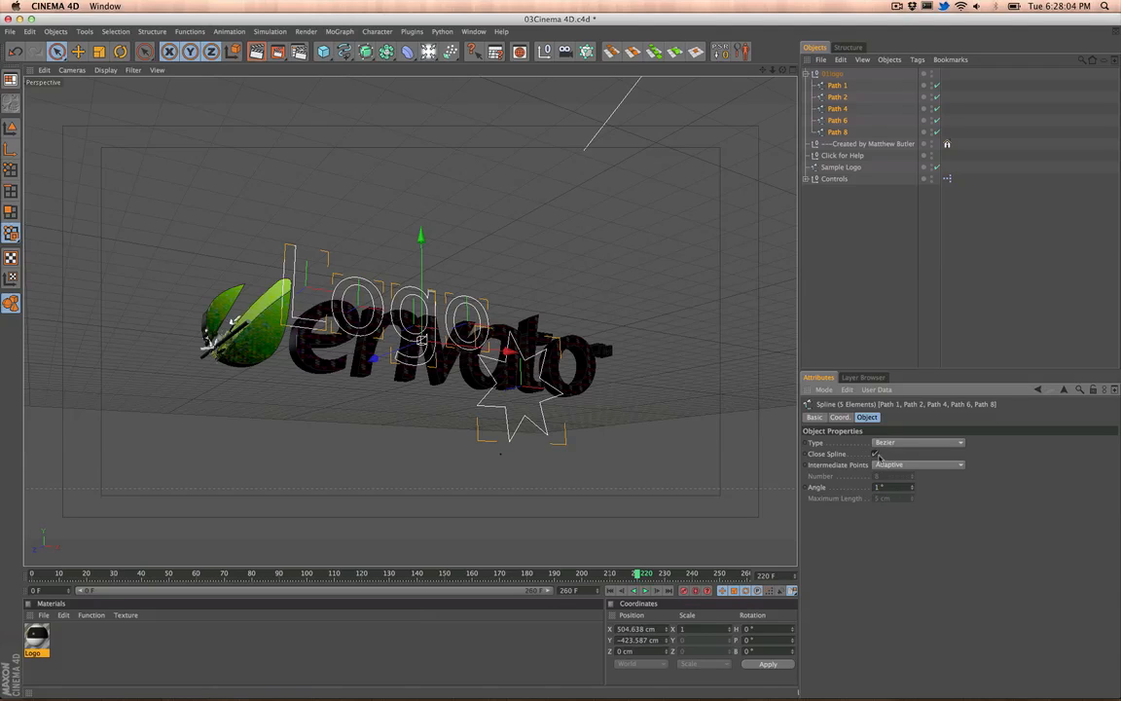
click(872, 453)
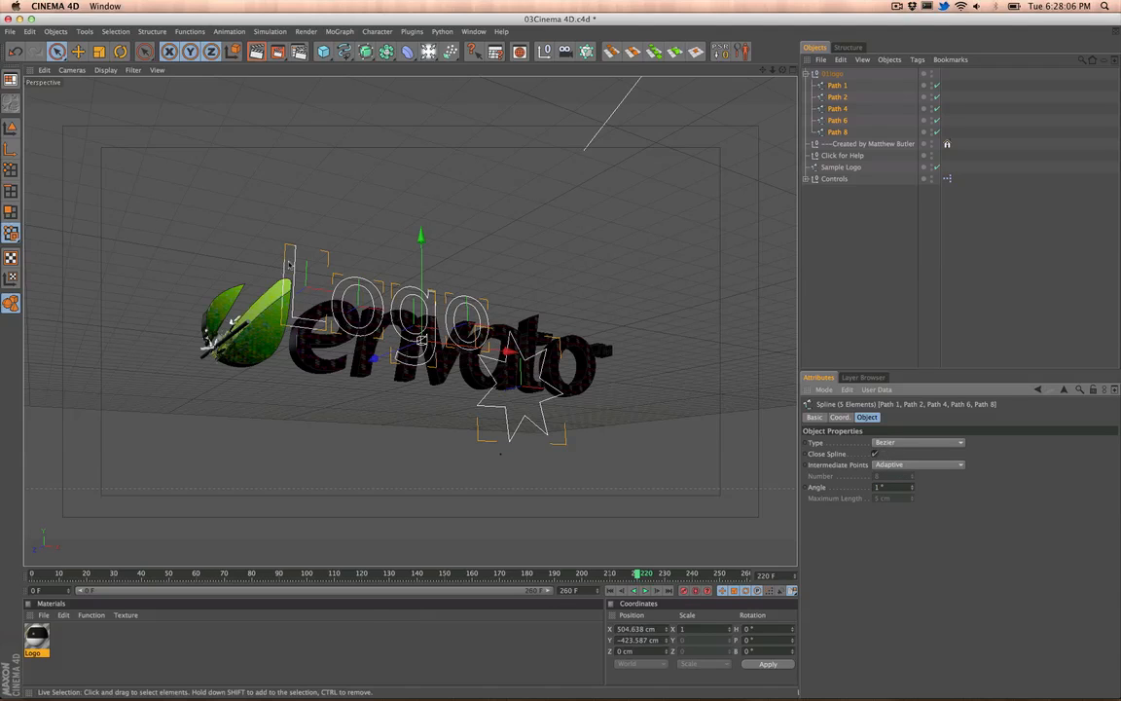
mouse_move(545, 428)
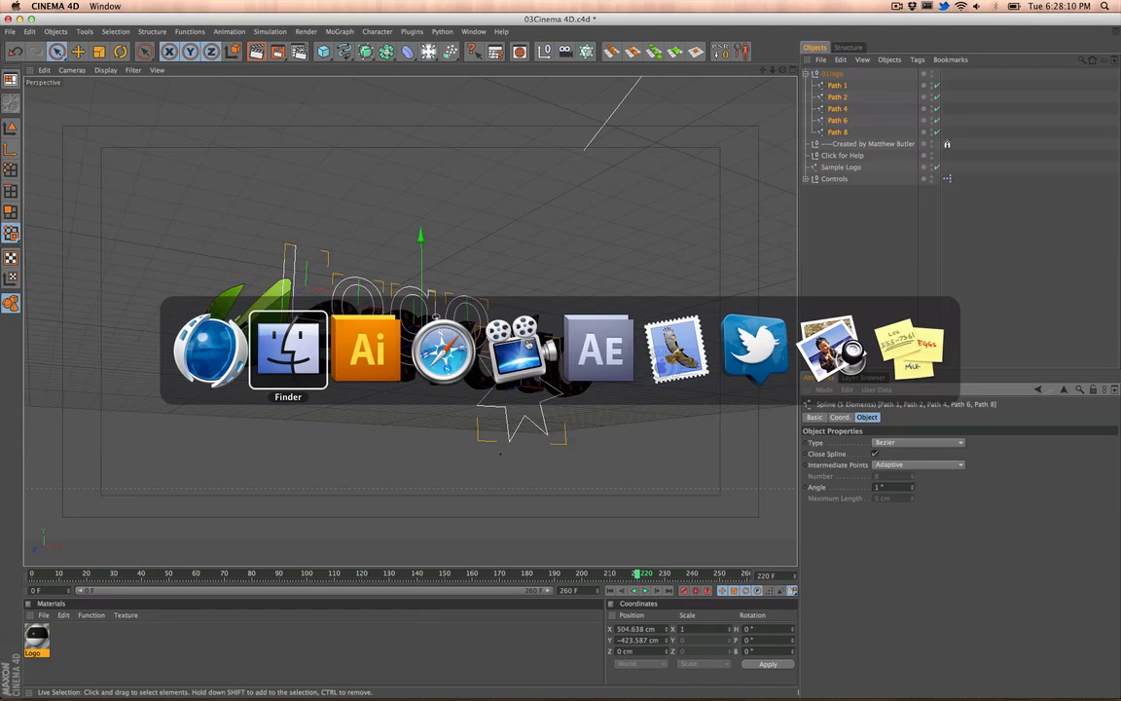
Step: Switch to Illustrator and view the original 02logo.ai document with the black Logo text and star
click(366, 348)
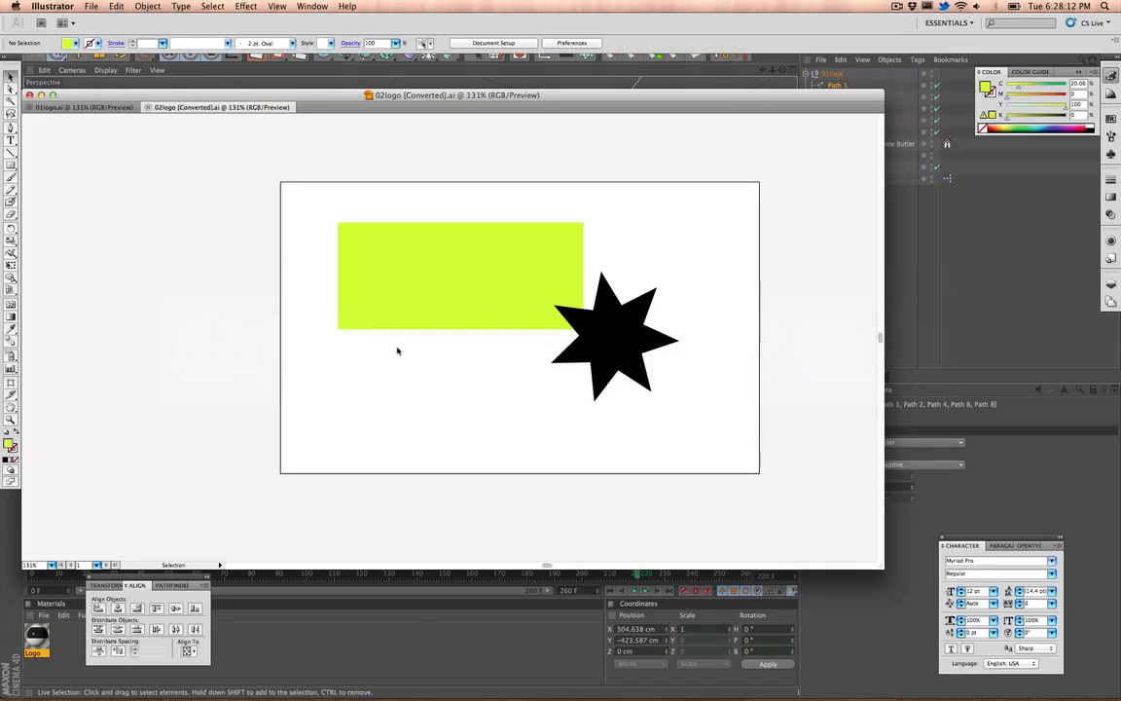
click(77, 107)
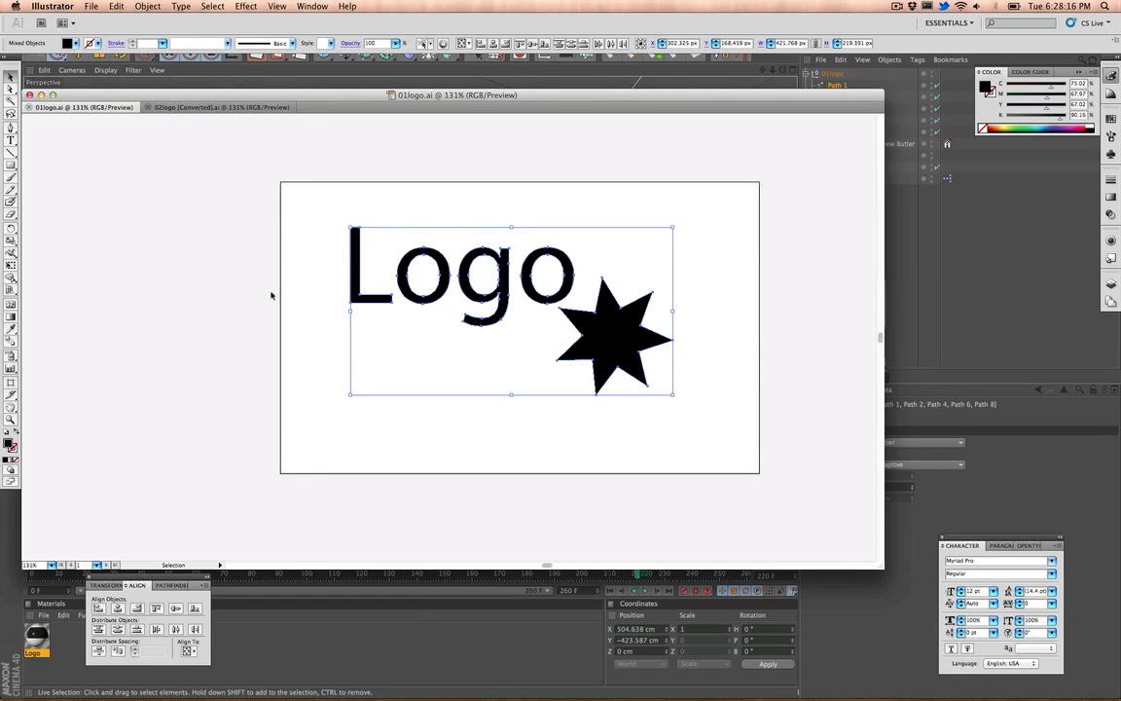
mouse_move(393, 315)
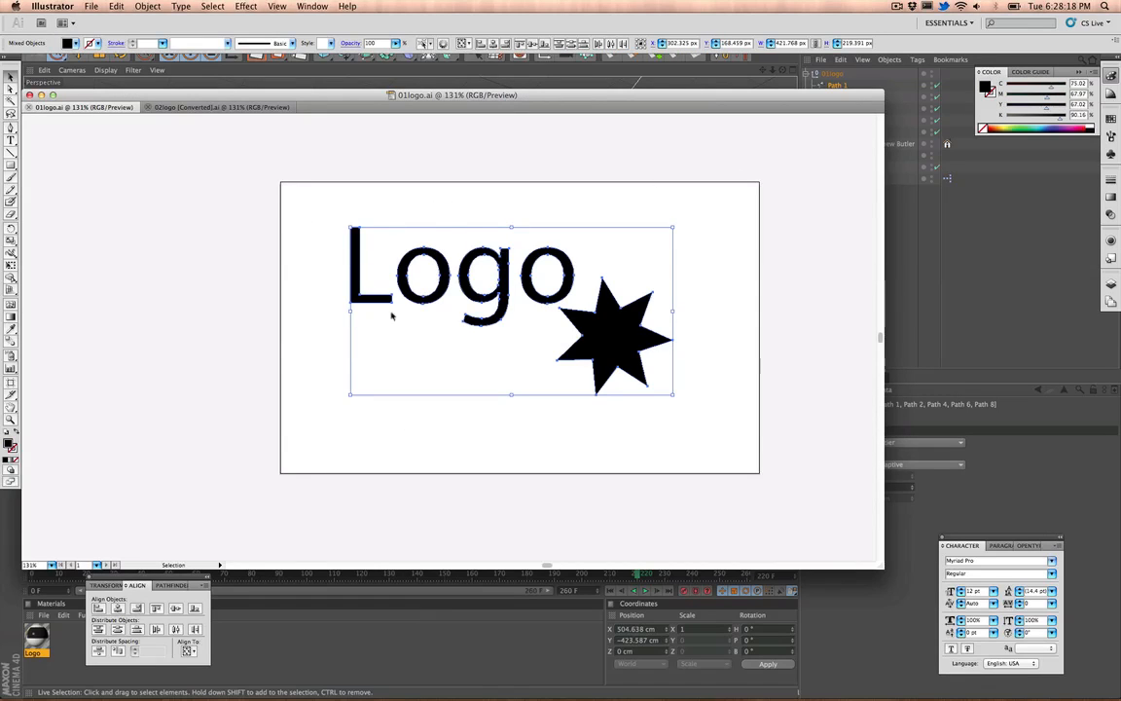
mouse_move(342, 288)
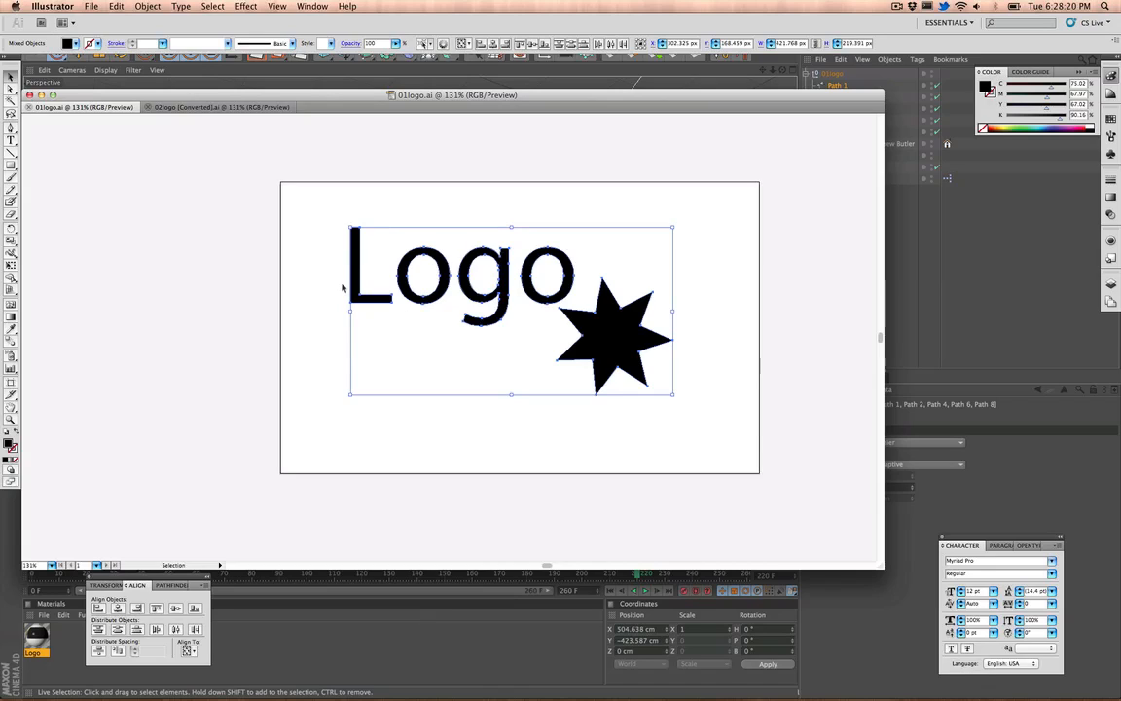
mouse_move(676, 204)
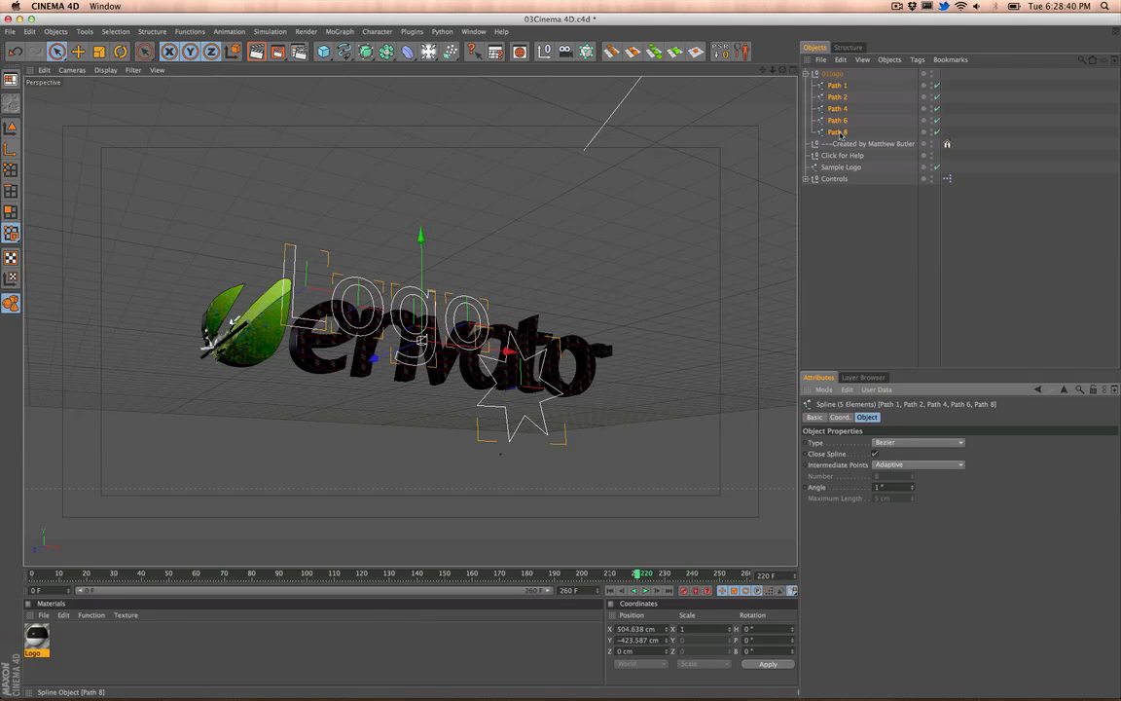
Step: Merge the selected Path 1–8 splines with Connect+Delete into a single LOGO spline
right_click(837, 133)
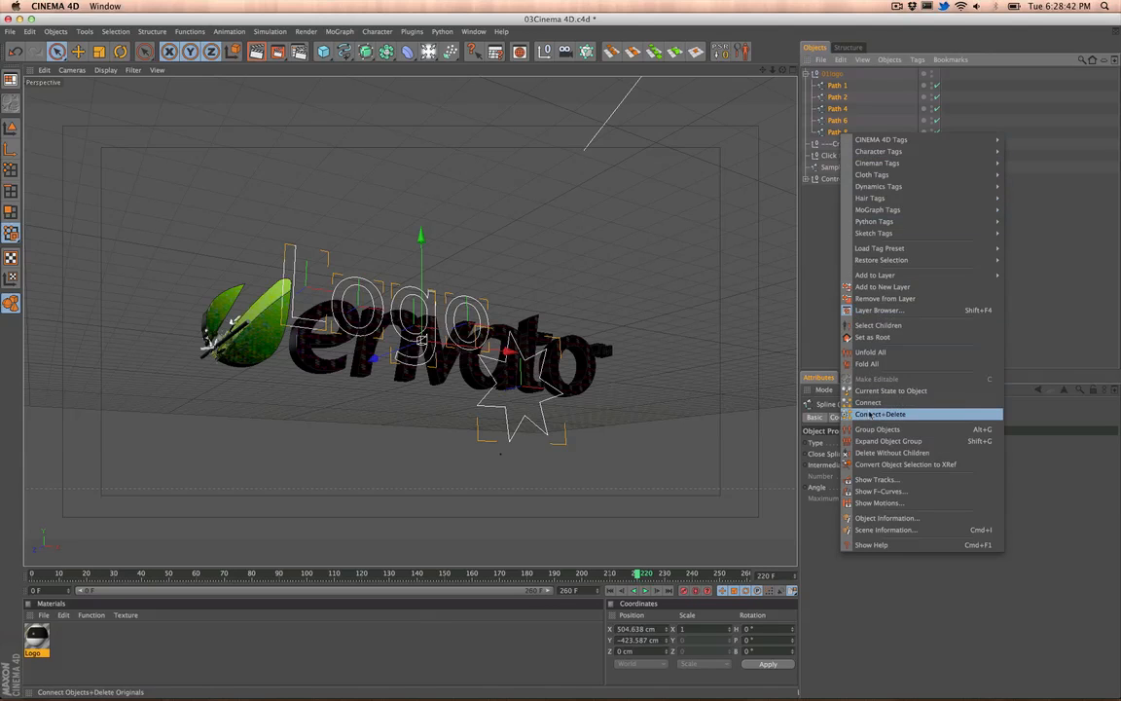
click(880, 413)
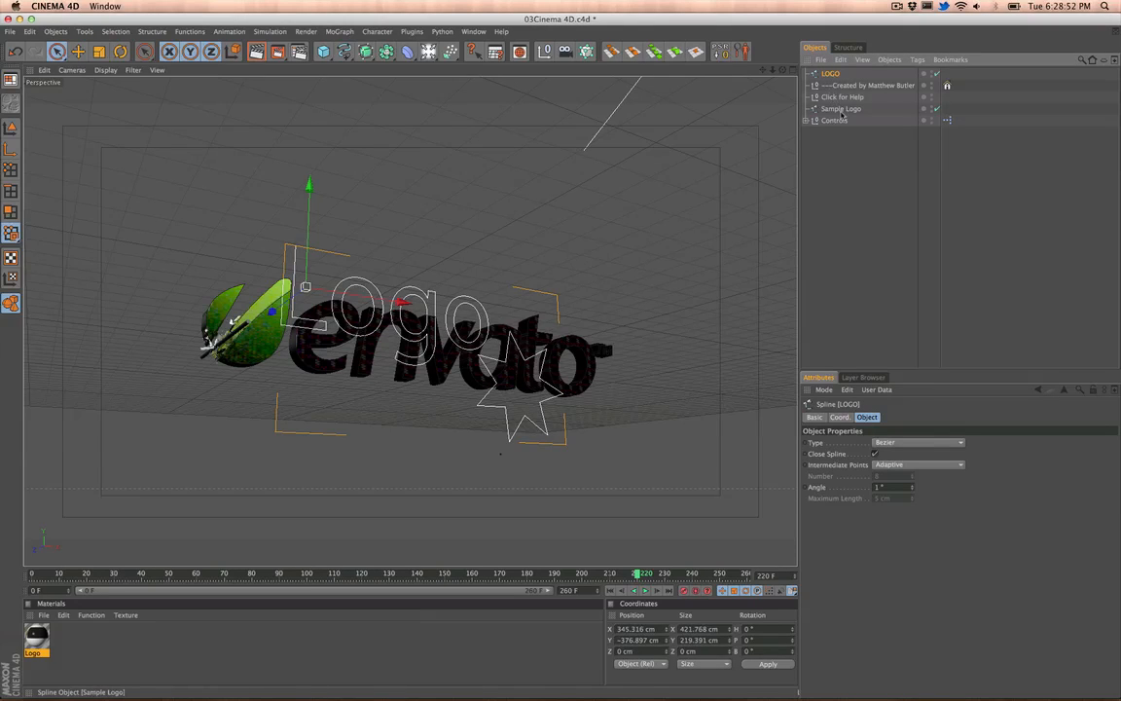
click(833, 120)
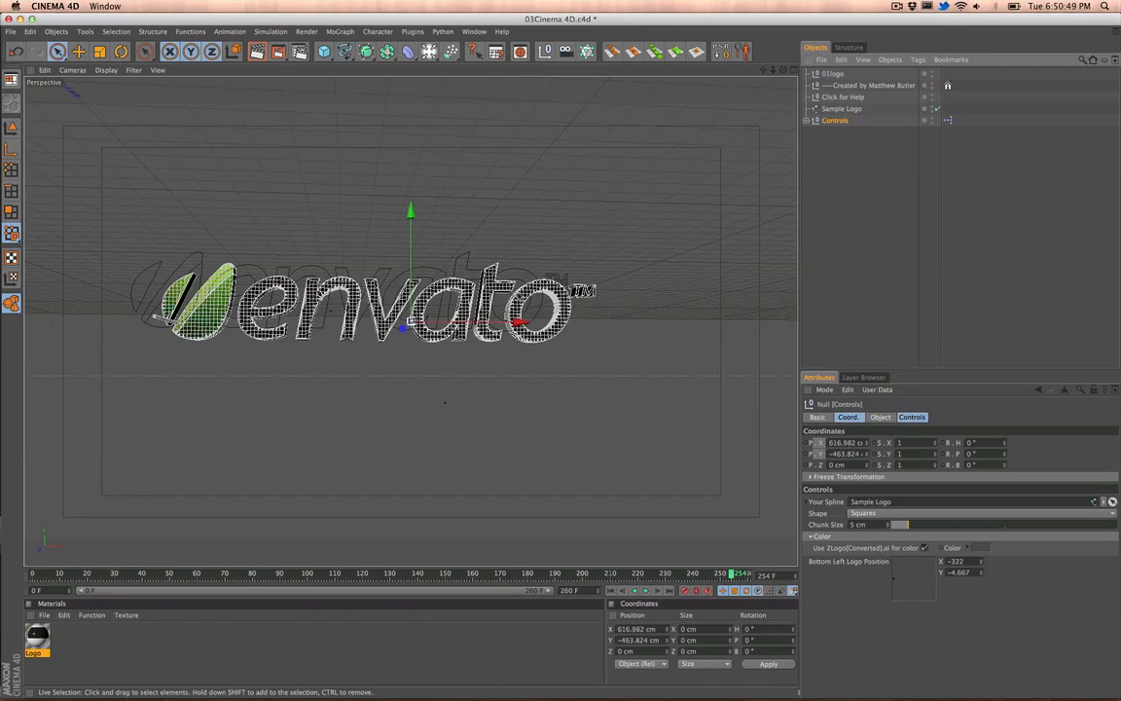
mouse_move(952, 155)
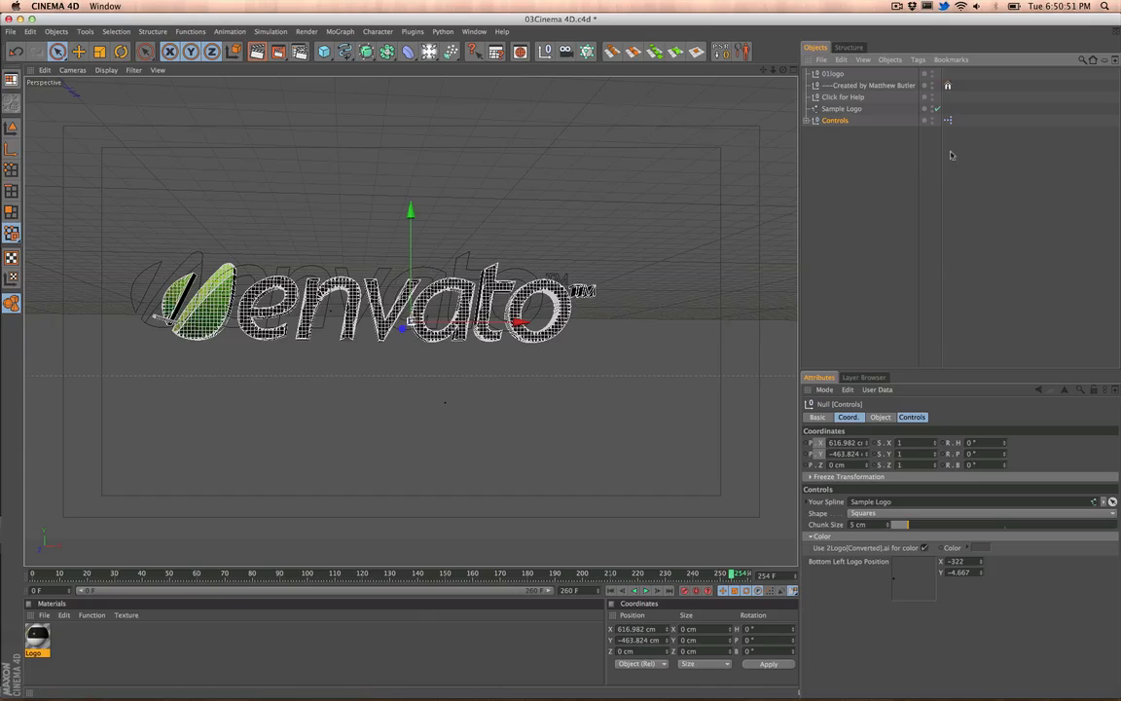
Step: Expand Controls and the Logo group to reveal the Extrude NURBS and its Spline Instance
click(810, 121)
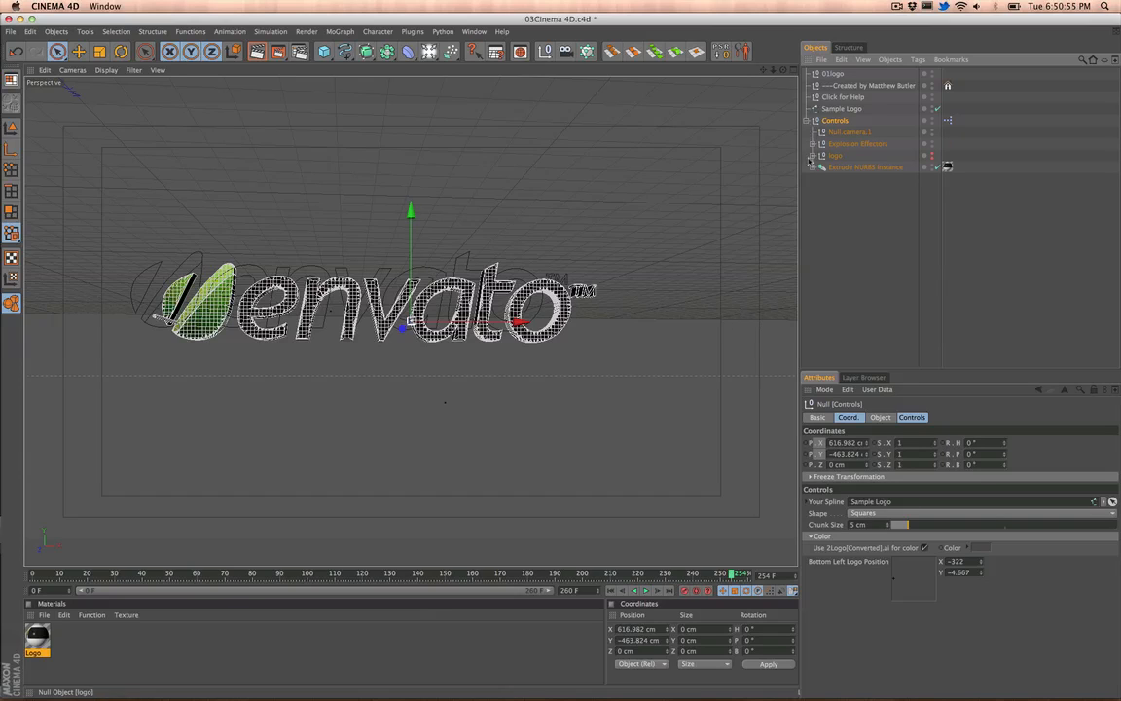
click(814, 168)
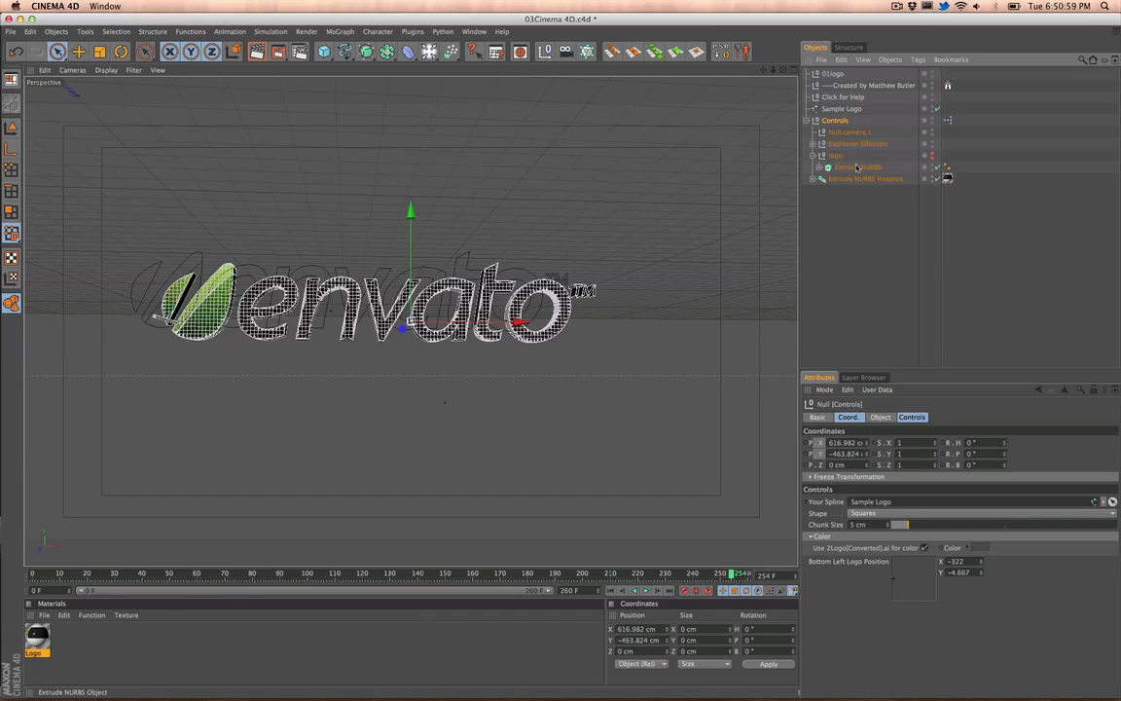
click(859, 168)
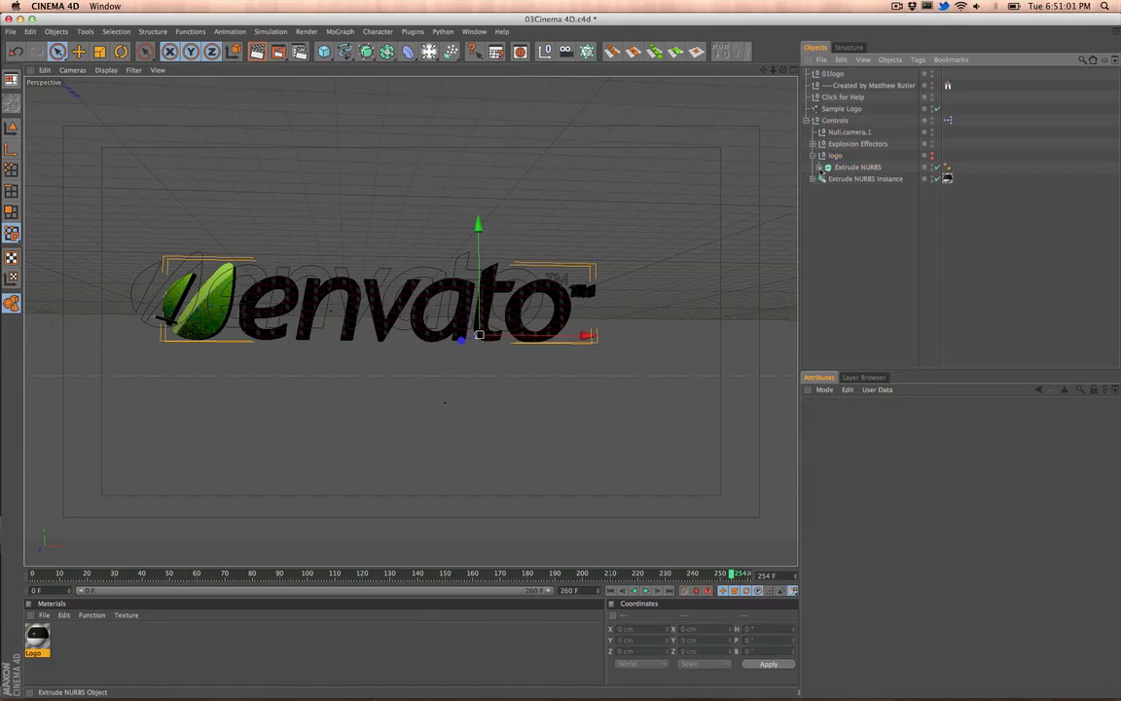
click(865, 179)
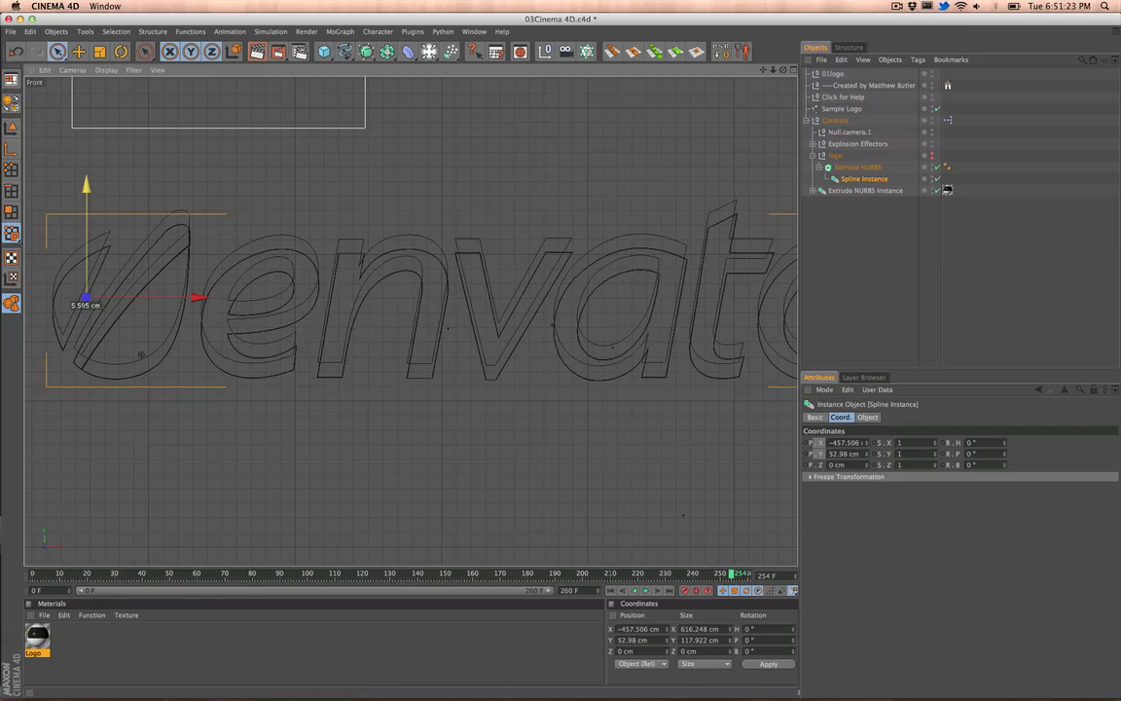
drag(86, 296, 85, 282)
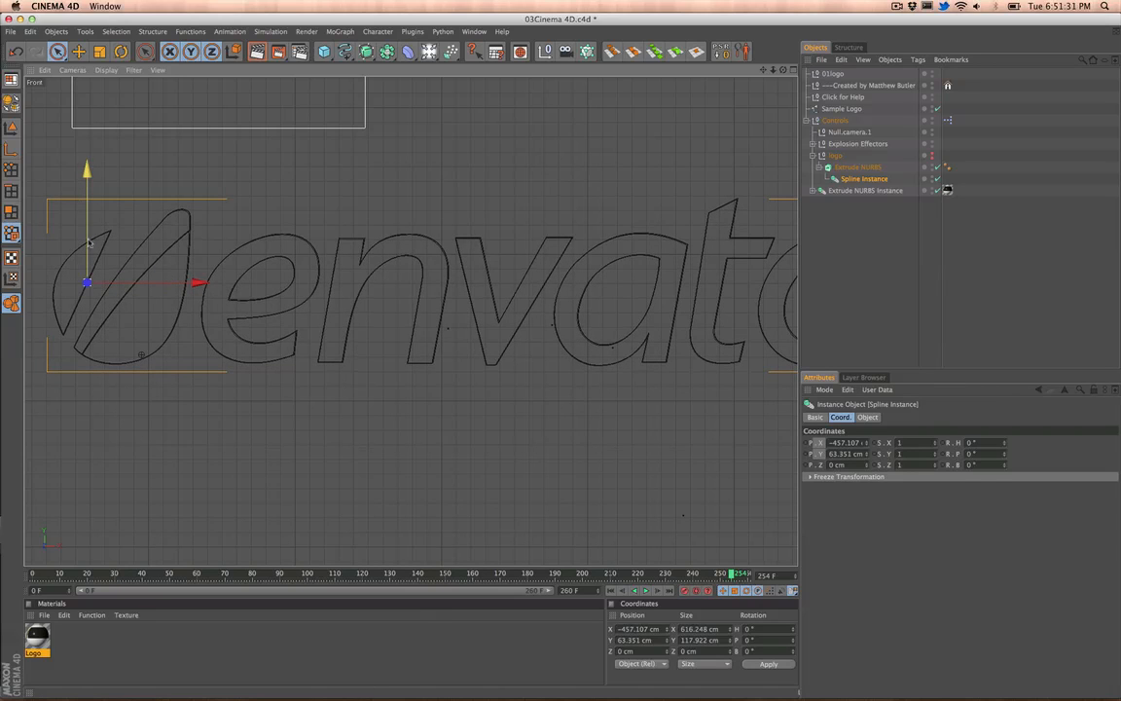
mouse_move(425, 331)
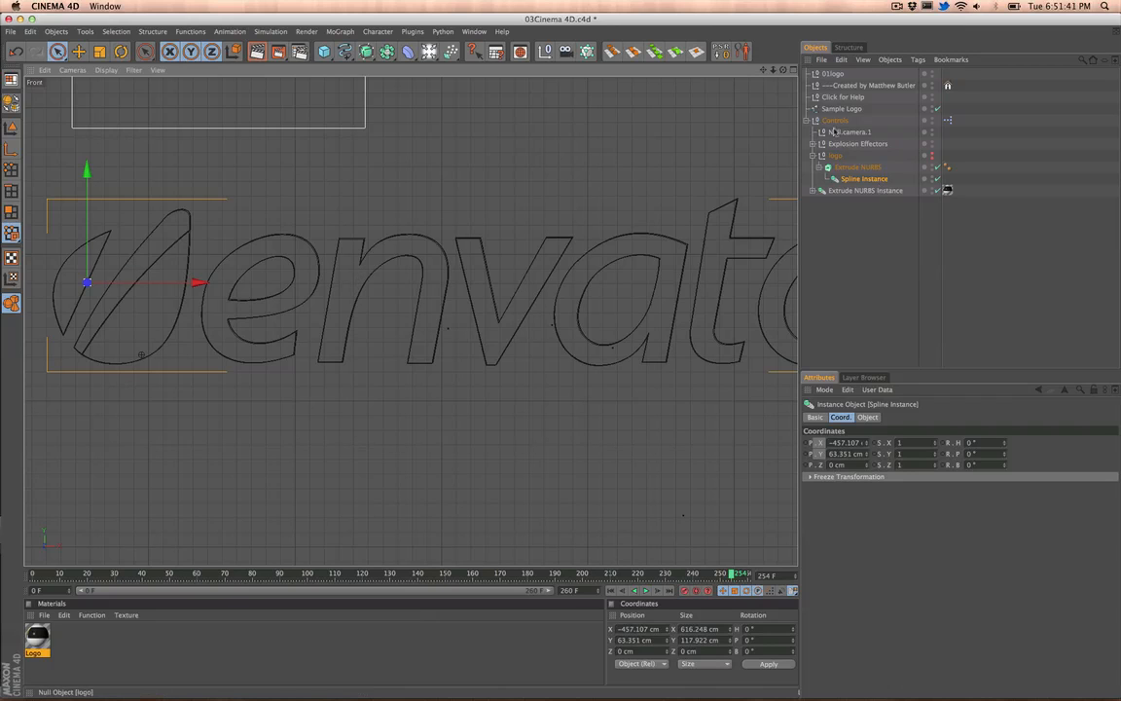
click(835, 121)
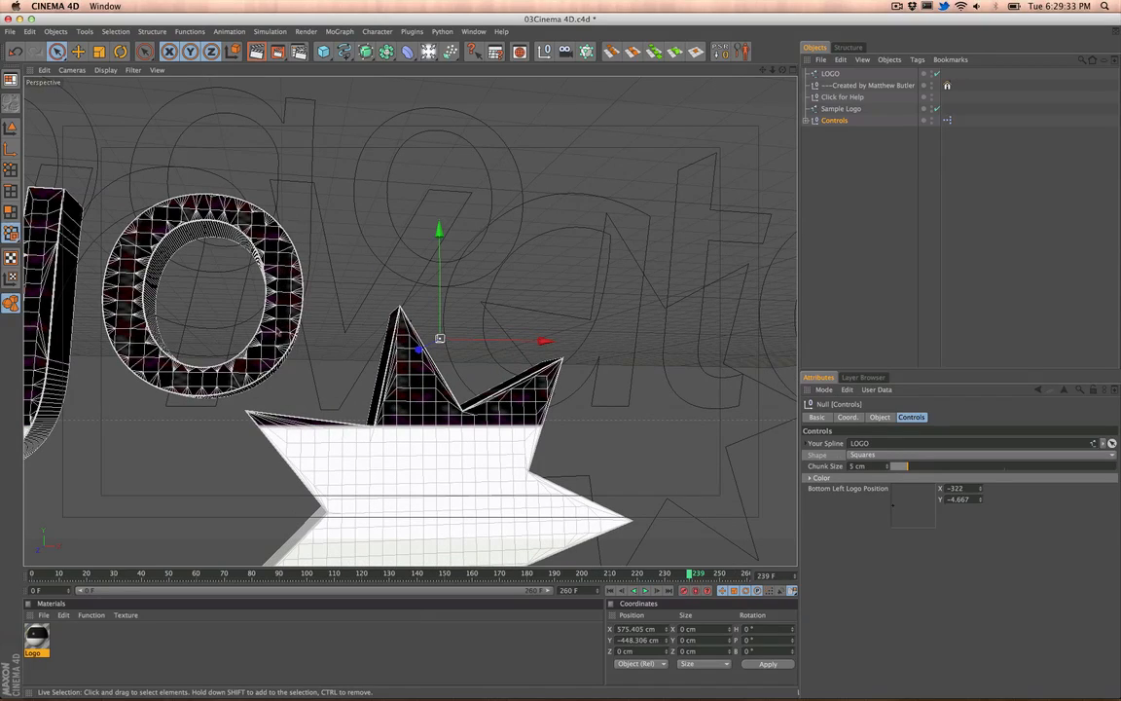
mouse_move(794, 455)
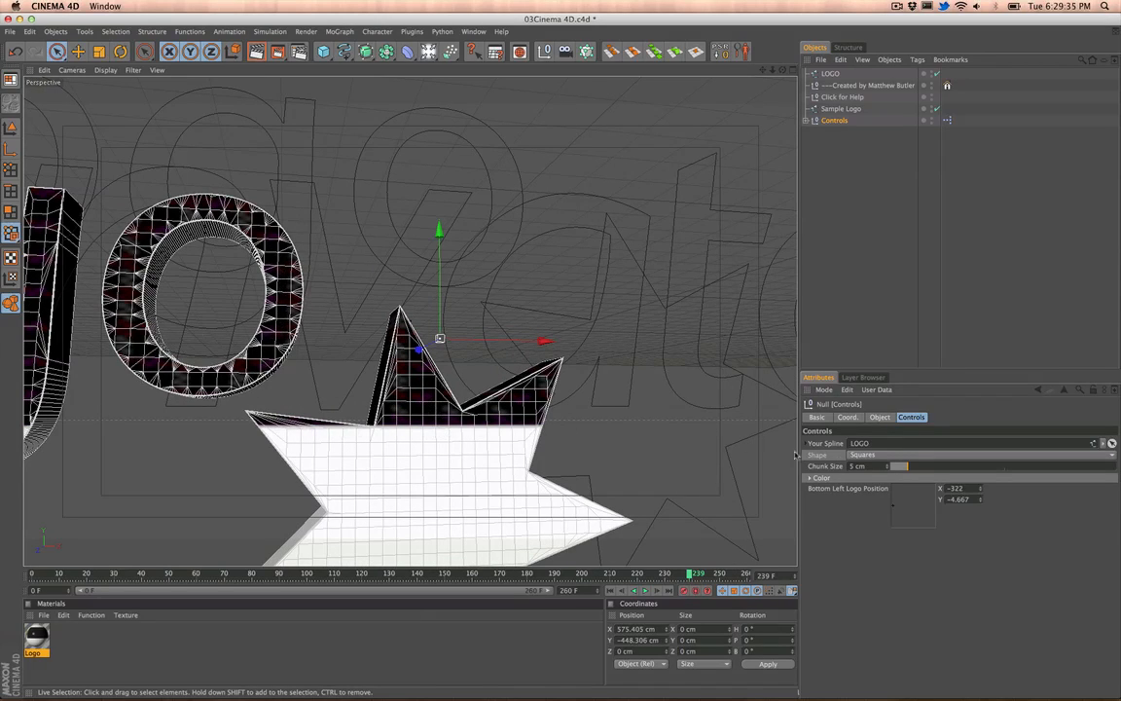
Step: Set Your Spline to LOGO in the Controls tab and scrub back to preview the shatter
click(974, 455)
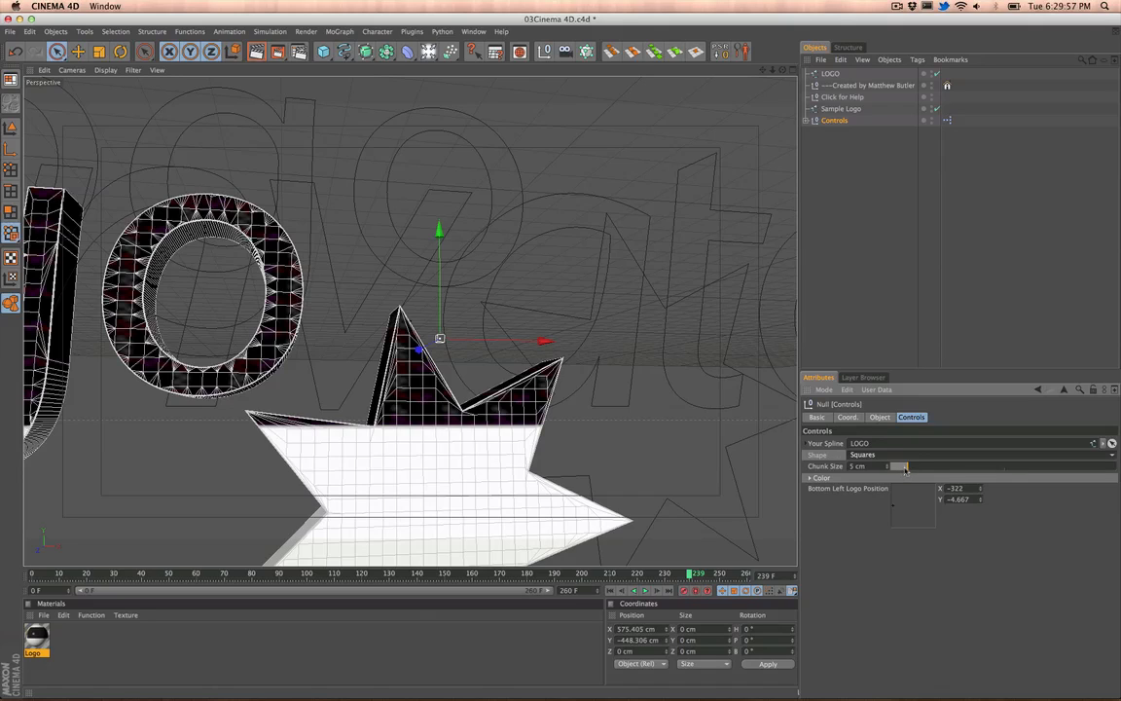
drag(891, 467, 944, 467)
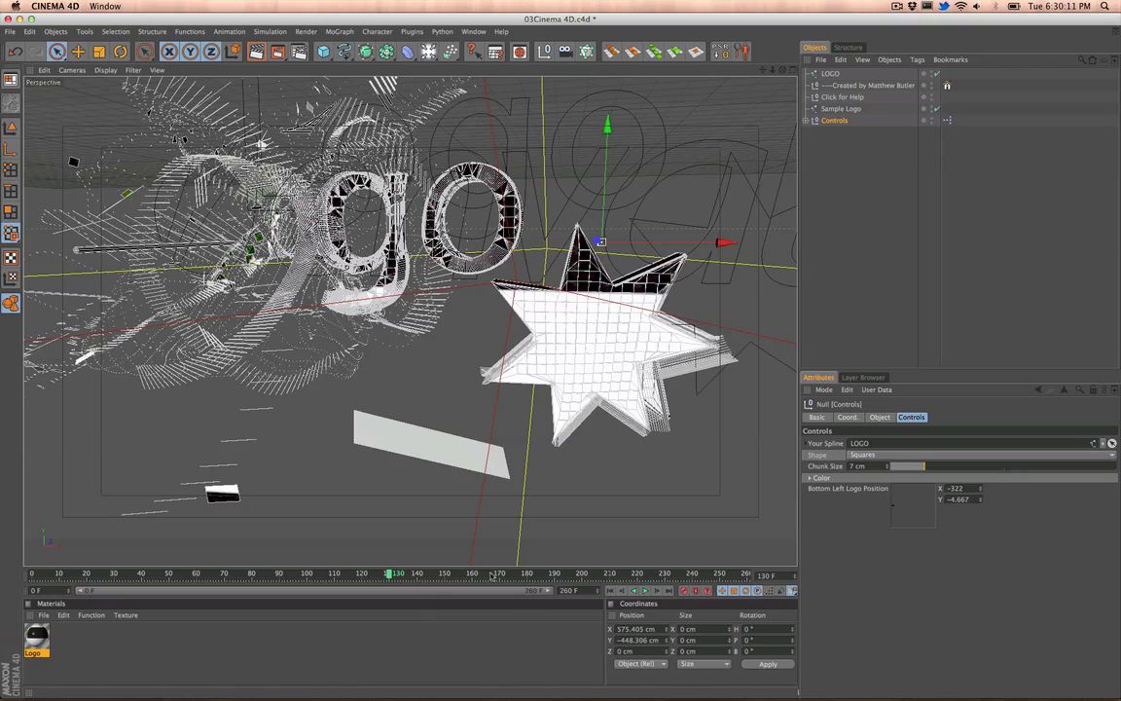
Step: Preview the explosion in the timeline, then raise Chunk Size for bigger shattered pieces
drag(390, 572, 502, 572)
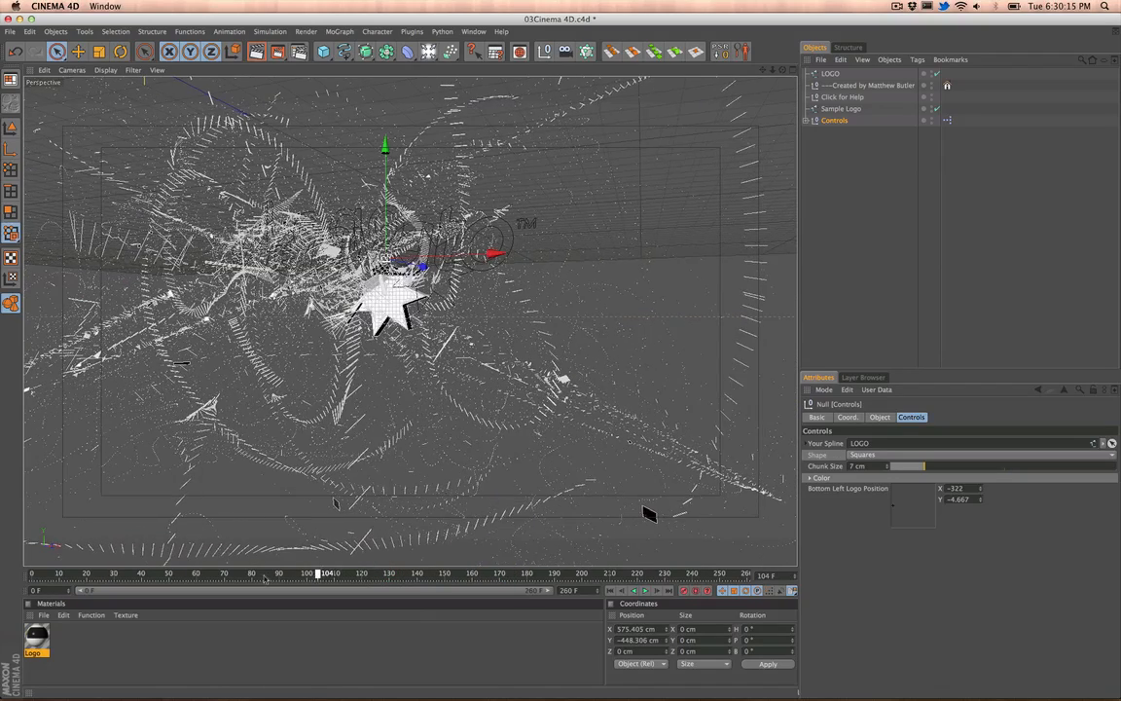
drag(320, 573, 419, 573)
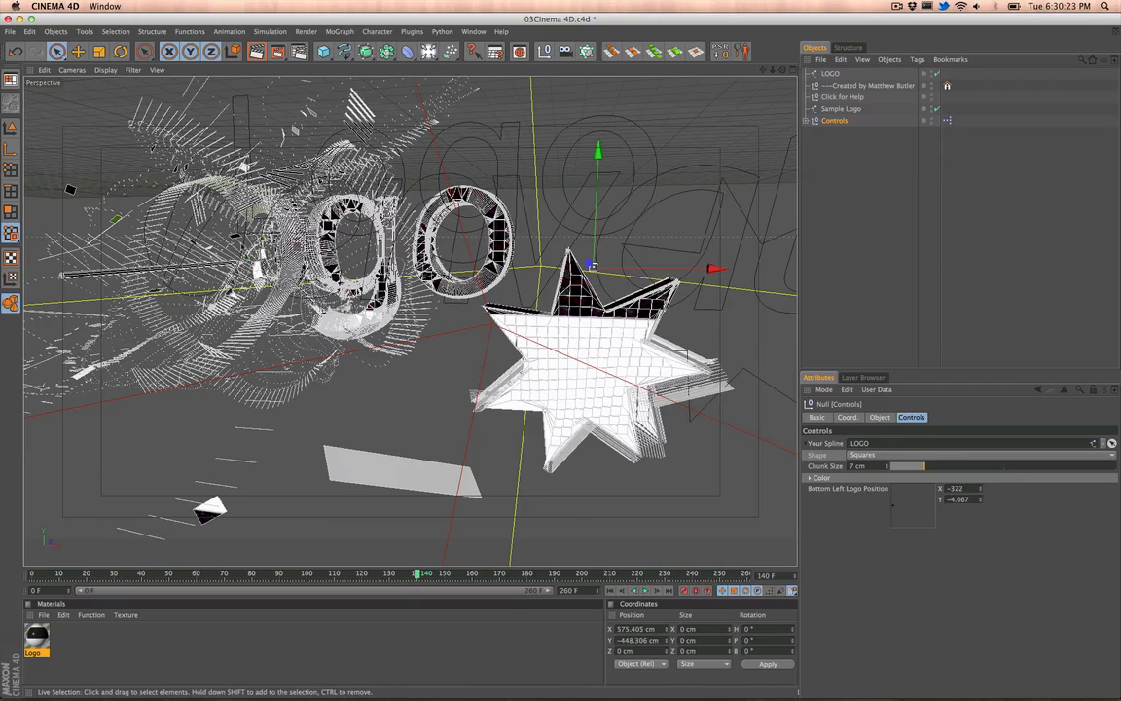
mouse_move(826, 451)
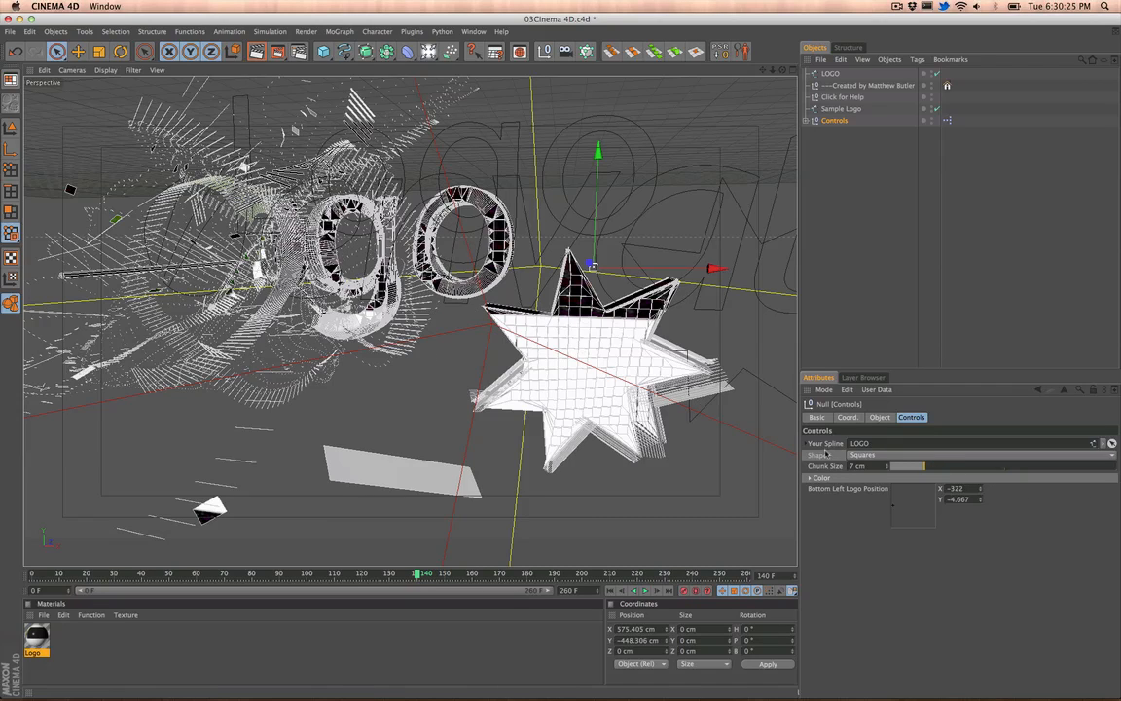
triple_click(857, 466)
text(3)
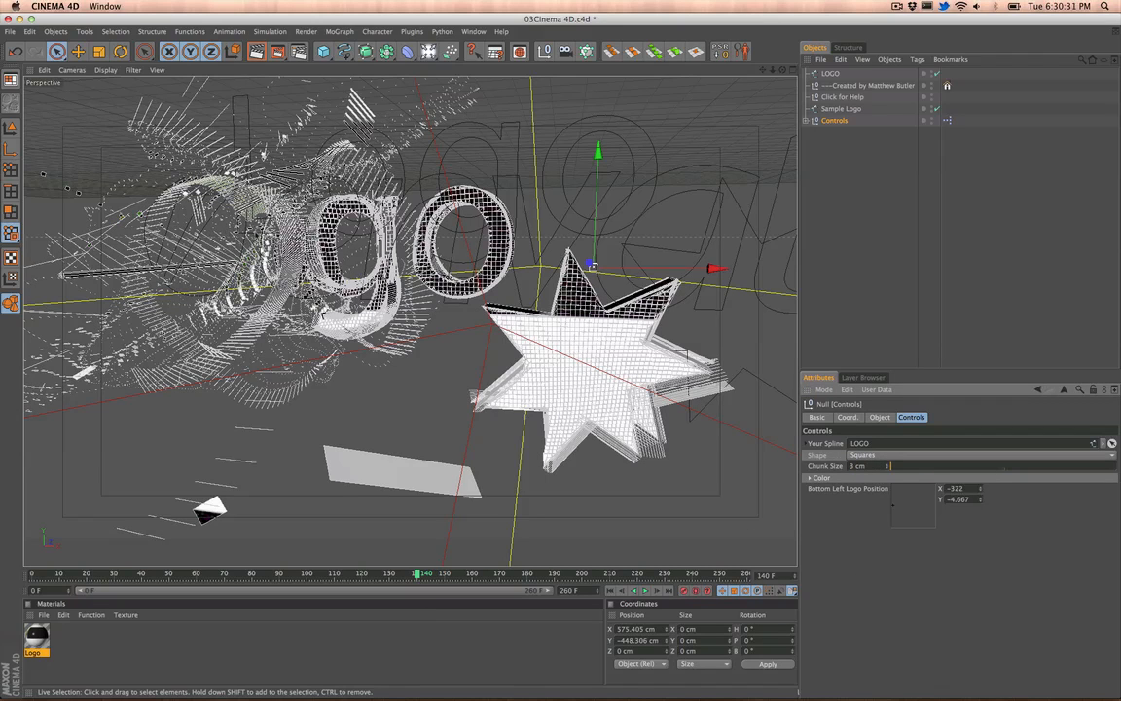
mouse_move(1007, 498)
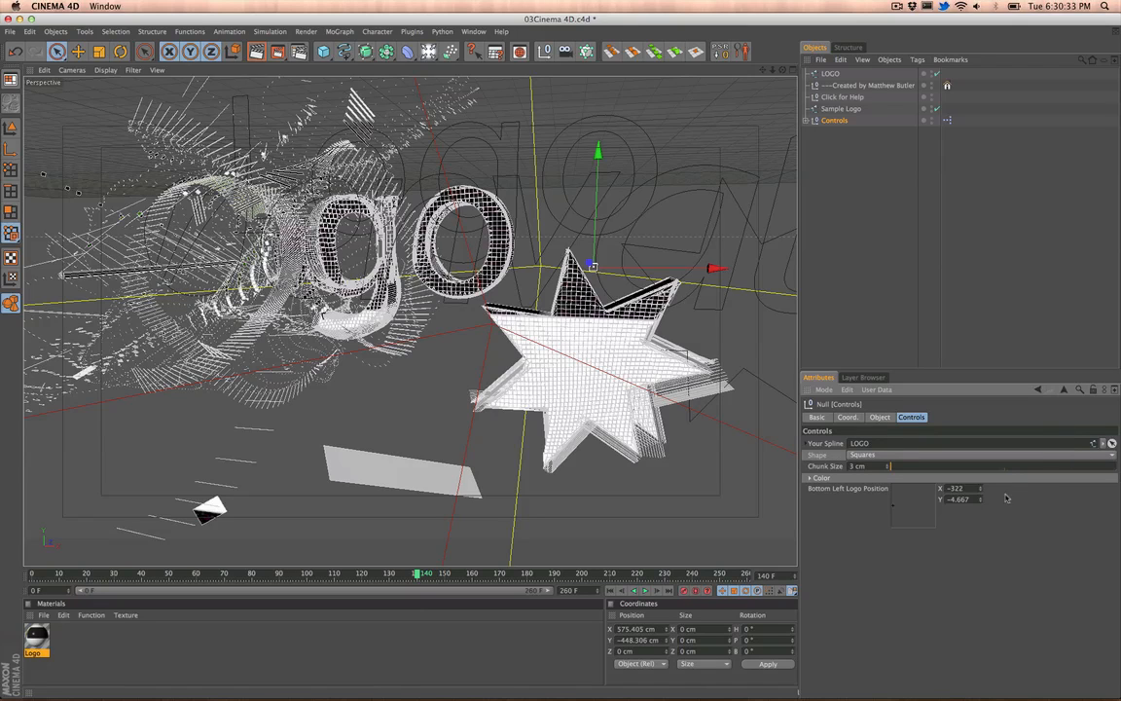
drag(892, 465, 997, 465)
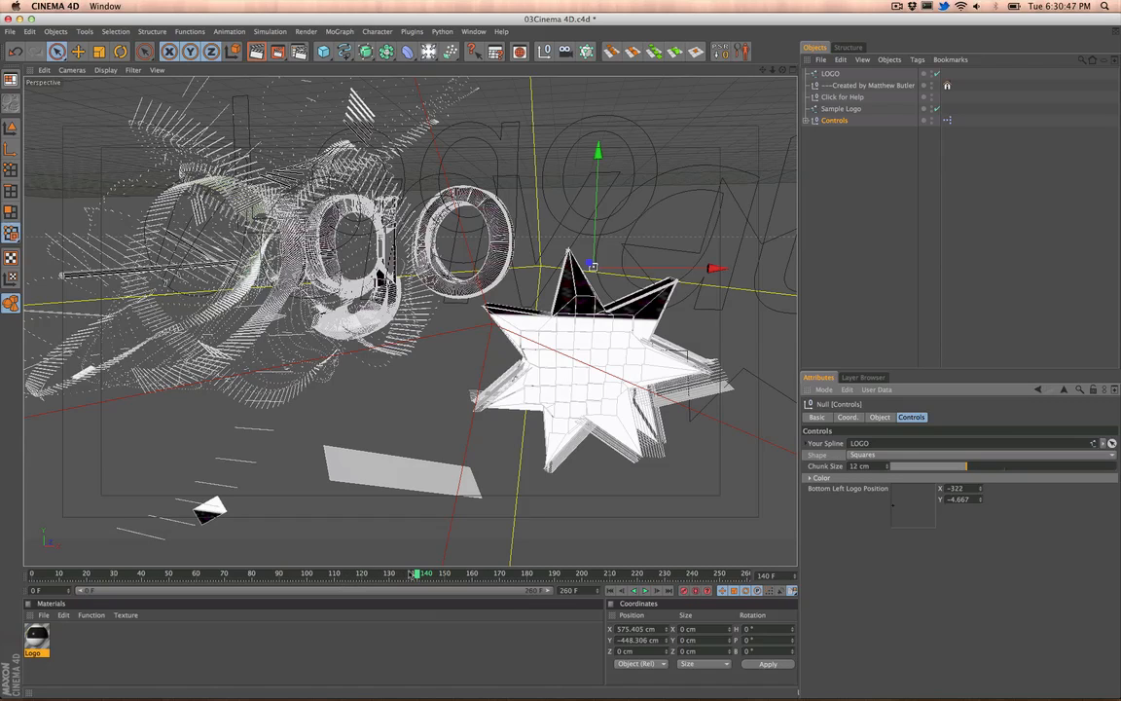
mouse_move(950, 537)
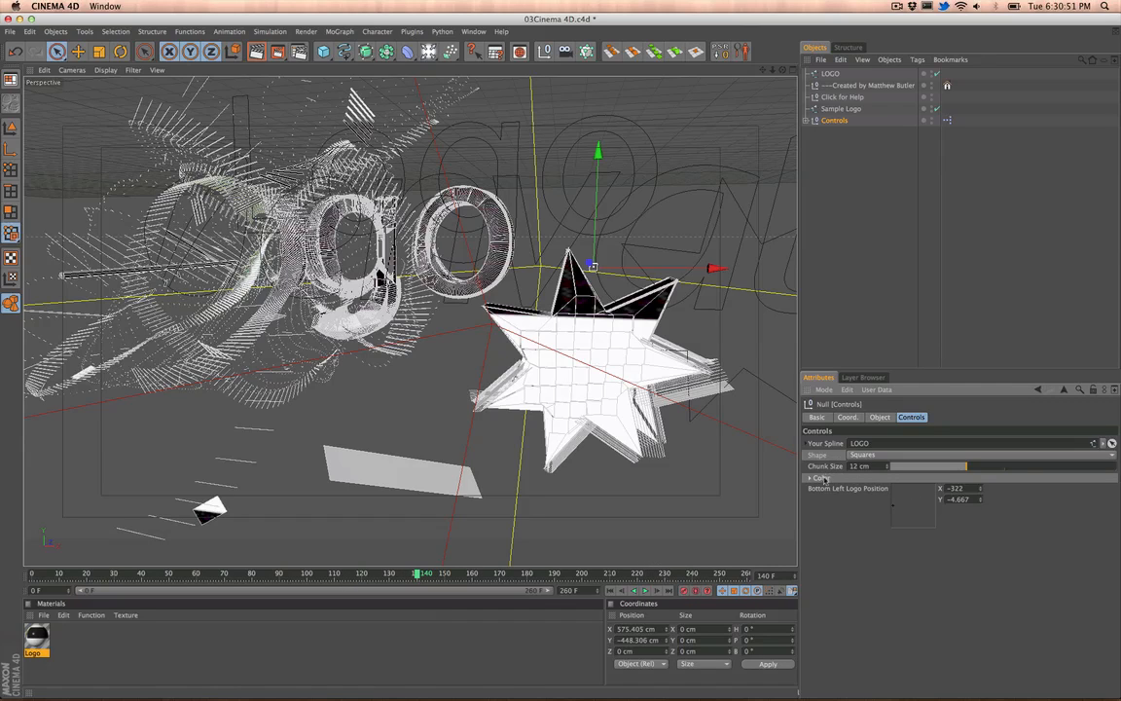
Step: Set the template's shatter Color control to red in the Color Picker, then switch to Illustrator
click(810, 477)
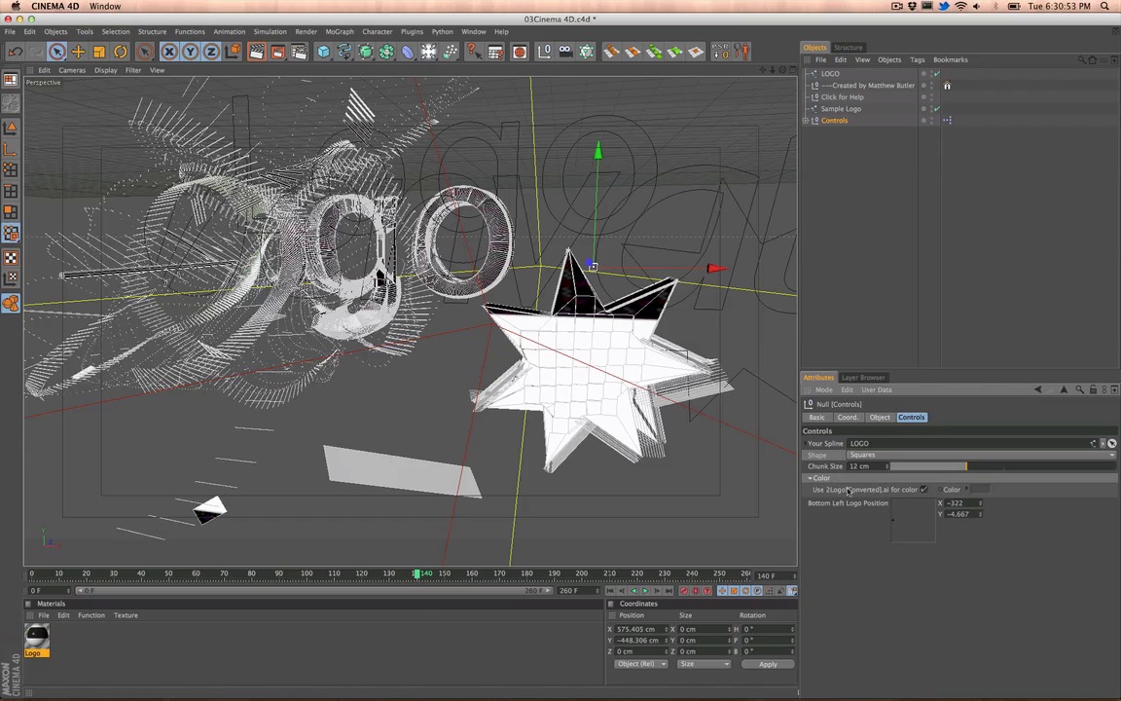
mouse_move(999, 485)
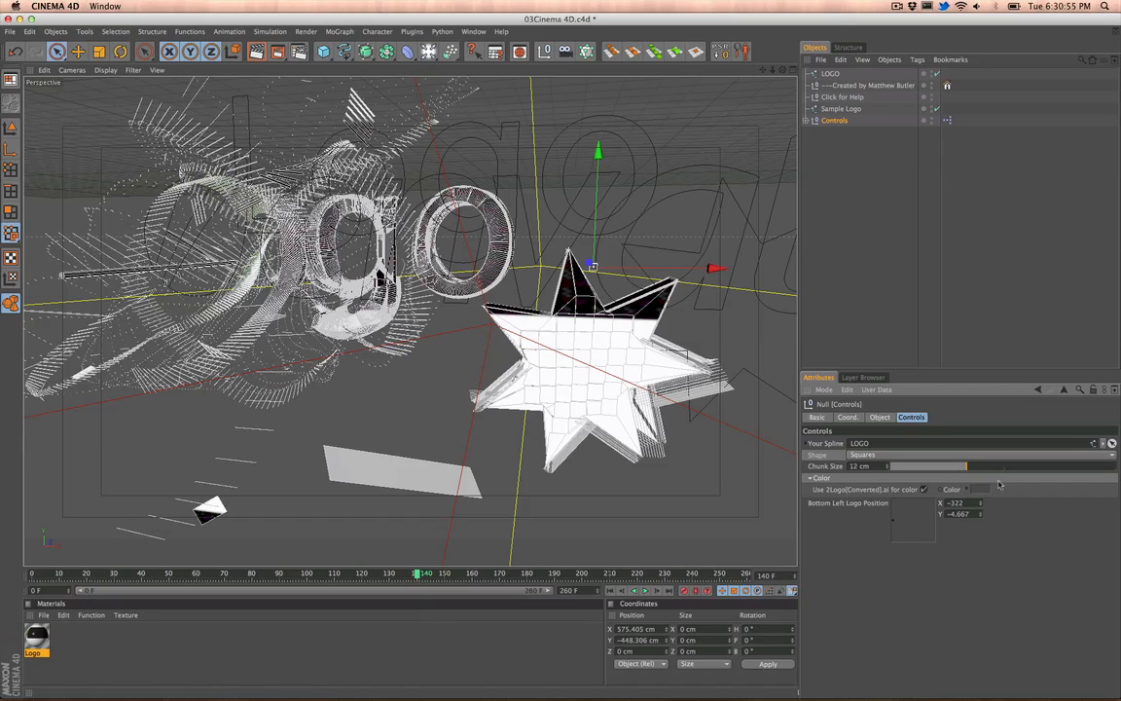
click(983, 489)
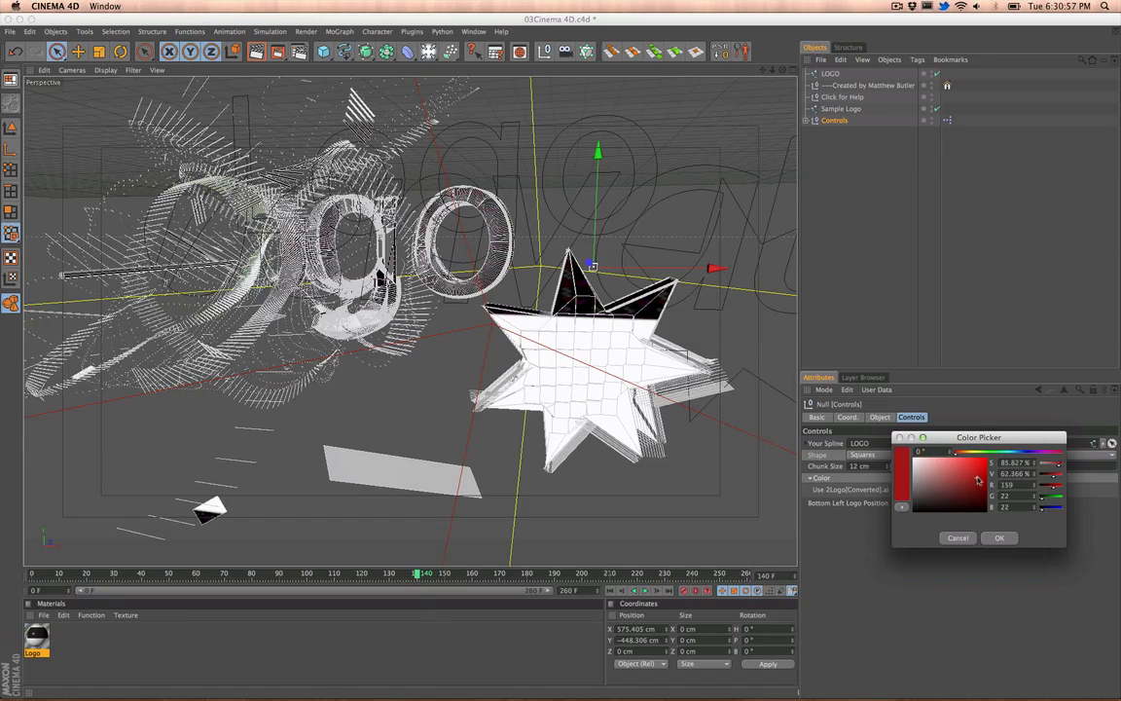
click(1001, 537)
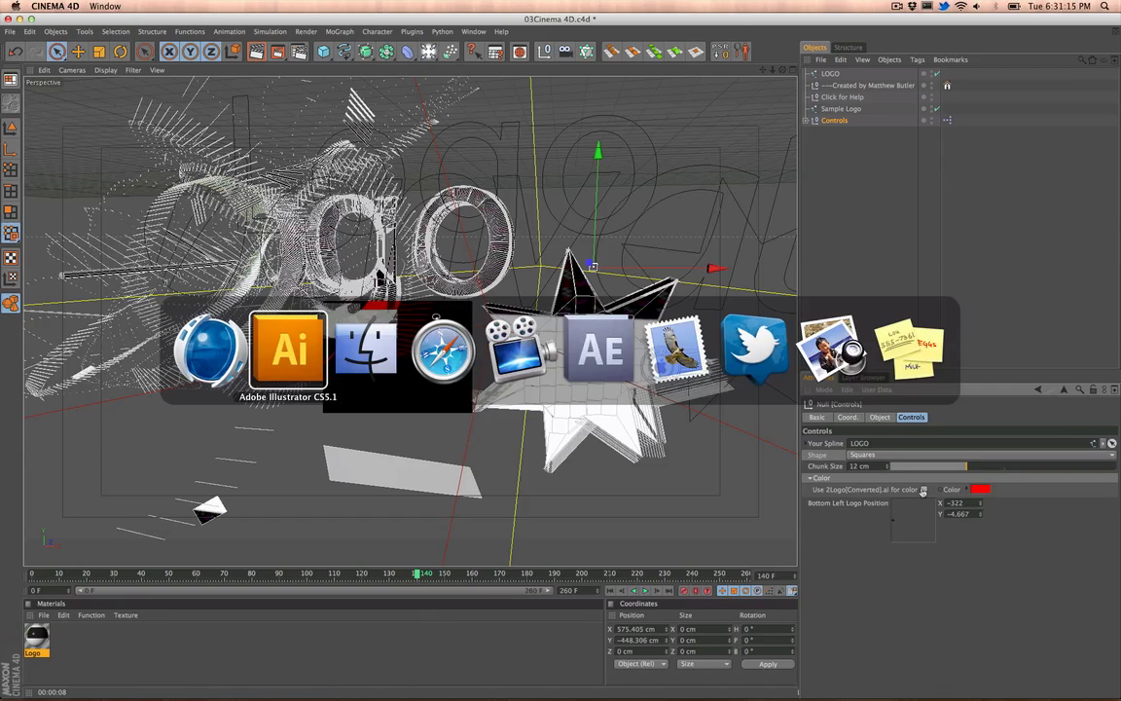
click(288, 350)
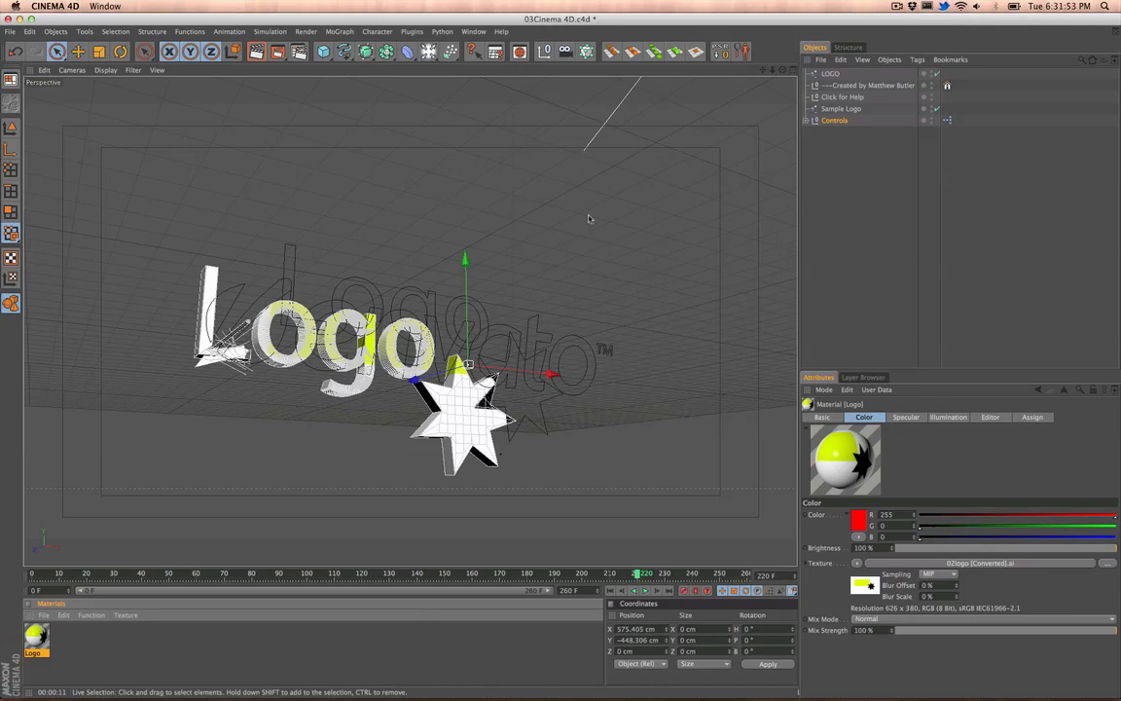
mouse_move(794, 300)
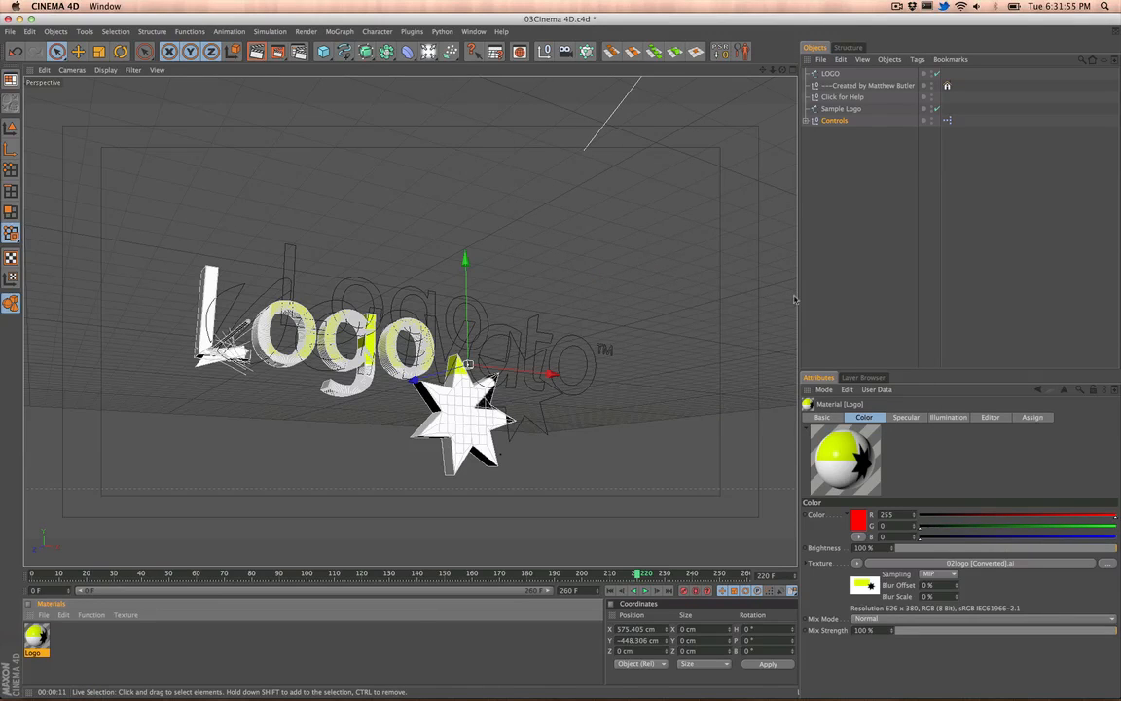
mouse_move(845, 281)
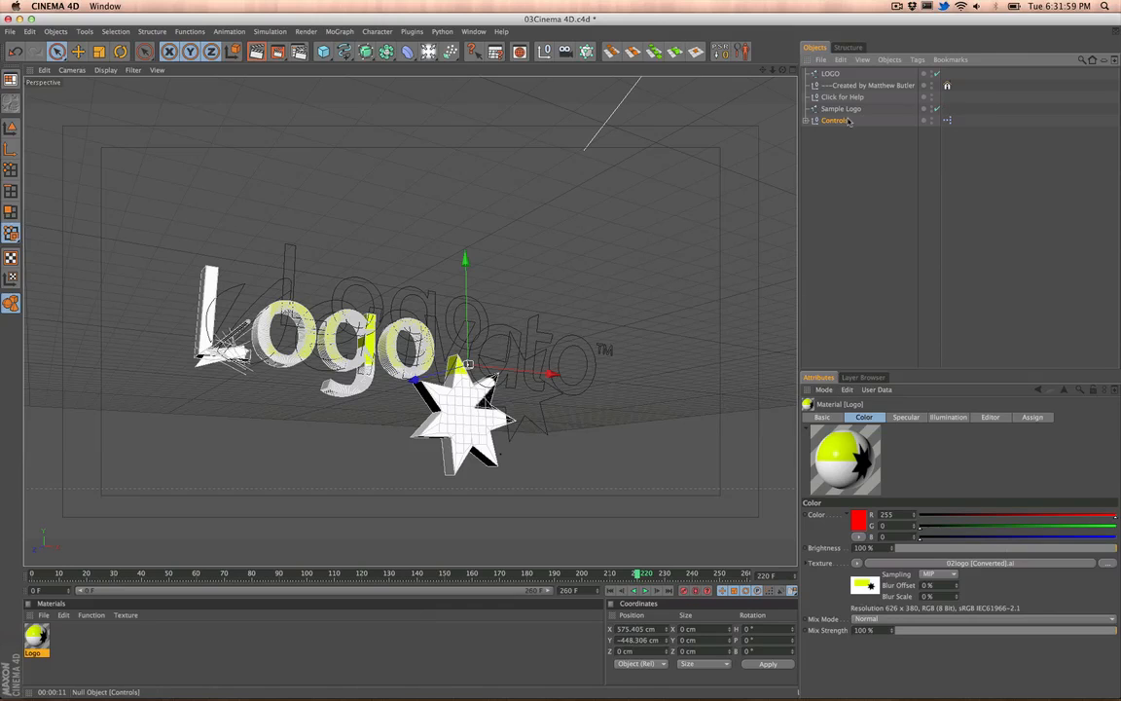
Step: Select the Controls object, lower Chunk Size from 12 cm to 4 cm and reframe the logo
click(833, 121)
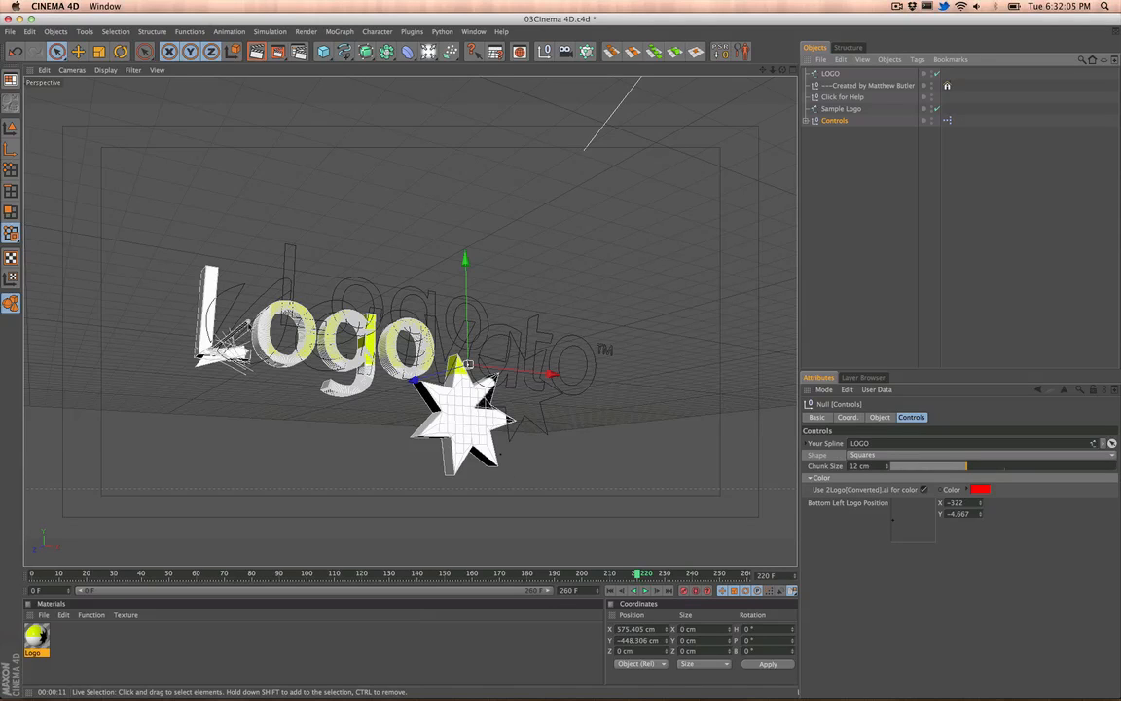
mouse_move(234, 289)
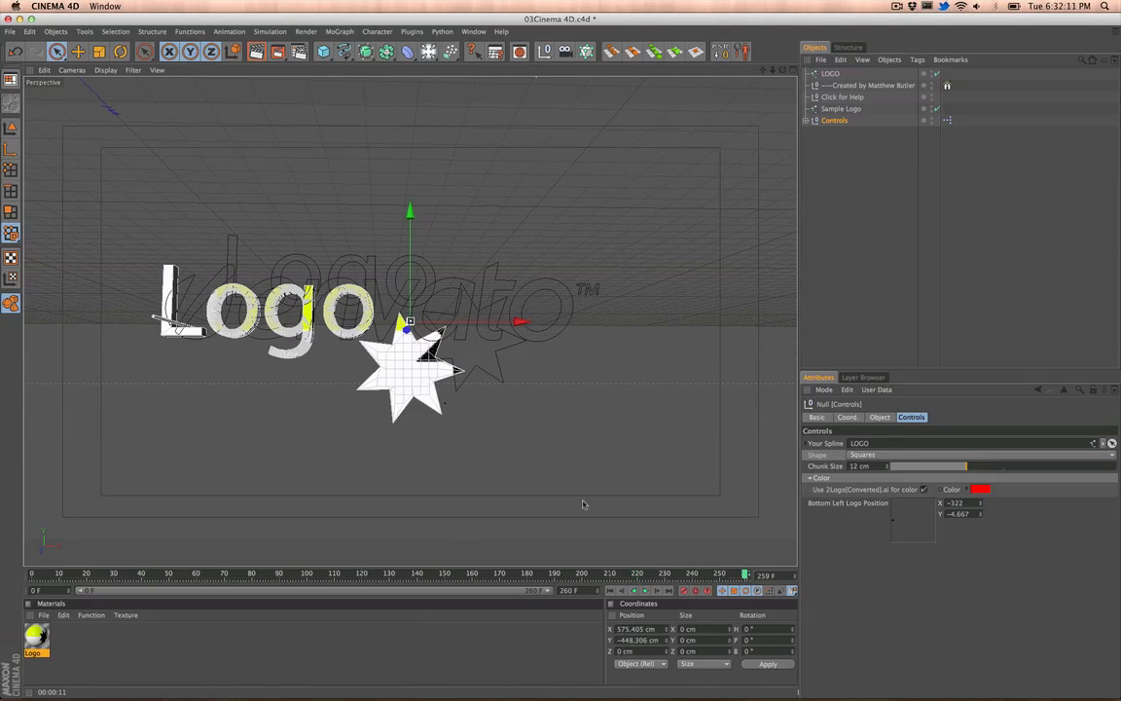
mouse_move(728, 417)
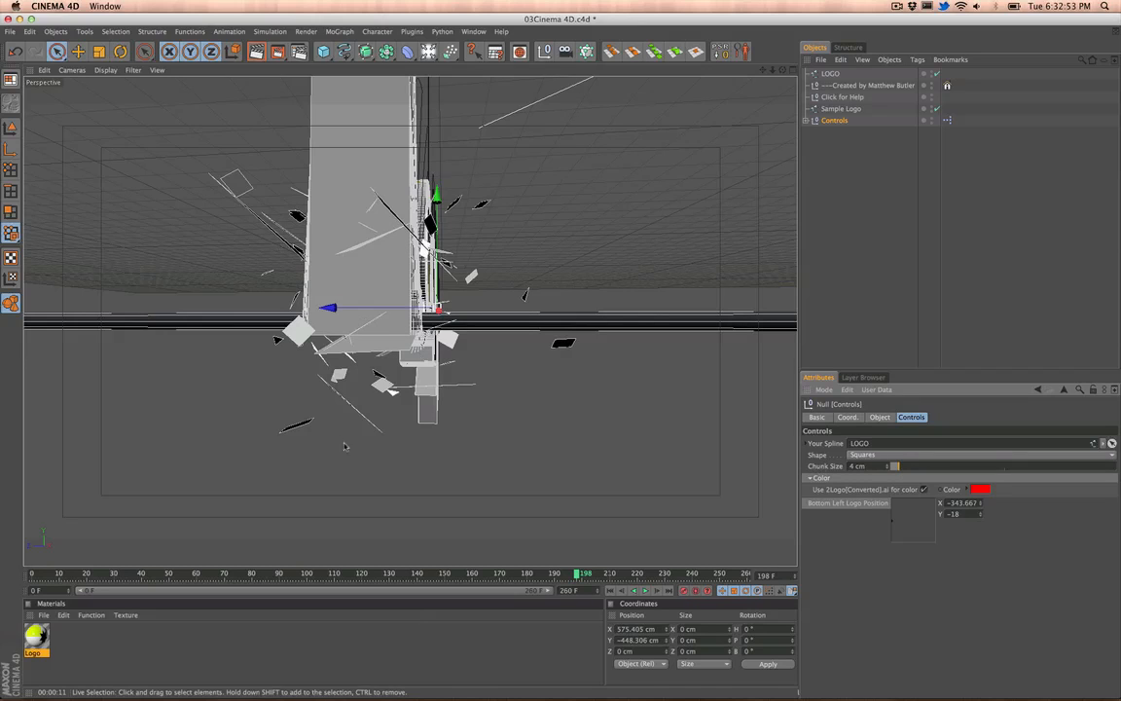
click(611, 573)
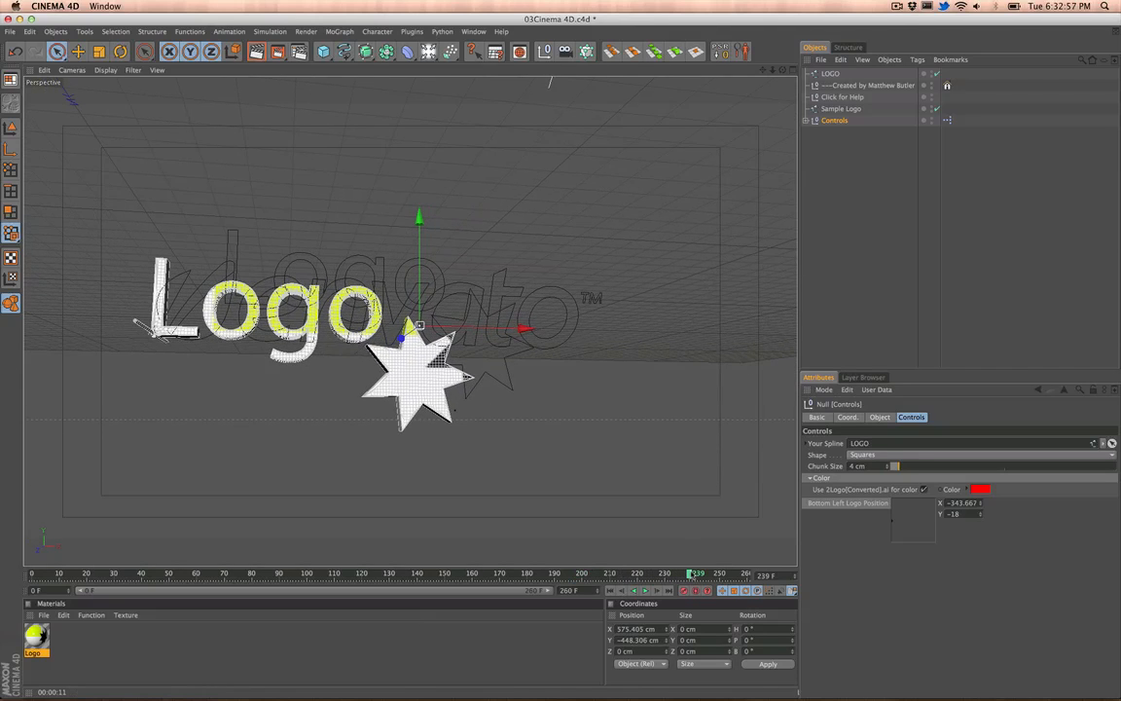
mouse_move(899, 192)
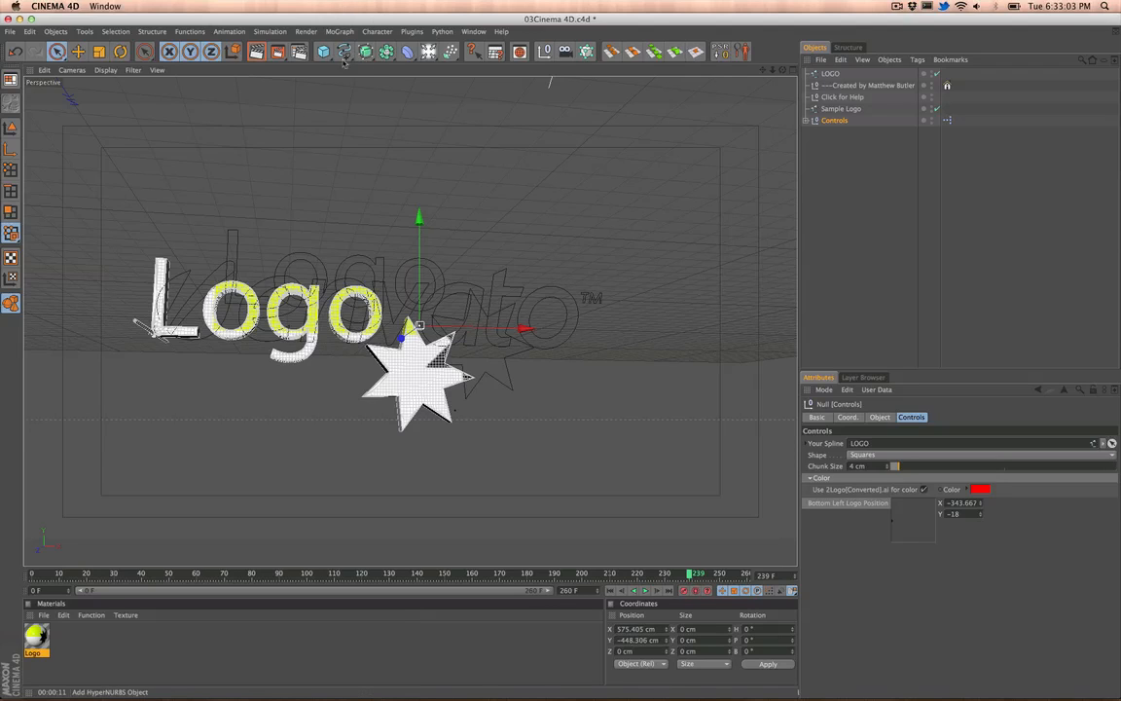
mouse_move(342, 51)
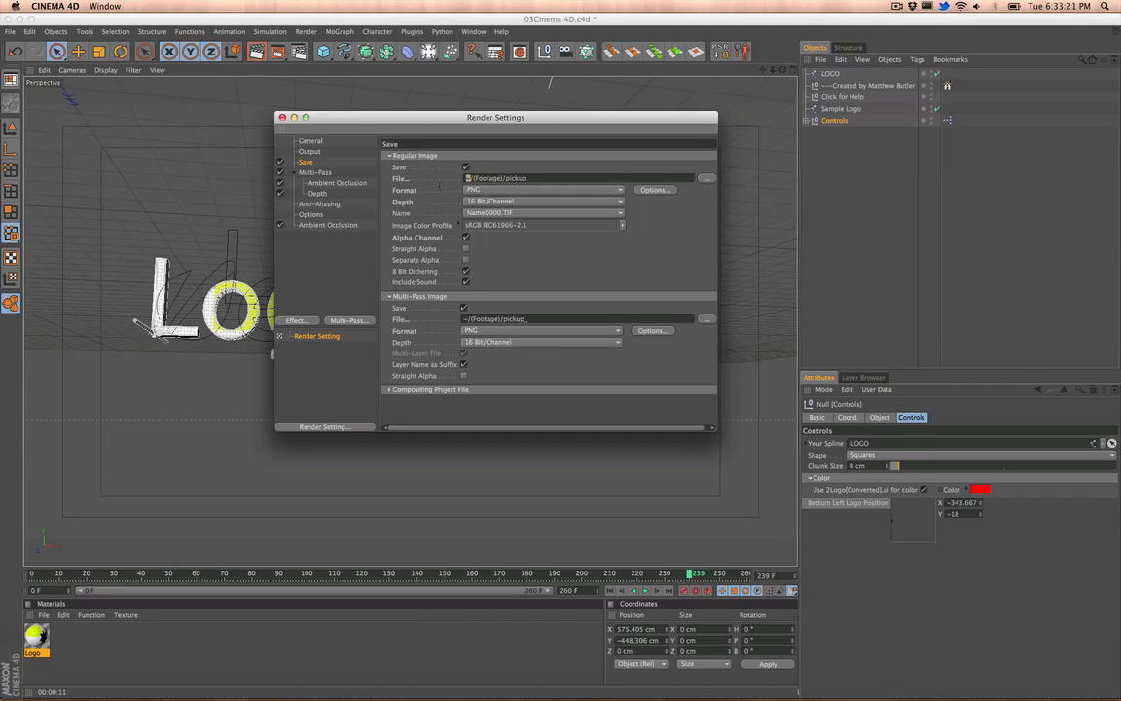
Step: Point the regular and Multi-Pass Image save paths to the template's renders/footage folder
click(709, 179)
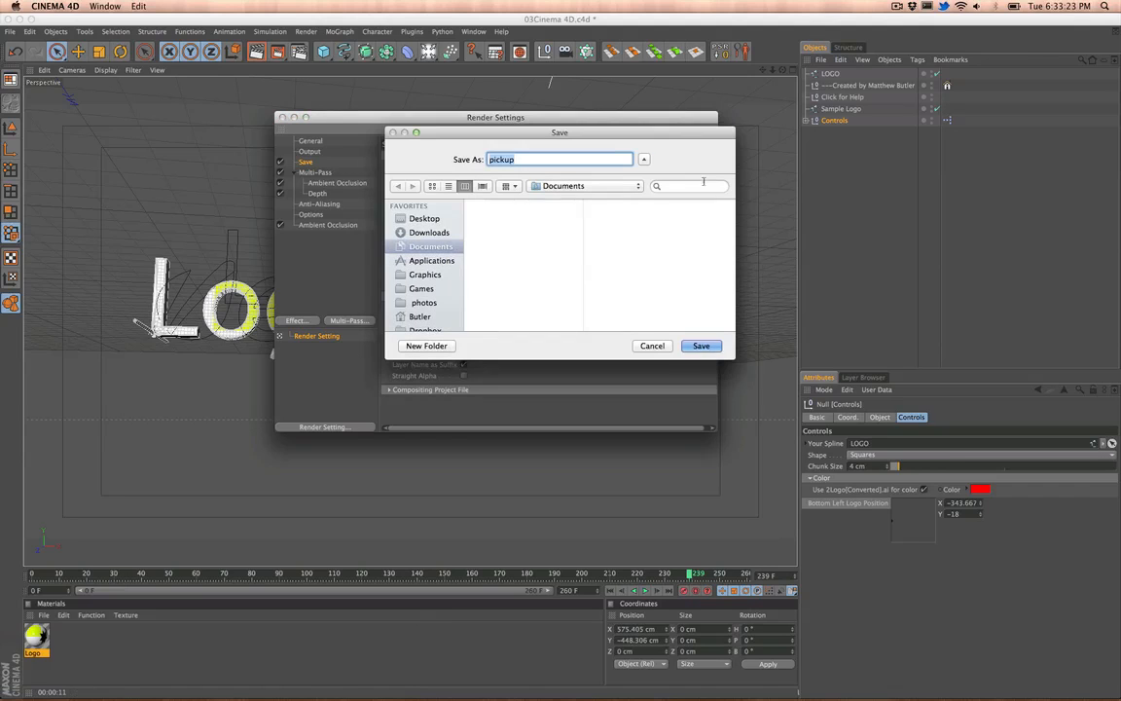
click(425, 218)
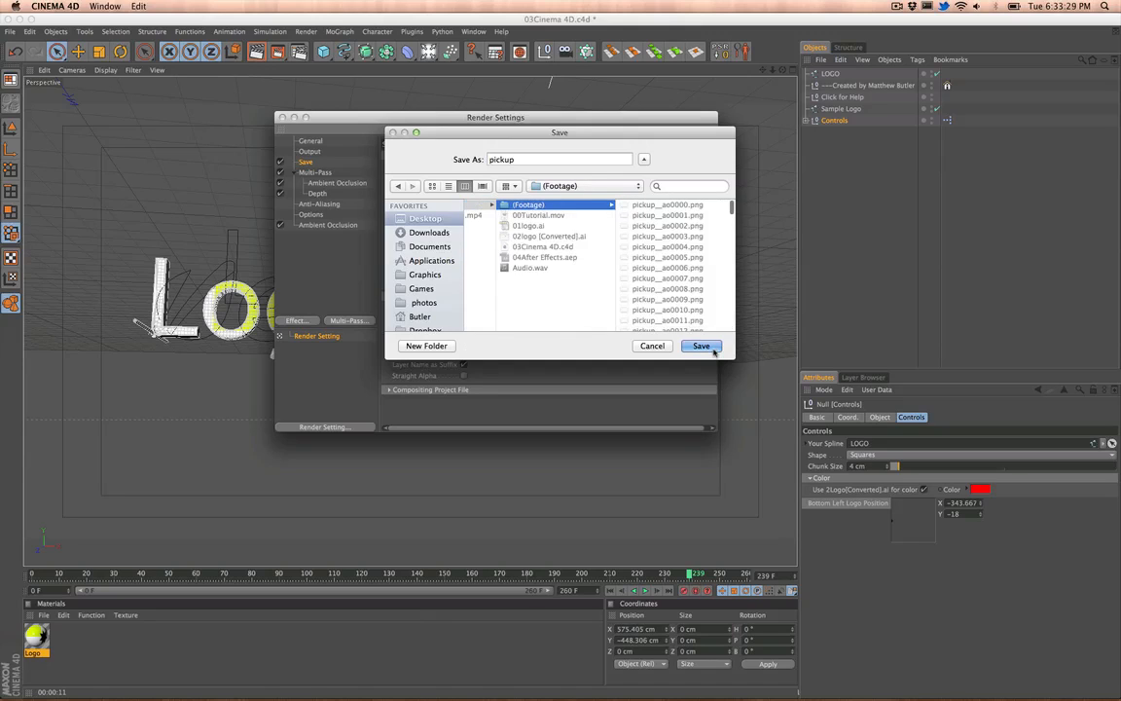
click(700, 347)
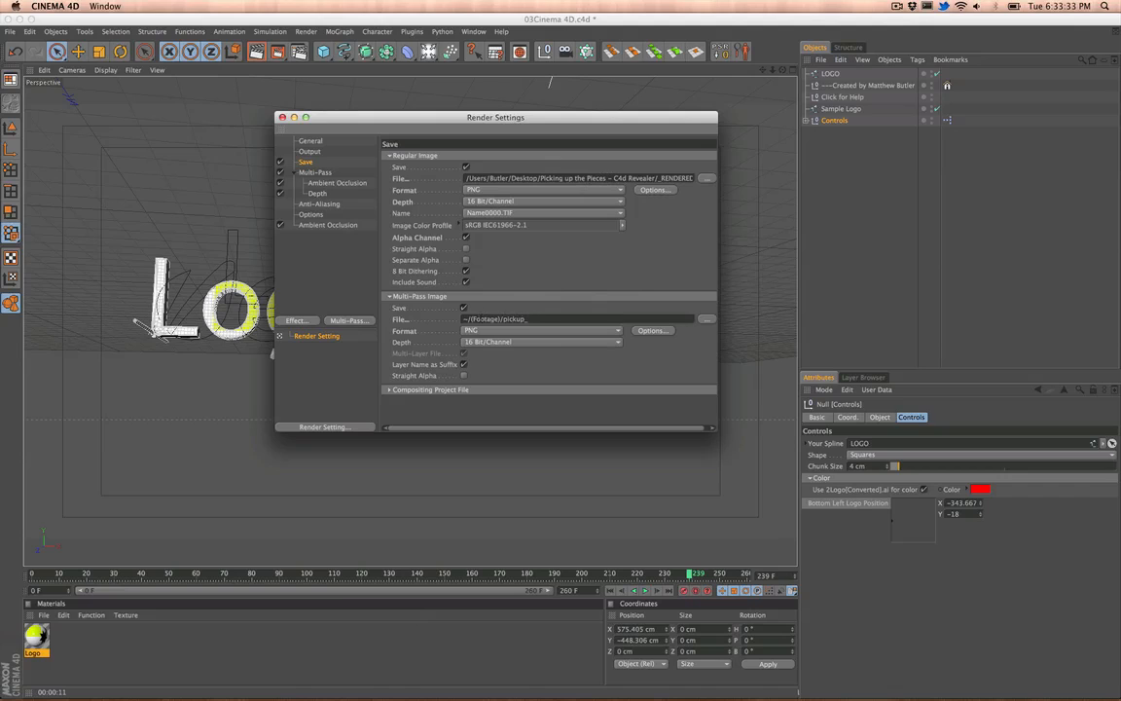
click(709, 319)
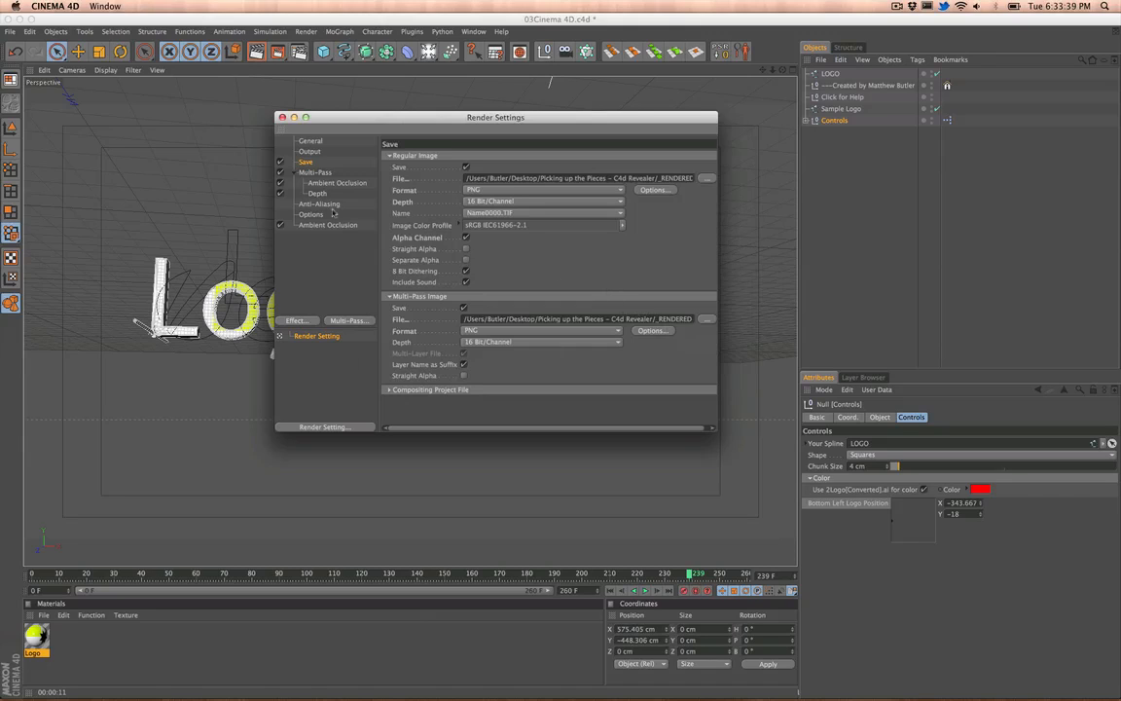
Step: Keep Anti-Aliasing at Best in Render Settings and bring up the Ambient Occlusion page
click(319, 205)
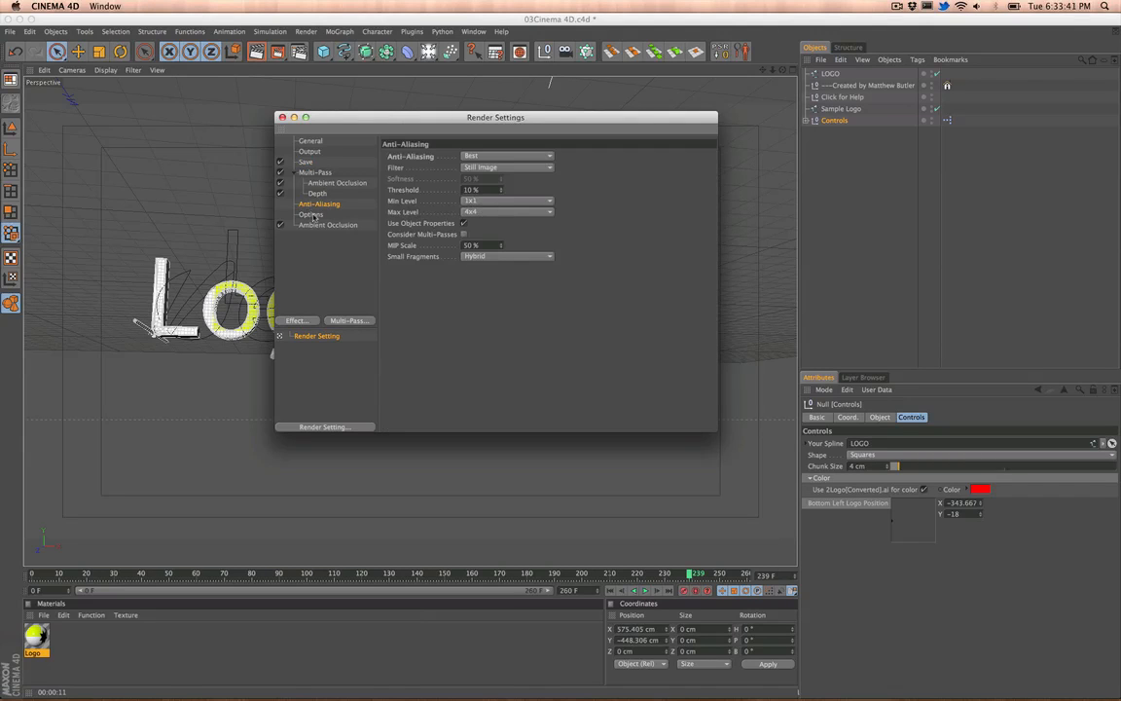
click(506, 155)
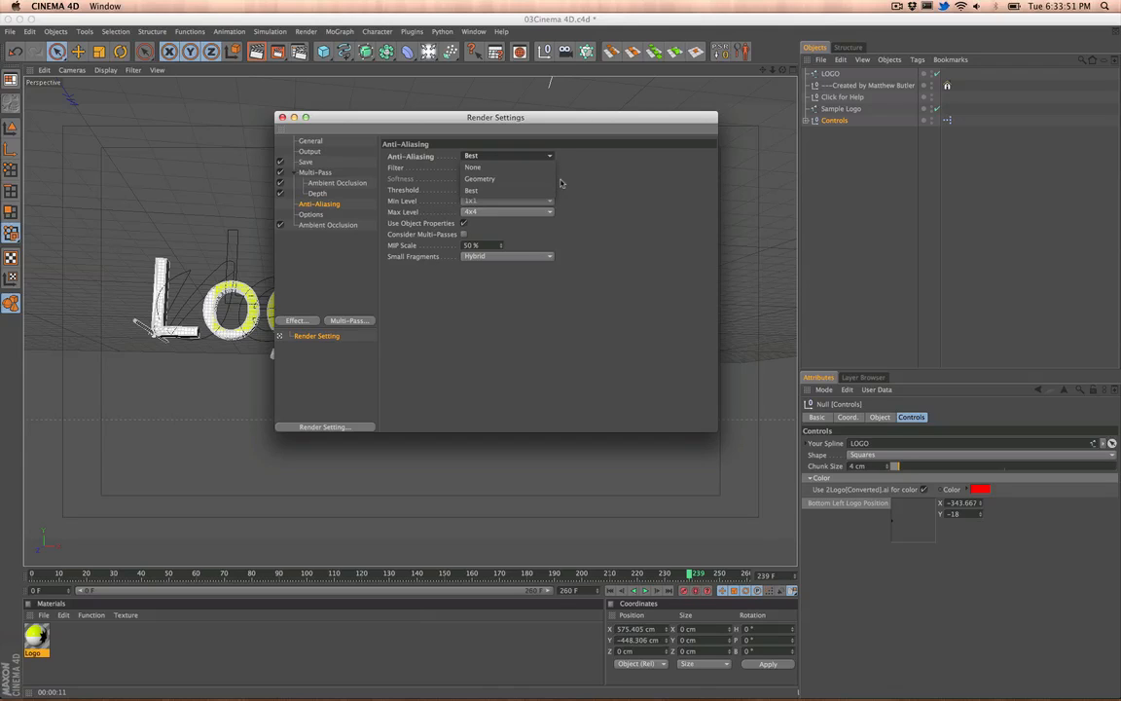
mouse_move(581, 185)
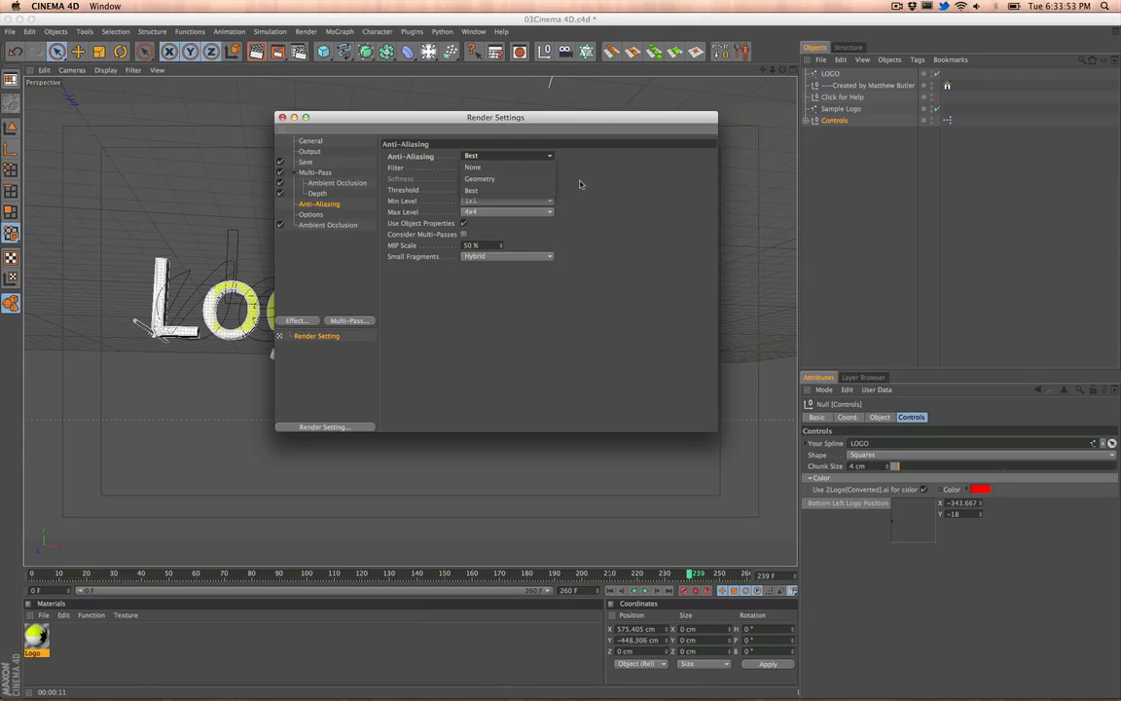
mouse_move(572, 196)
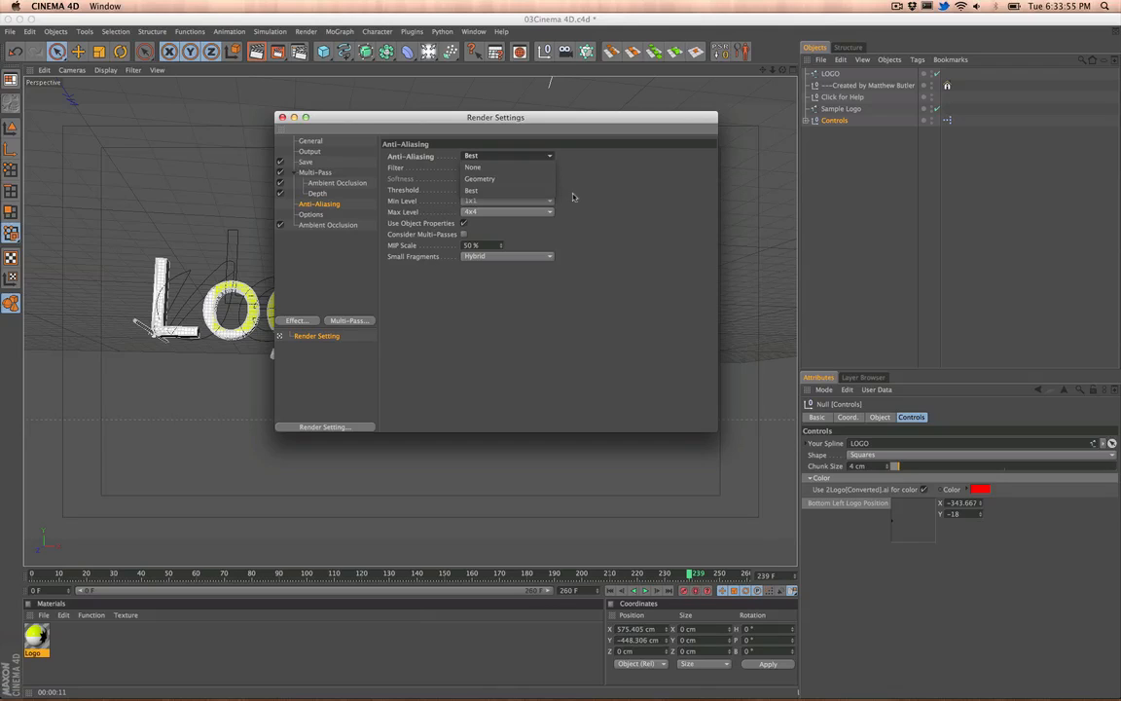
mouse_move(588, 184)
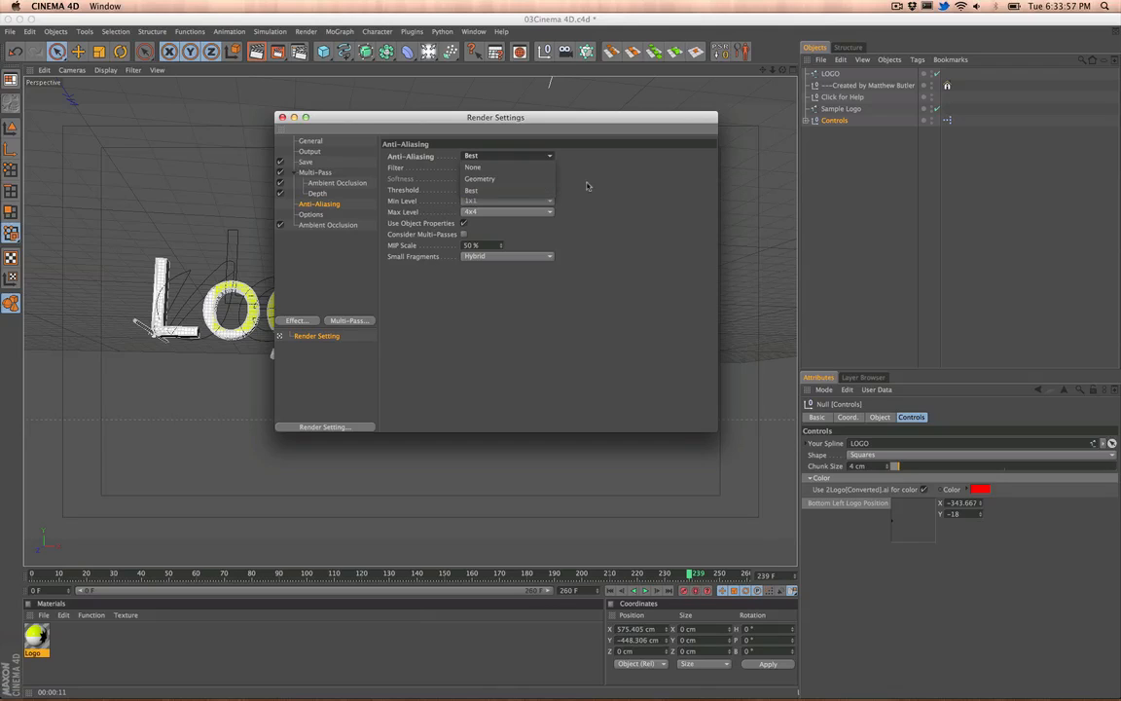
click(327, 226)
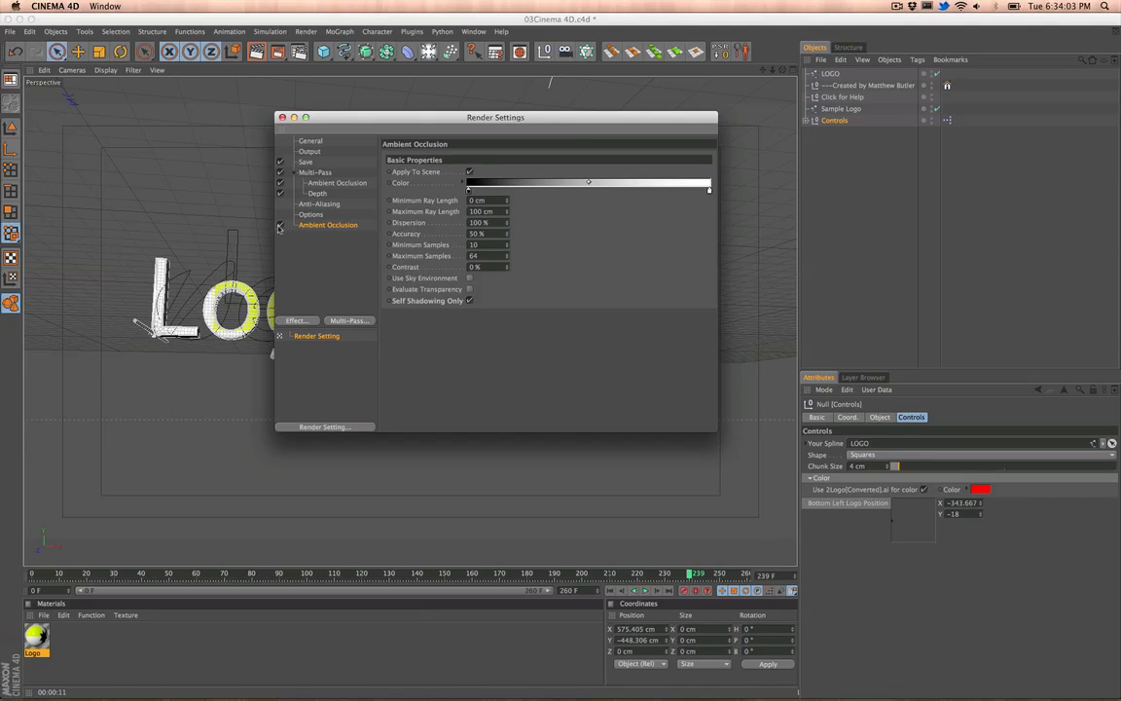
click(280, 226)
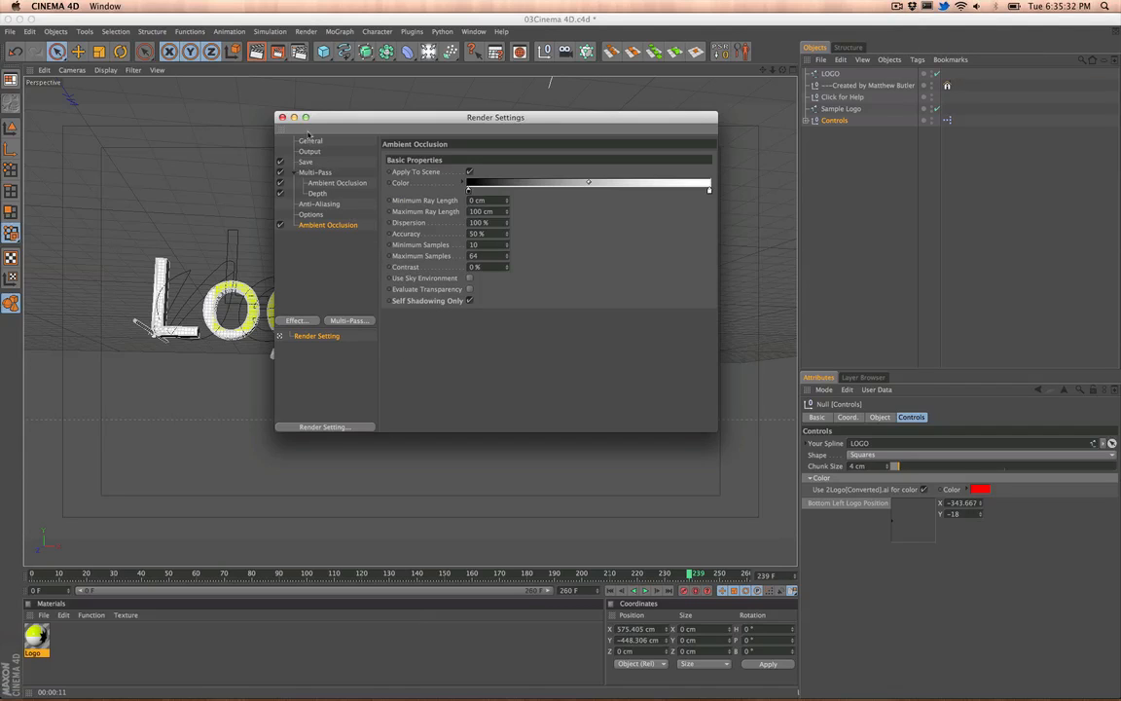
click(283, 117)
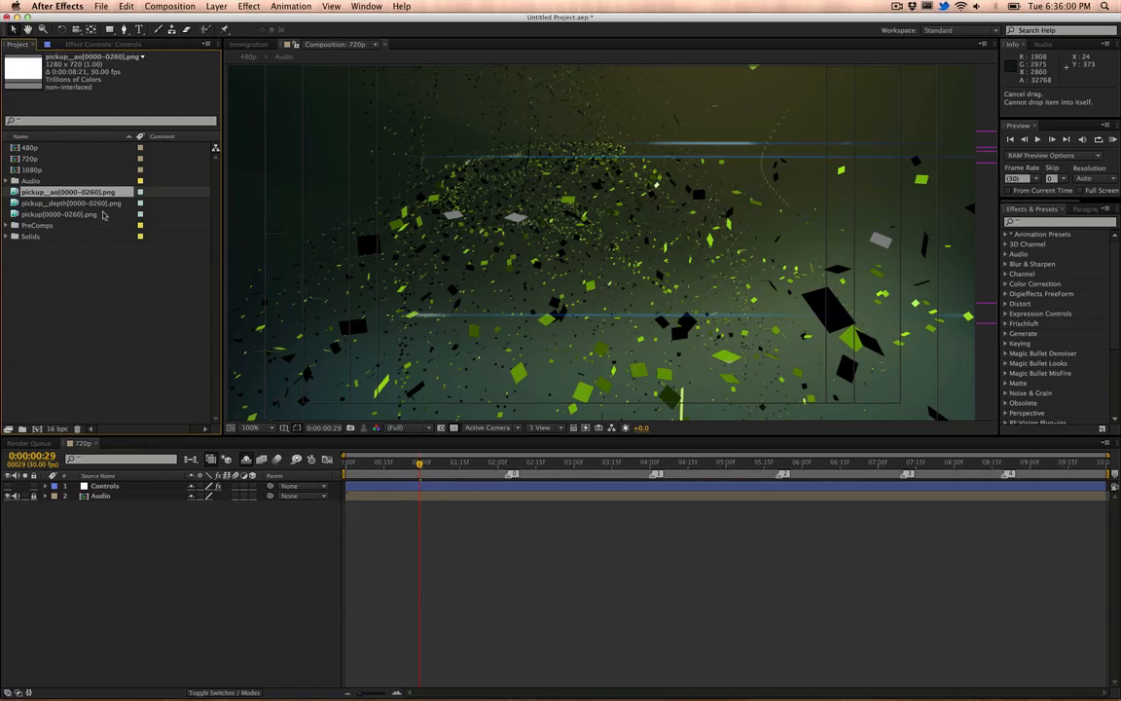
right_click(68, 193)
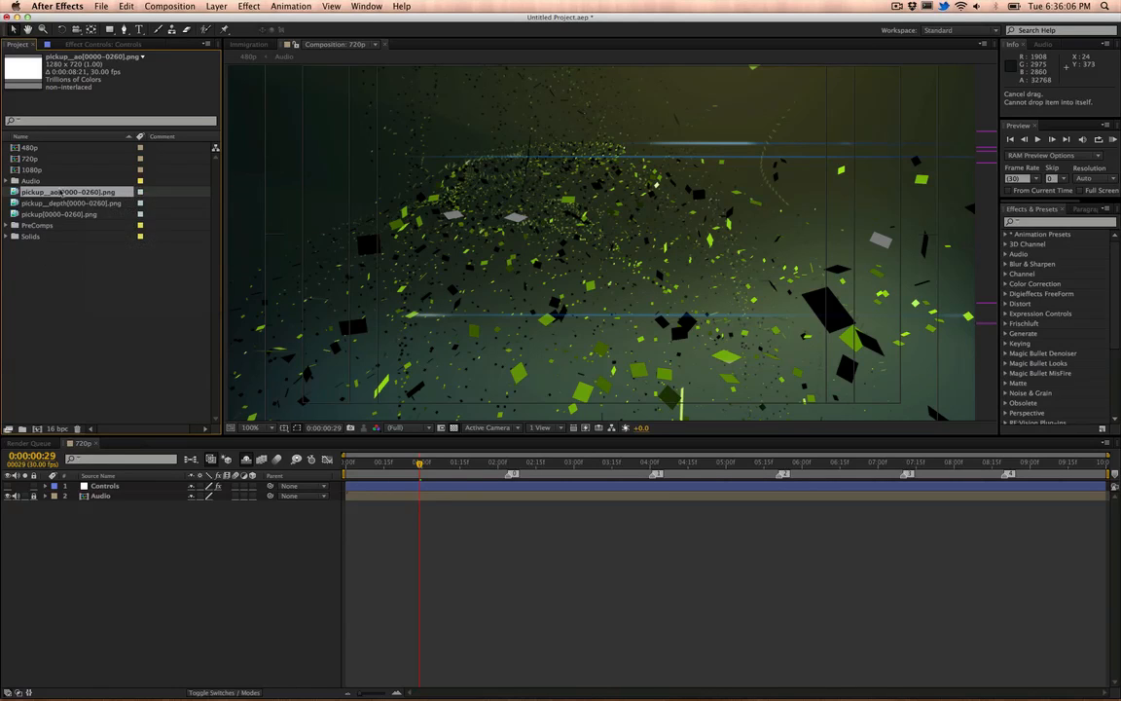
mouse_move(405, 335)
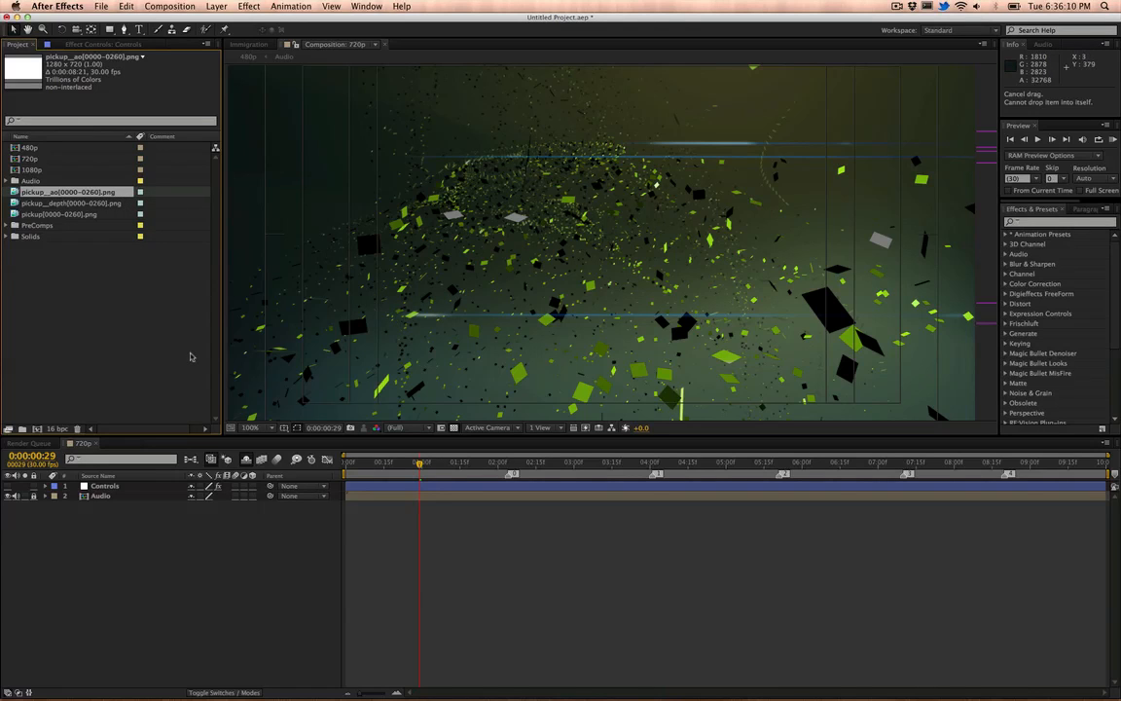
mouse_move(101, 231)
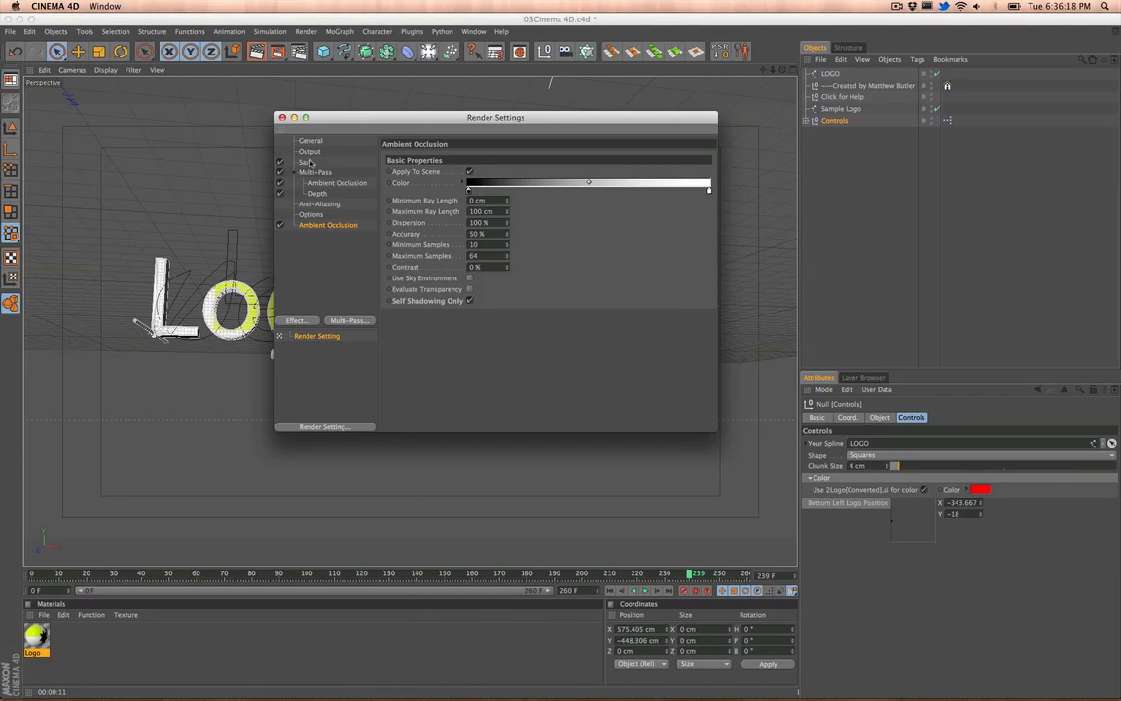
Step: Review the Save and Output pages showing 1280 x 720 and frame range, then switch to After Effects
click(308, 162)
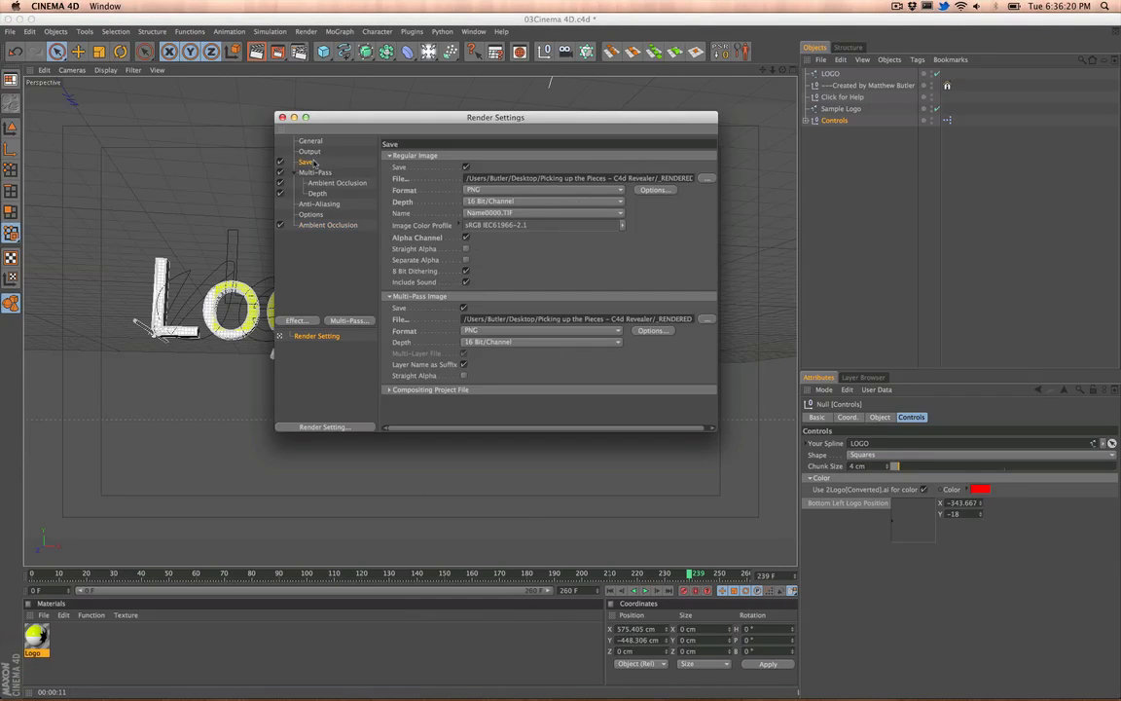
click(312, 152)
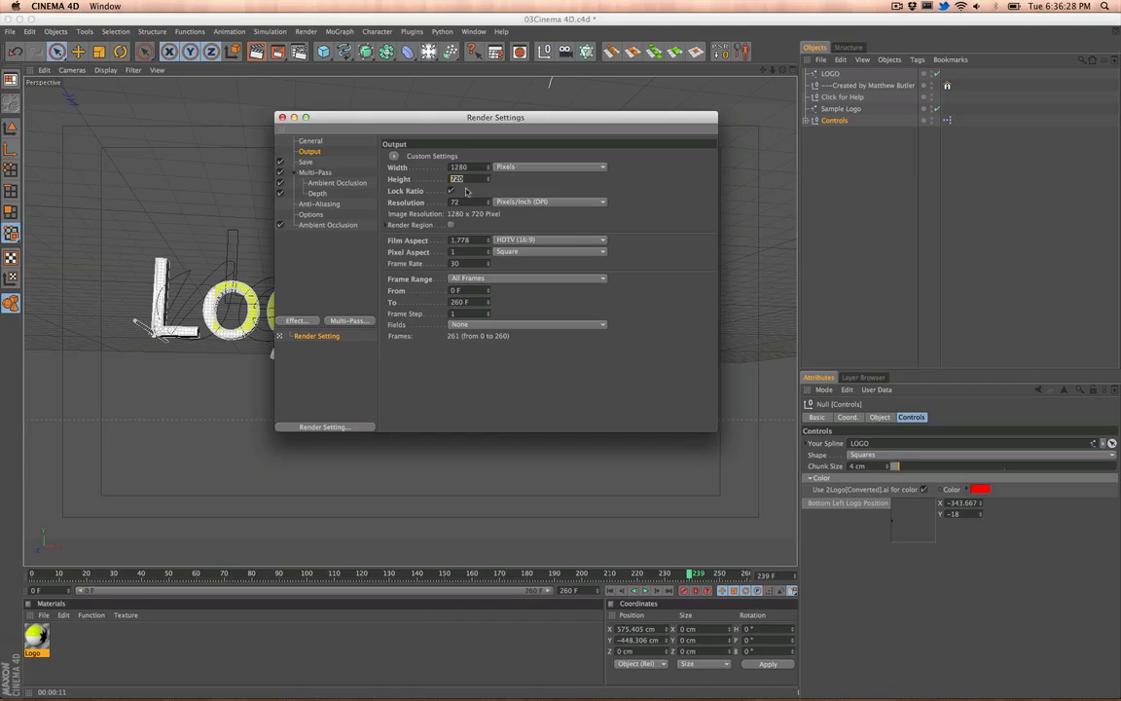
mouse_move(567, 194)
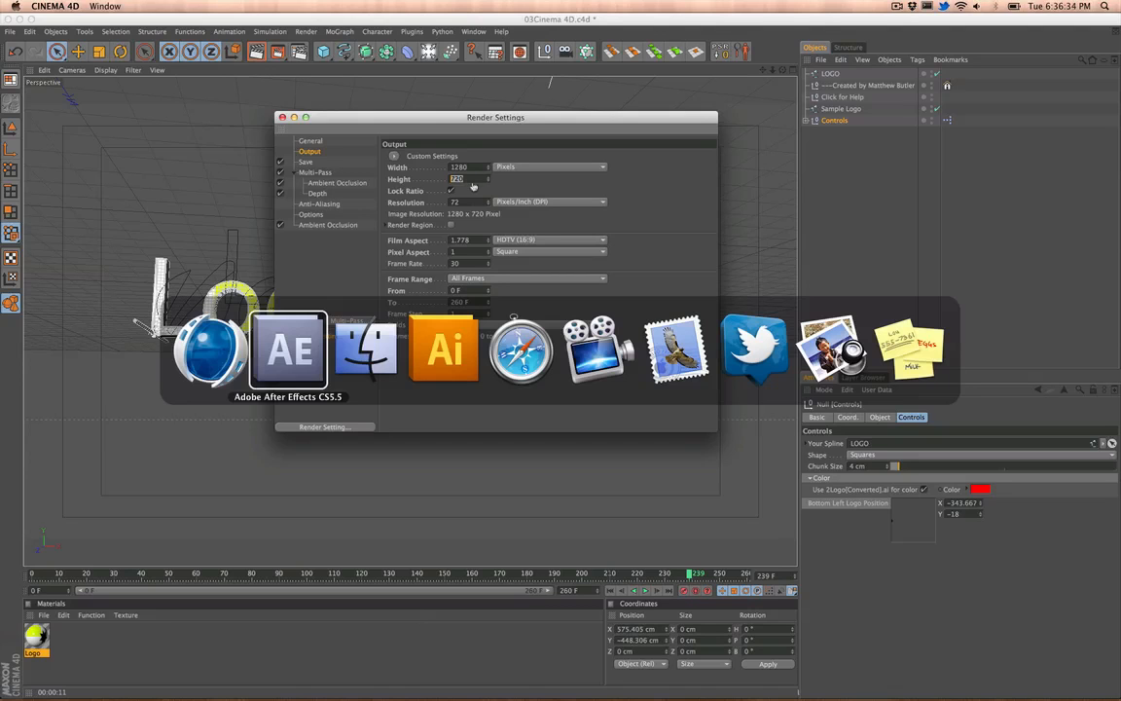
click(288, 351)
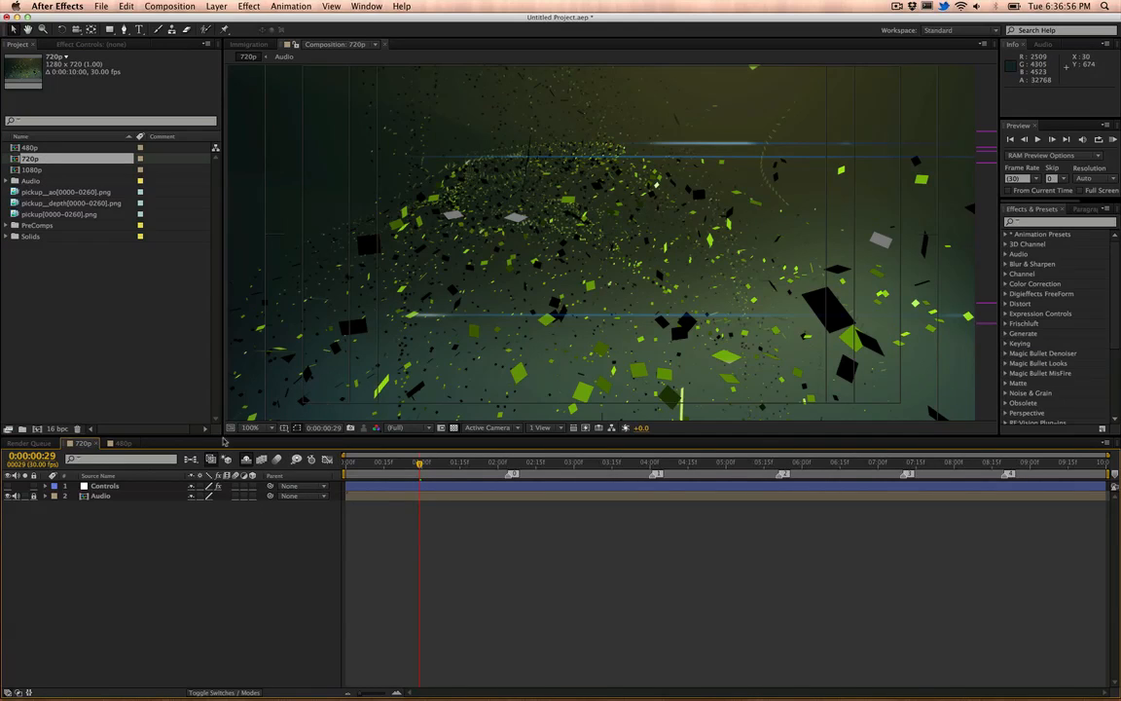
Step: Rotate the Controls layer's Background Color Hue dial until the backdrop turns magenta-purple
click(105, 487)
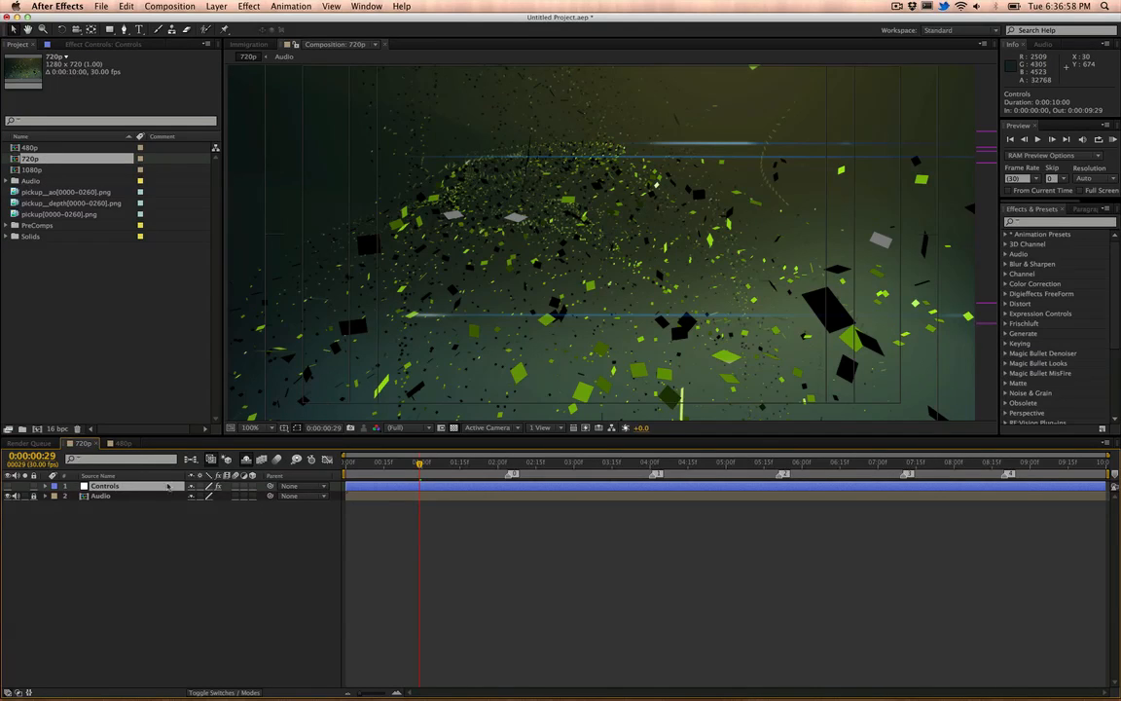
click(97, 45)
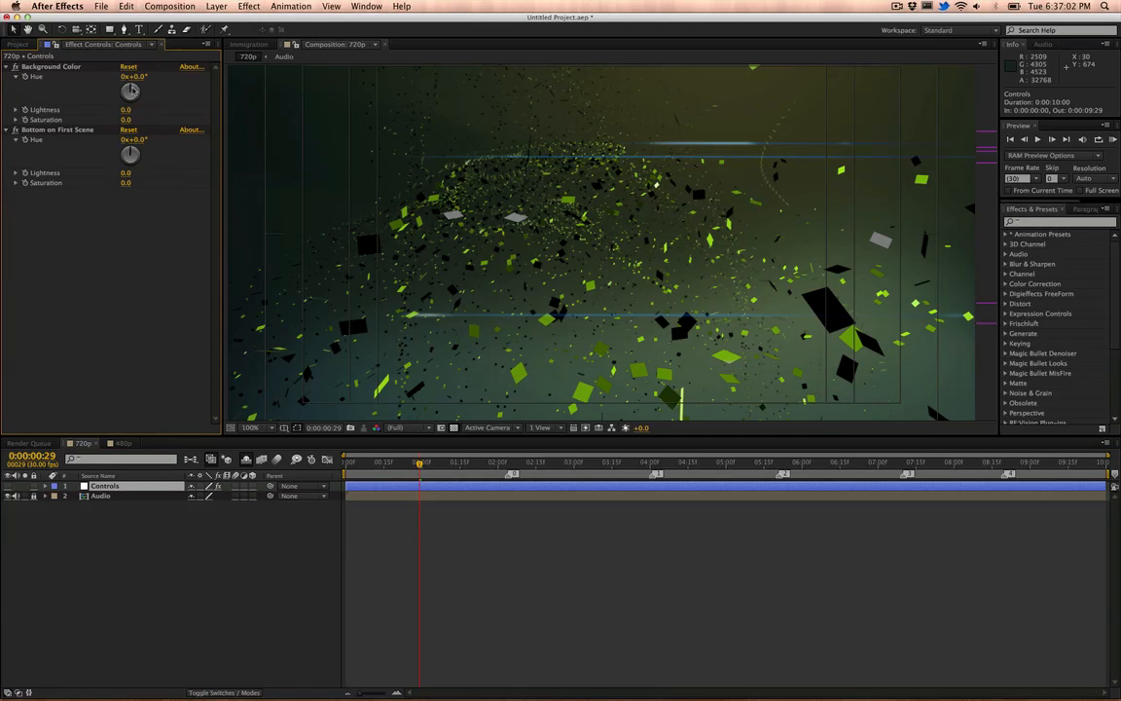
drag(132, 91, 138, 88)
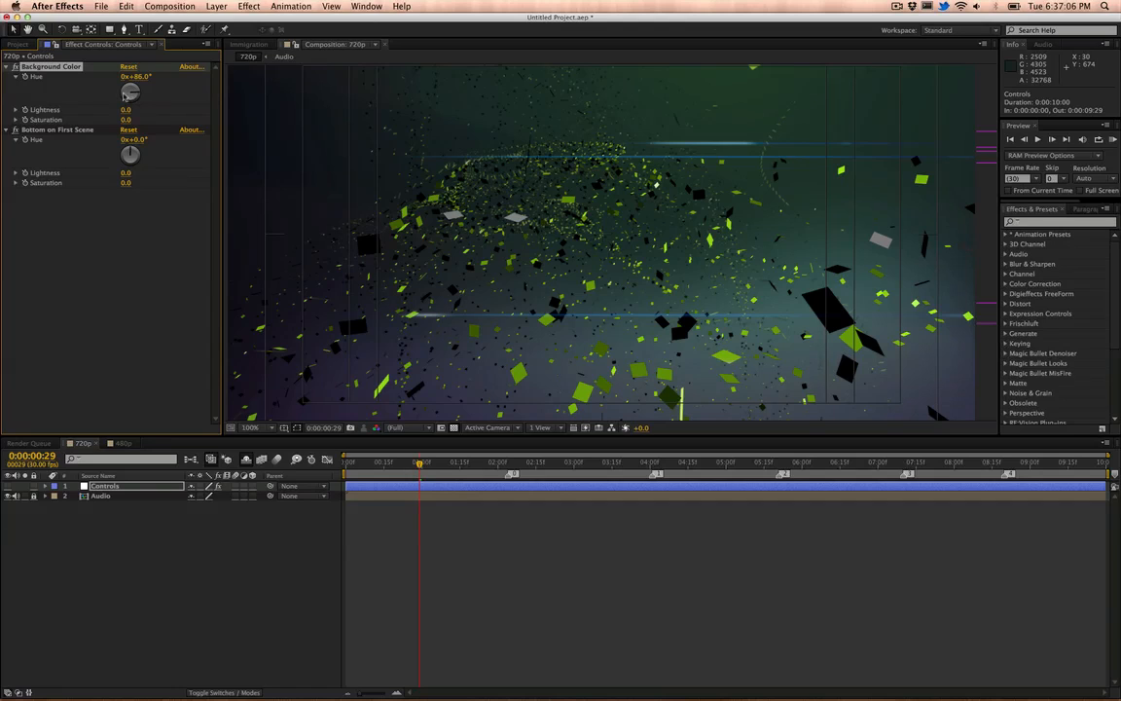
drag(130, 94, 136, 87)
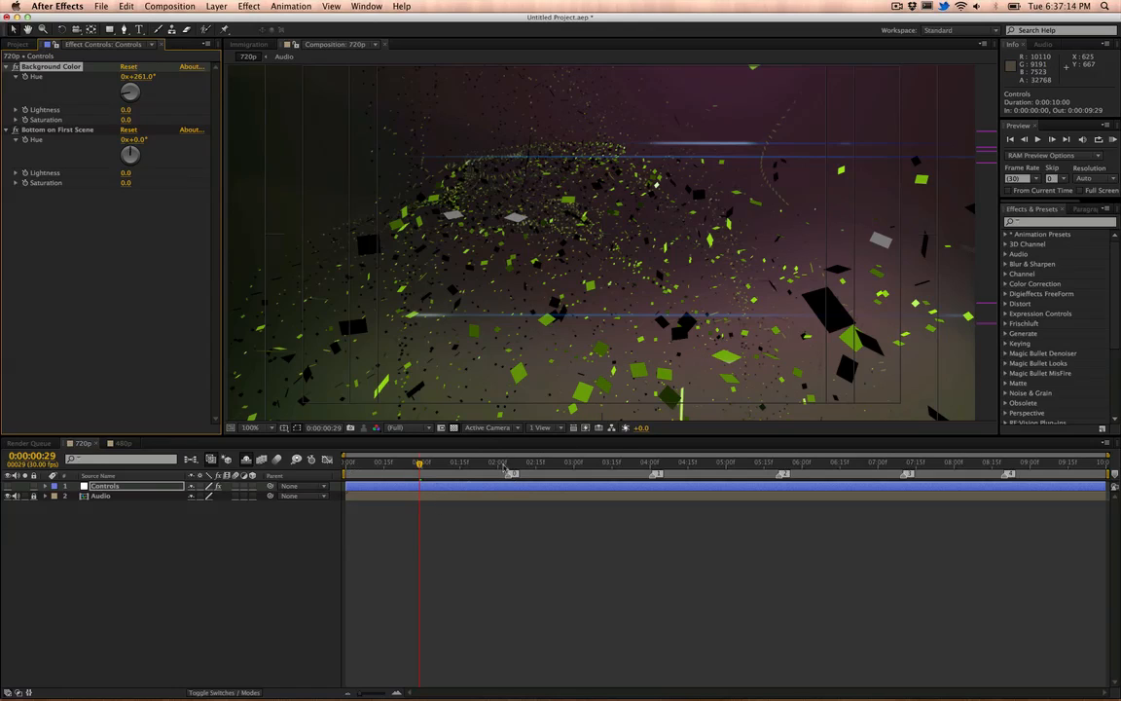
mouse_move(779, 352)
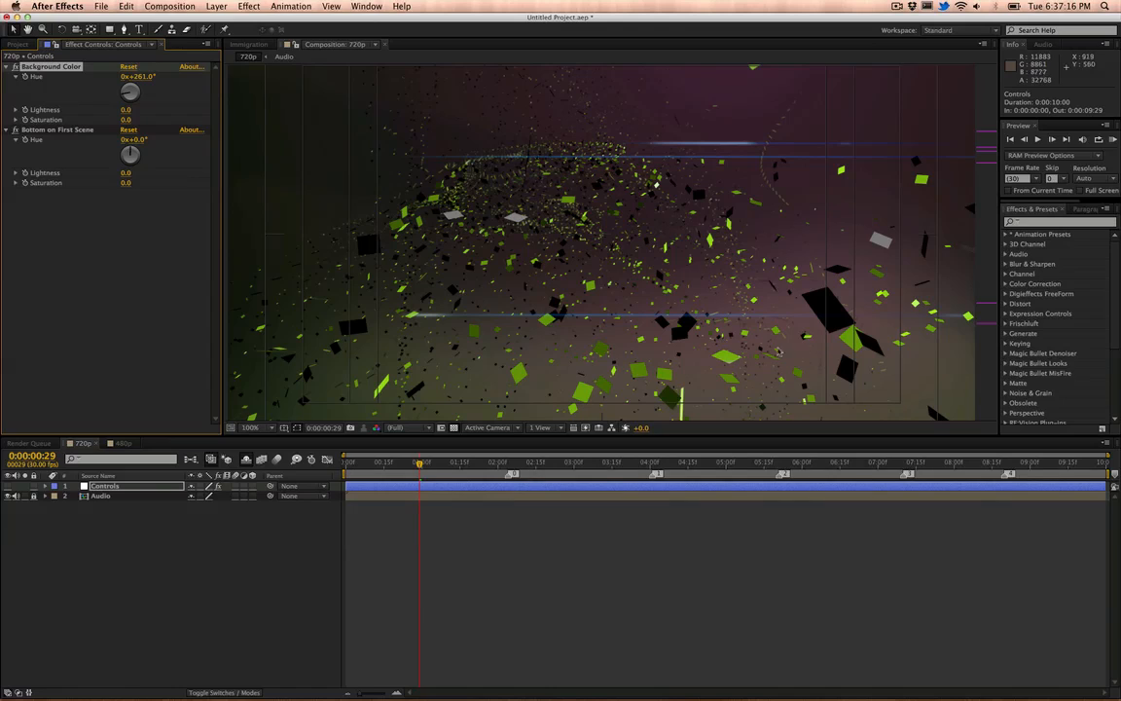
mouse_move(574, 346)
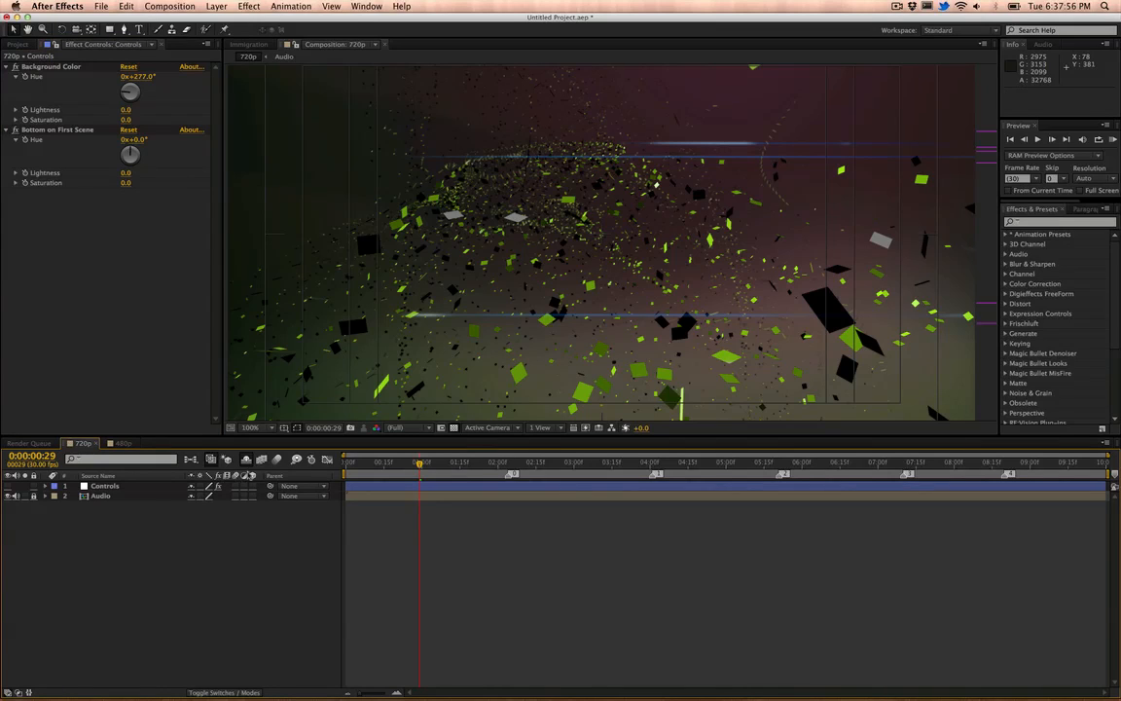
mouse_move(251, 459)
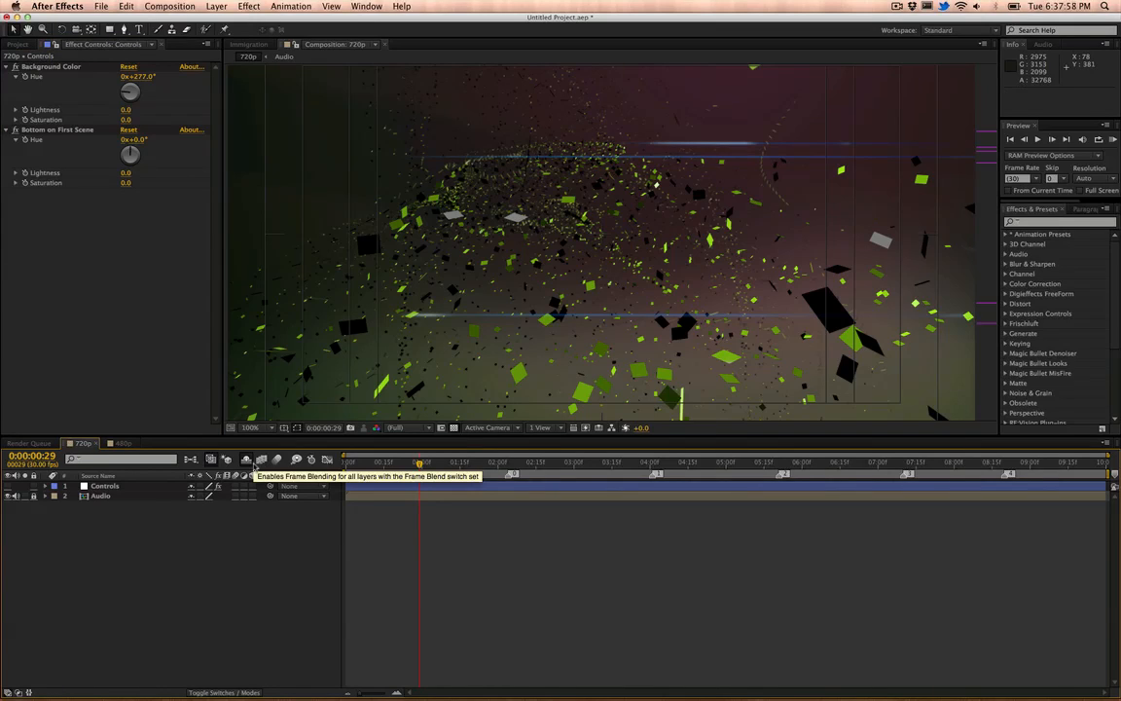
mouse_move(245, 460)
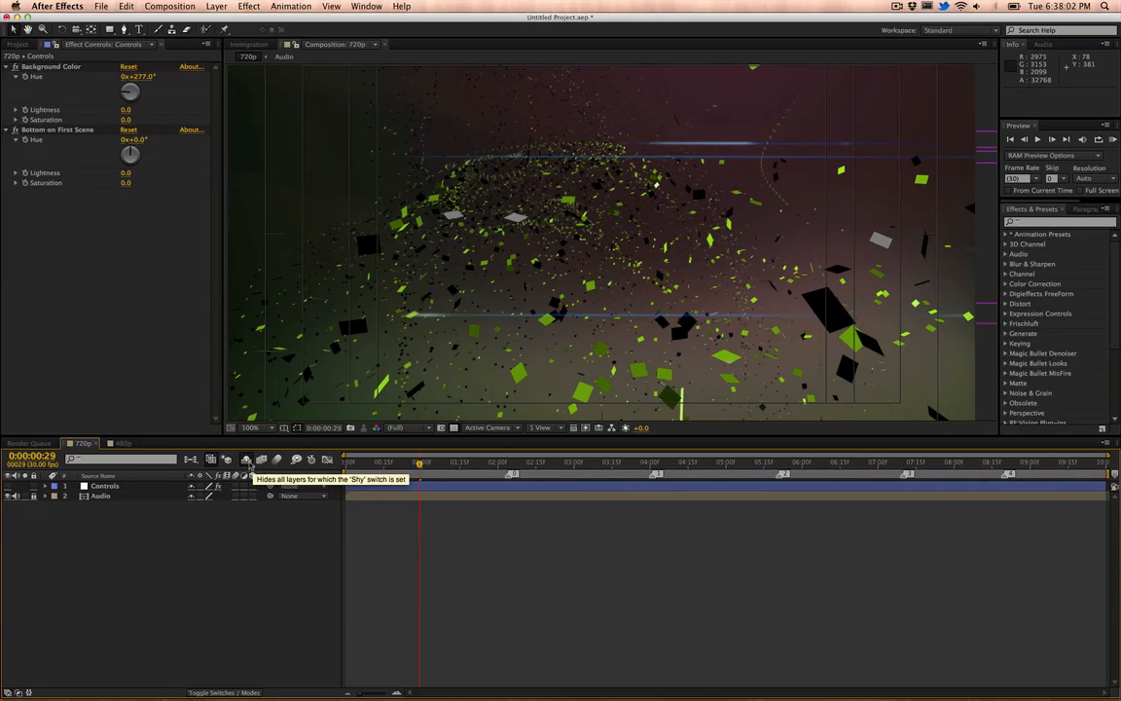
Step: Disable the Shy switch to show hidden layers and select the Long Line layers
click(247, 459)
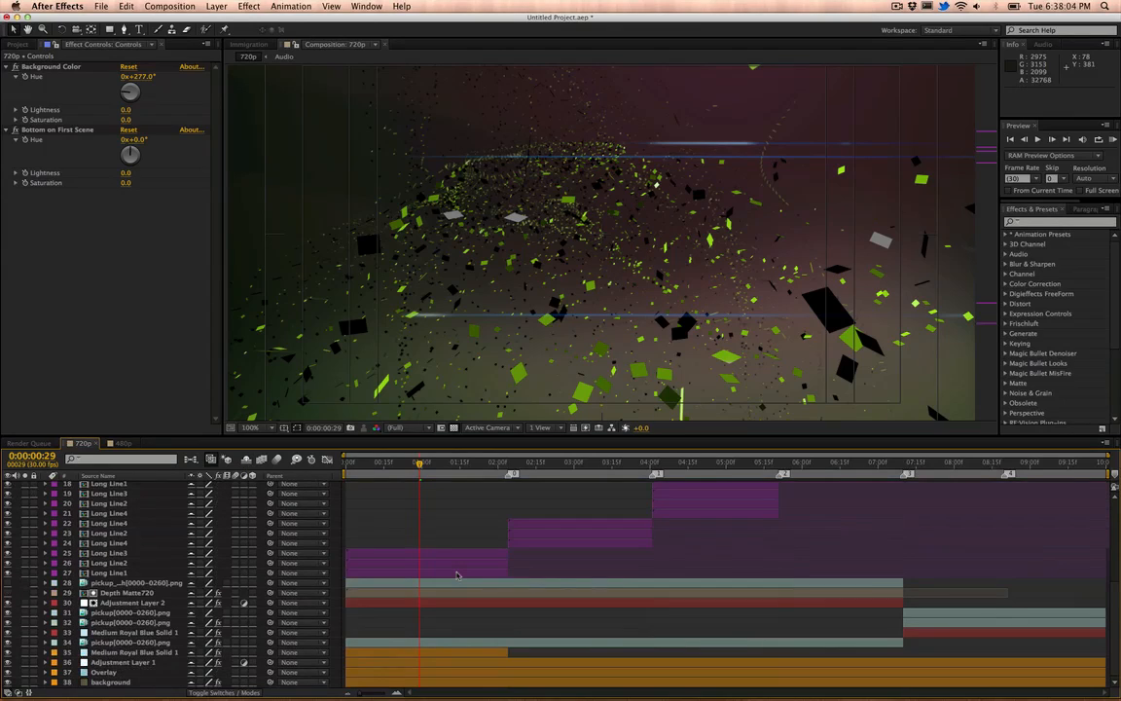
scroll(up, 3)
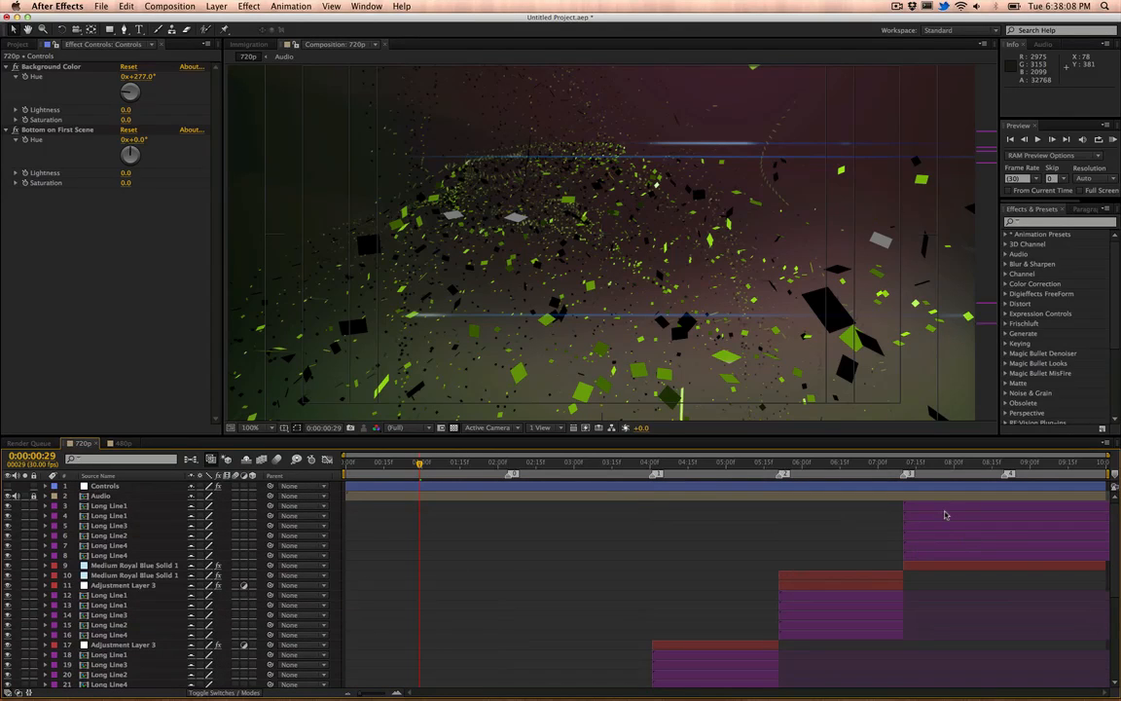
click(109, 514)
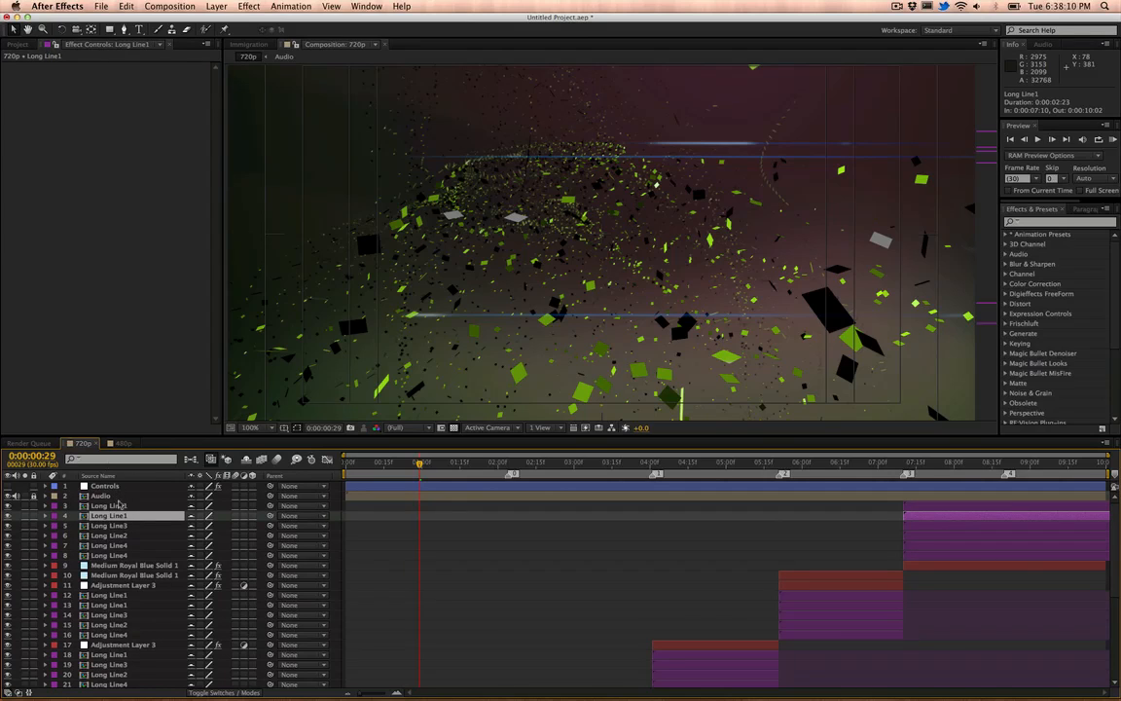
click(112, 506)
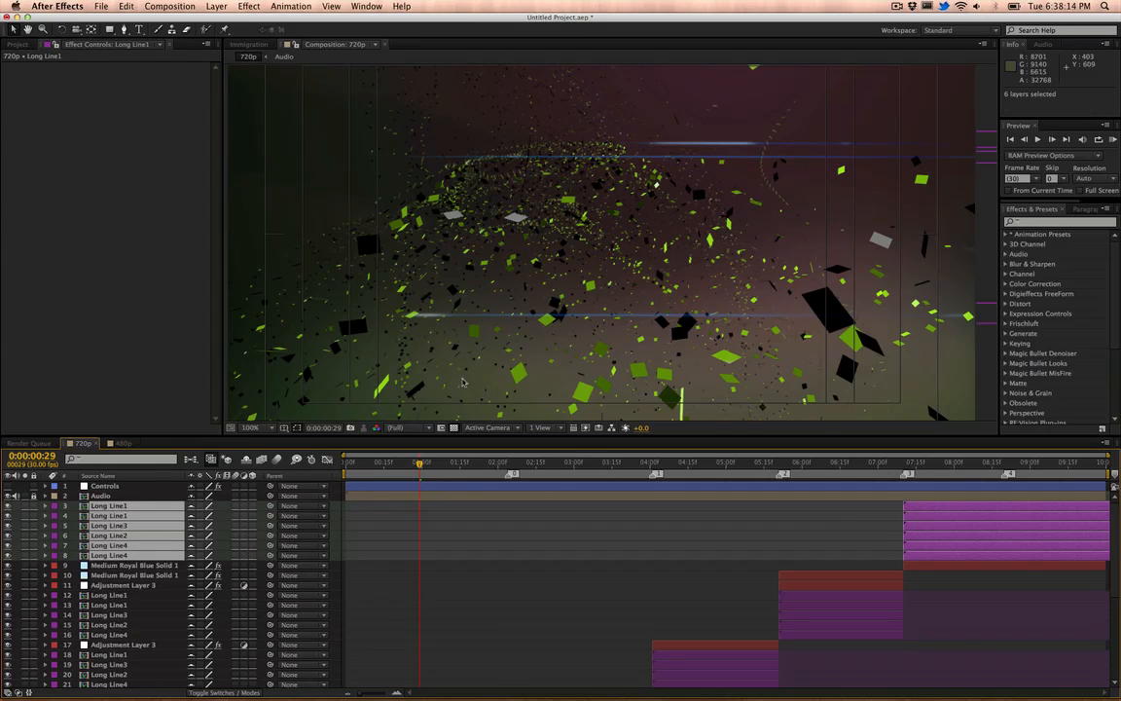
mouse_move(561, 316)
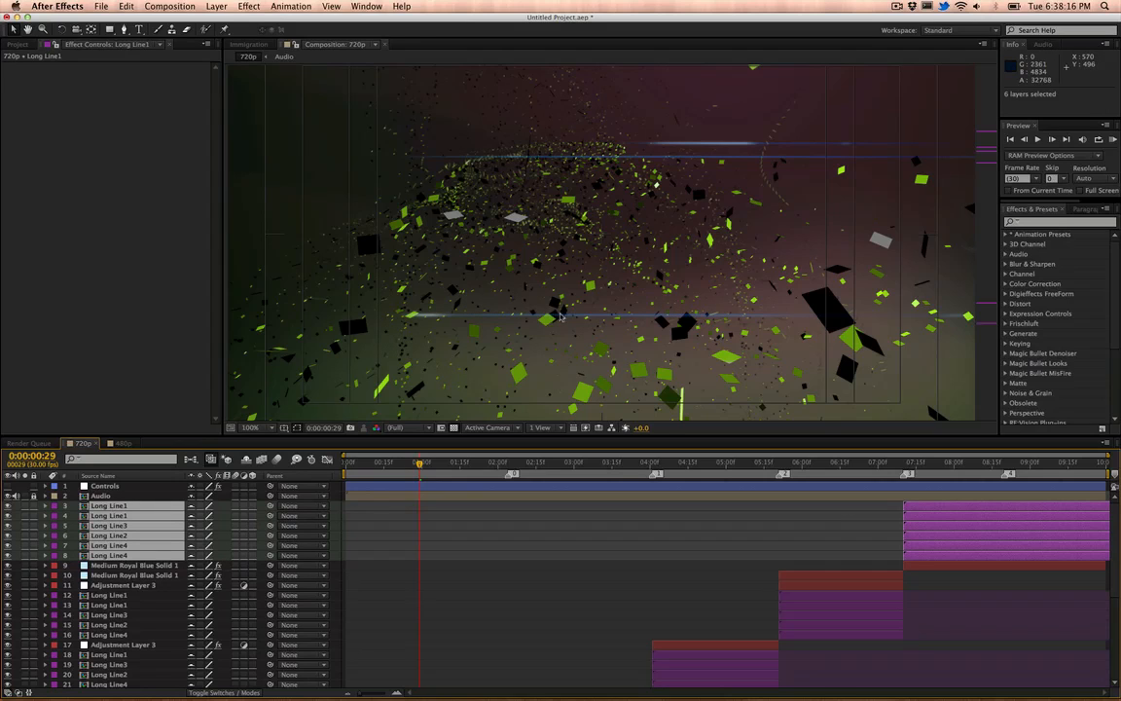
mouse_move(927, 177)
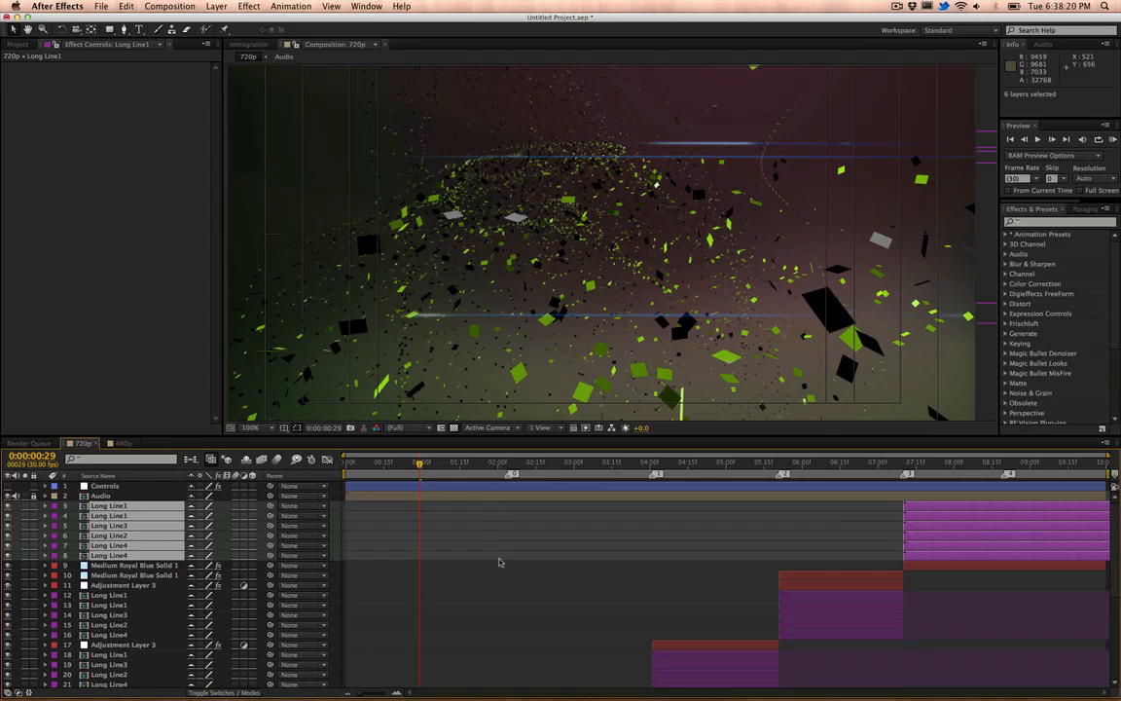
scroll(down, 3)
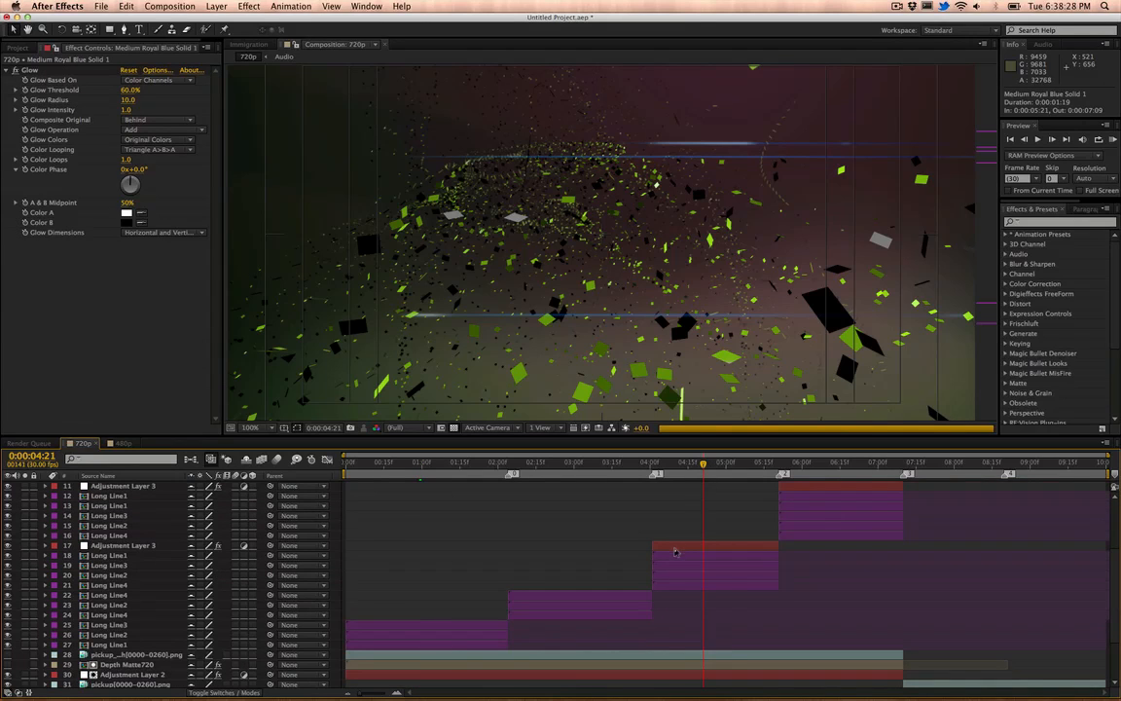
mouse_move(678, 553)
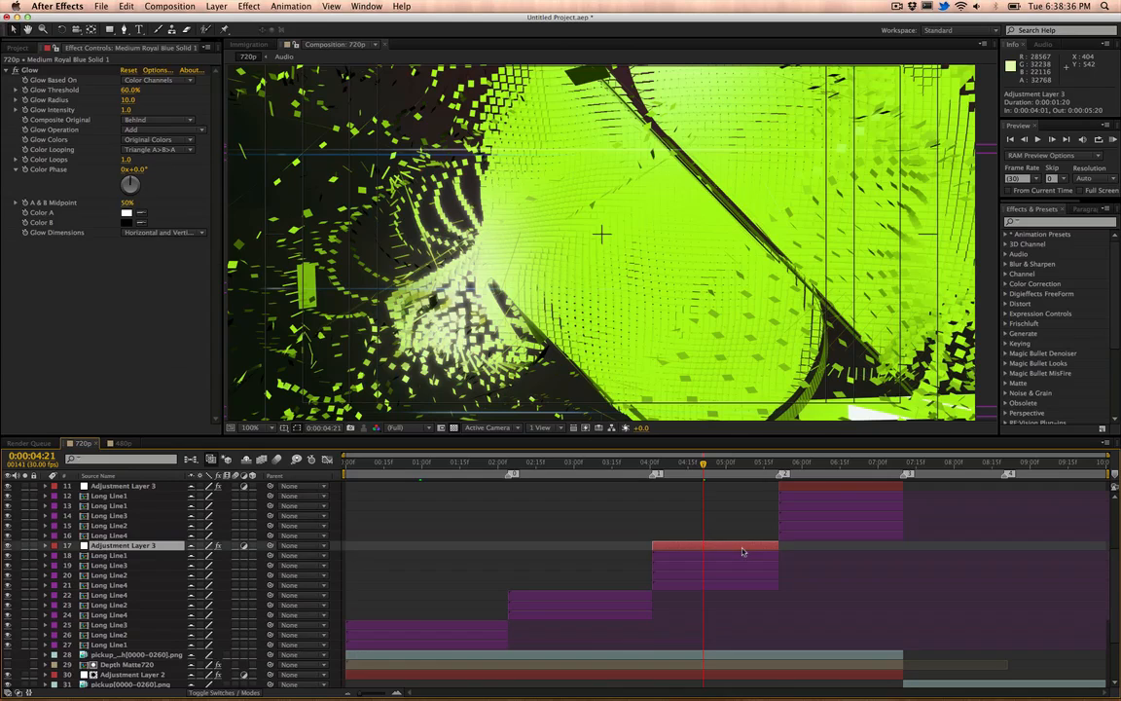
Step: Inspect effects on Adjustment Layer 3, the pickup PNG's lens blur, the blue solid's glow and the background layer
click(127, 546)
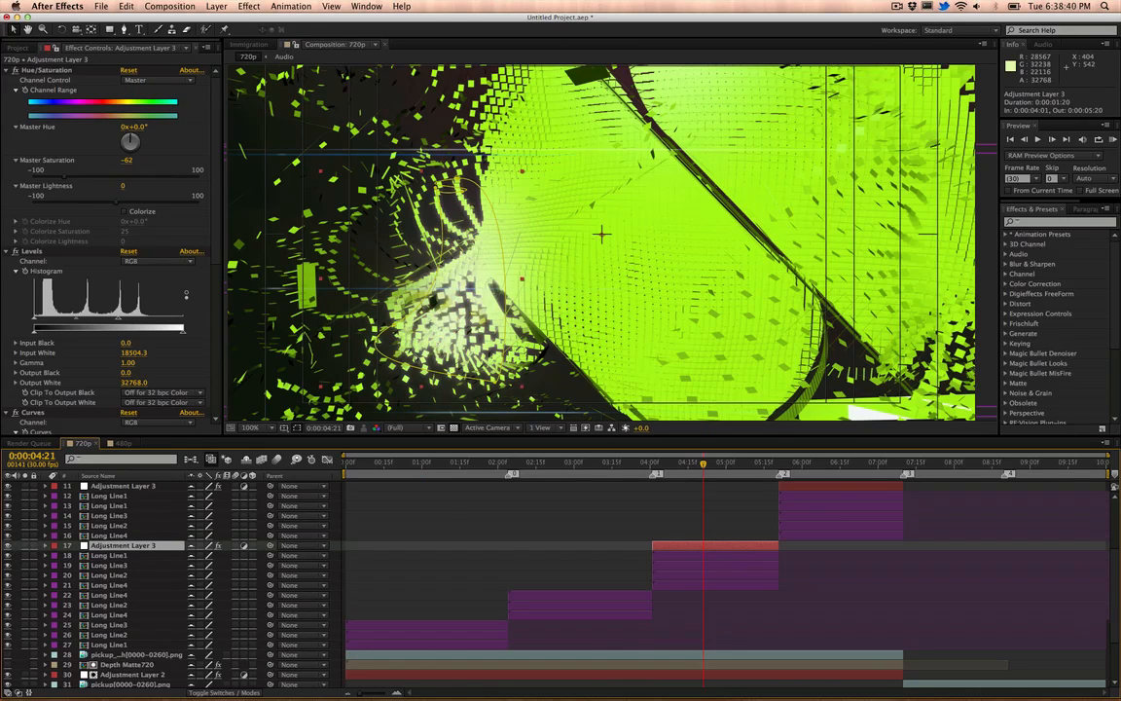
scroll(down, 3)
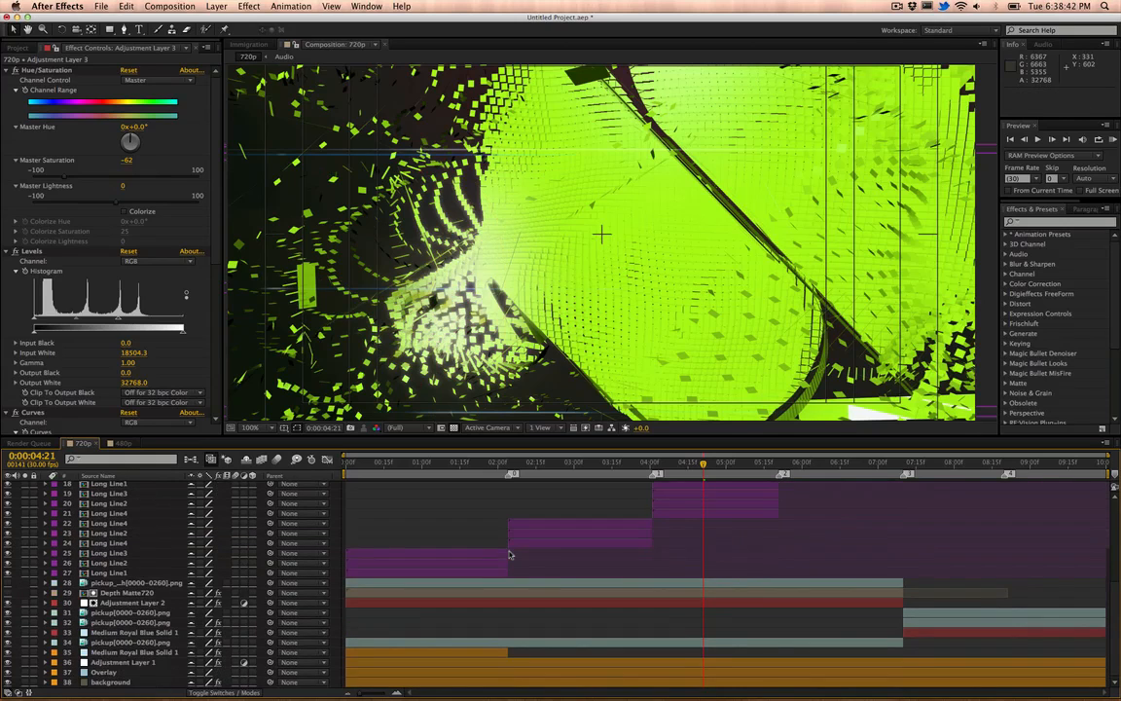
click(132, 602)
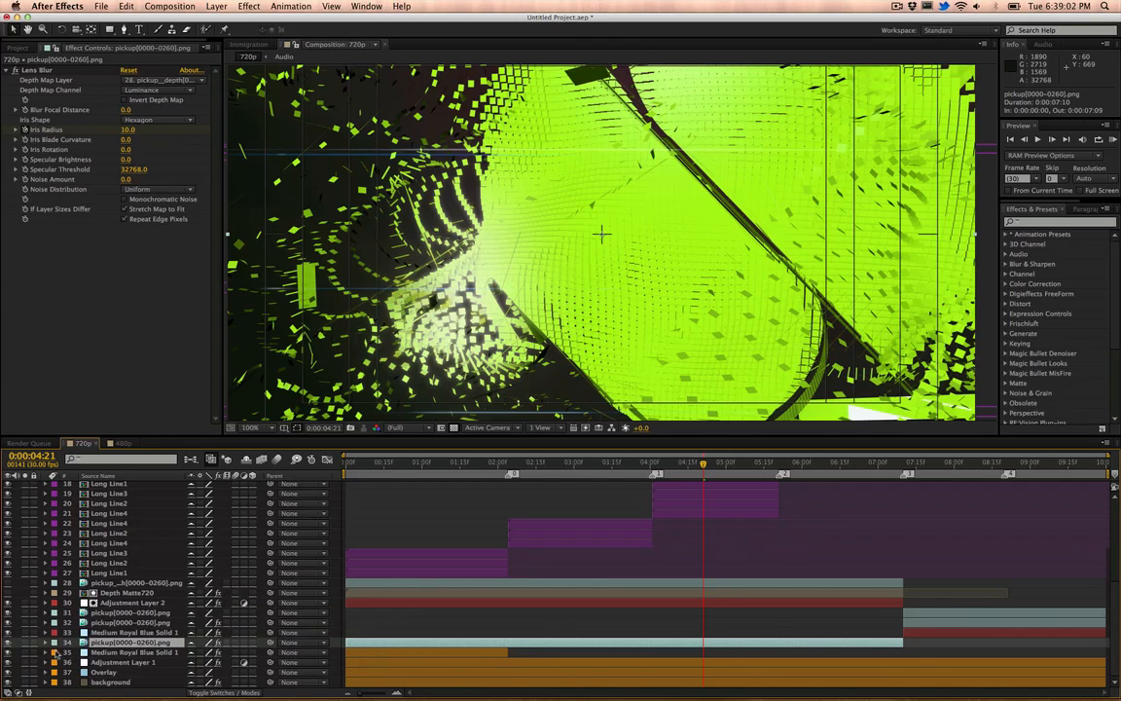
click(8, 642)
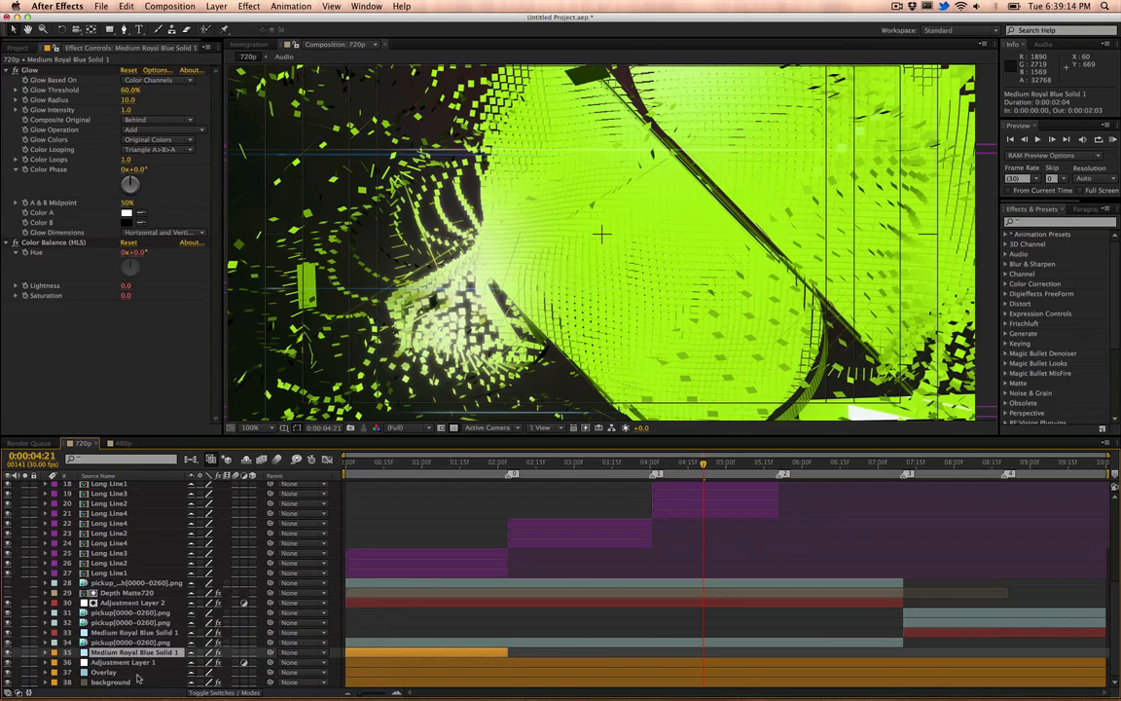
click(109, 681)
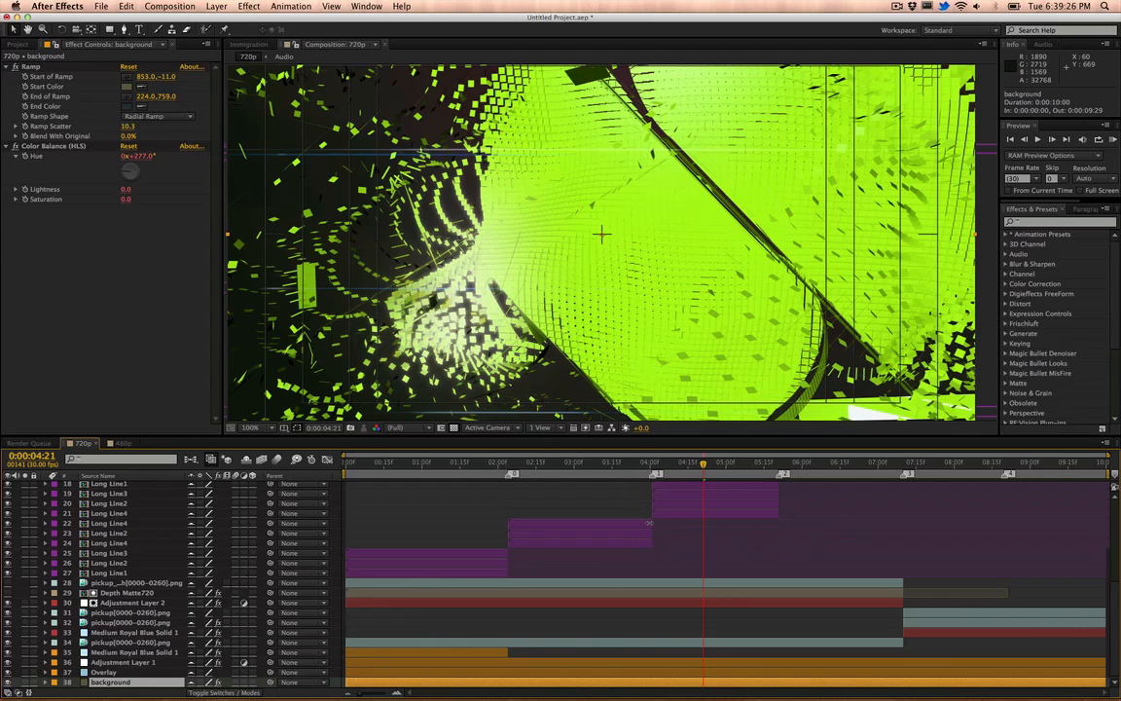
Step: Scroll the timeline back to the top of the layer stack (Geometry, Audio, Long Line)
scroll(up, 3)
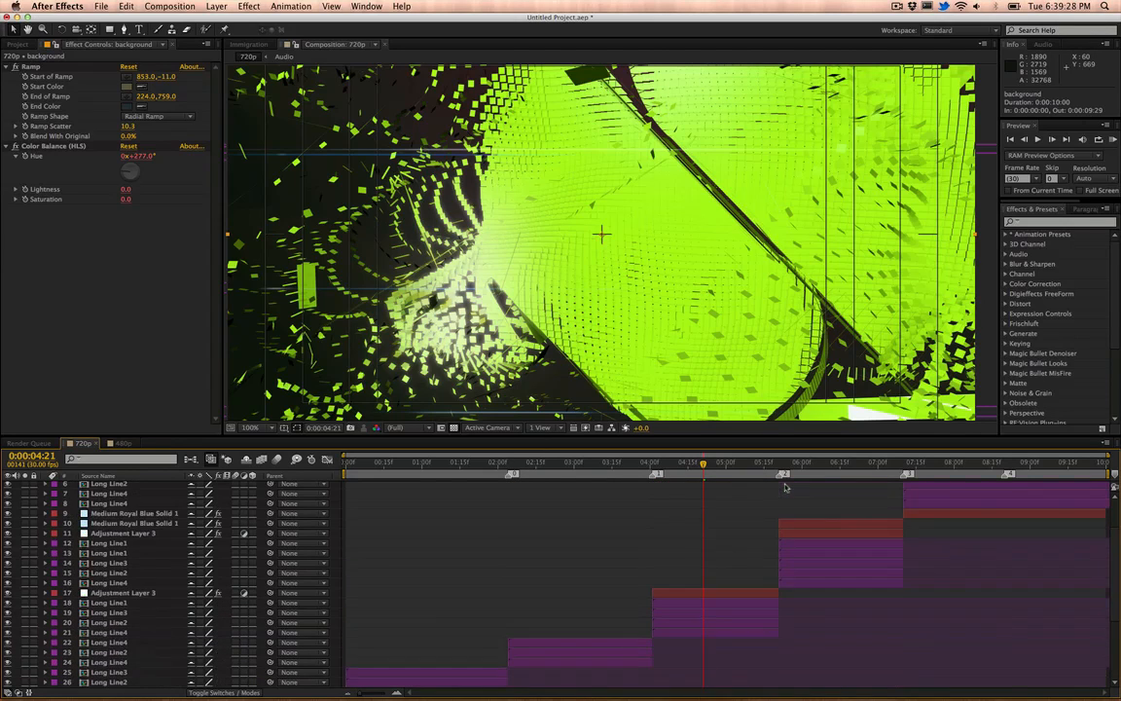
scroll(up, 3)
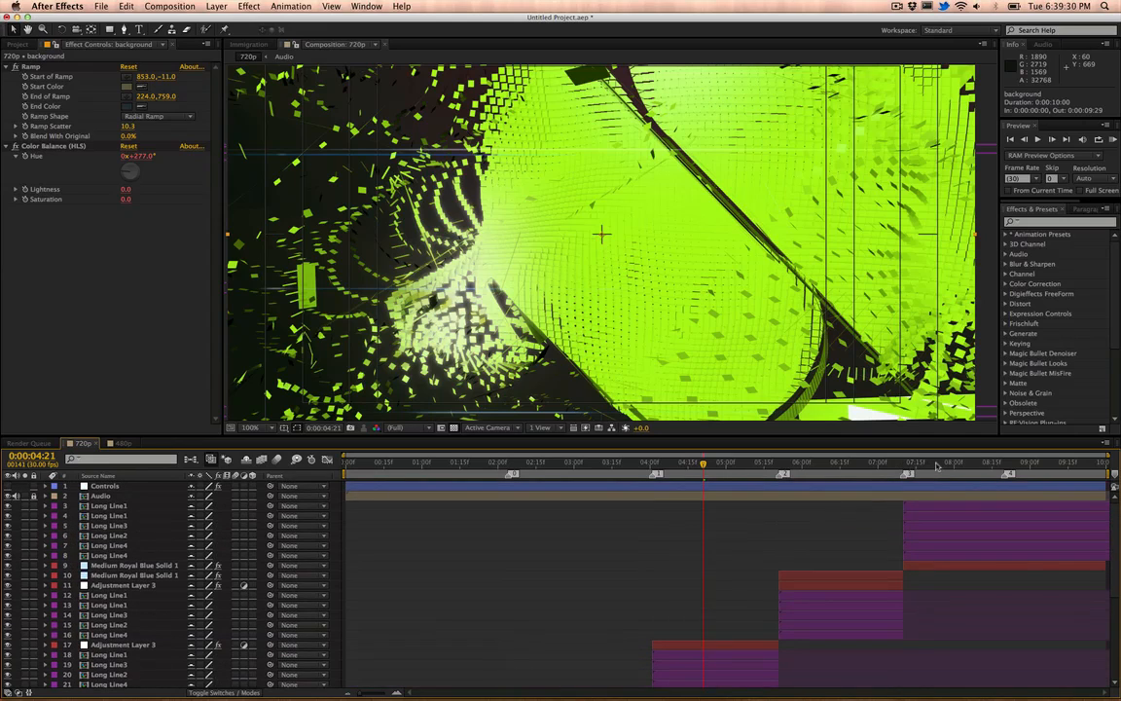
mouse_move(747, 475)
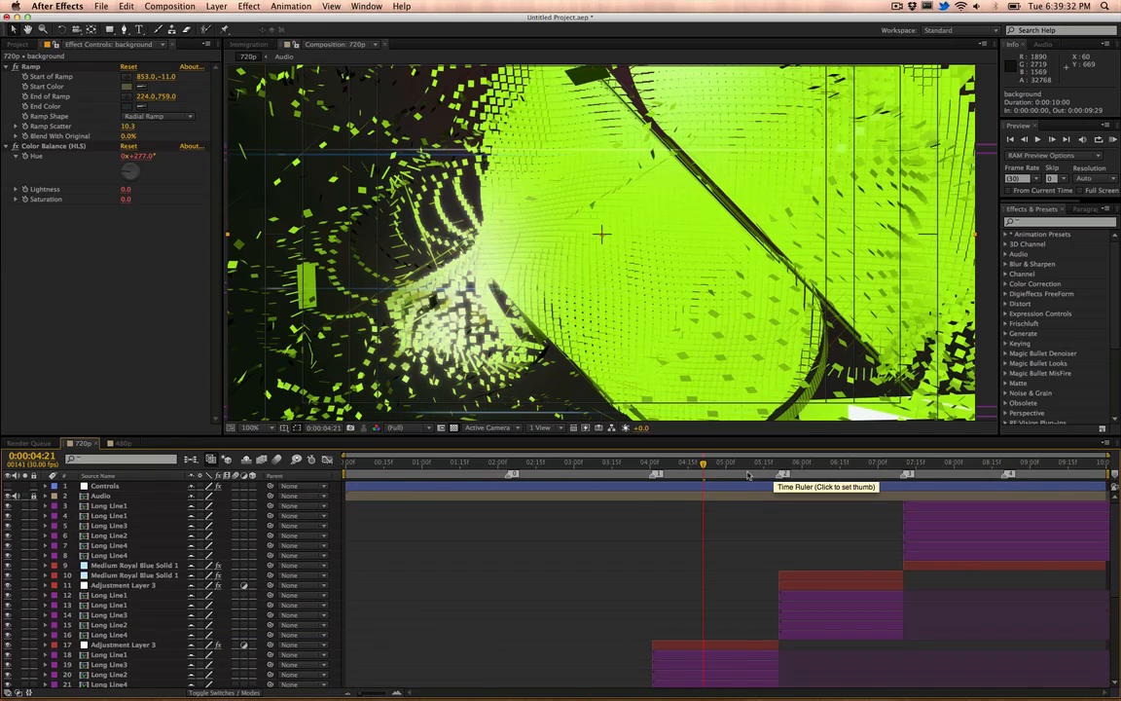
mouse_move(755, 496)
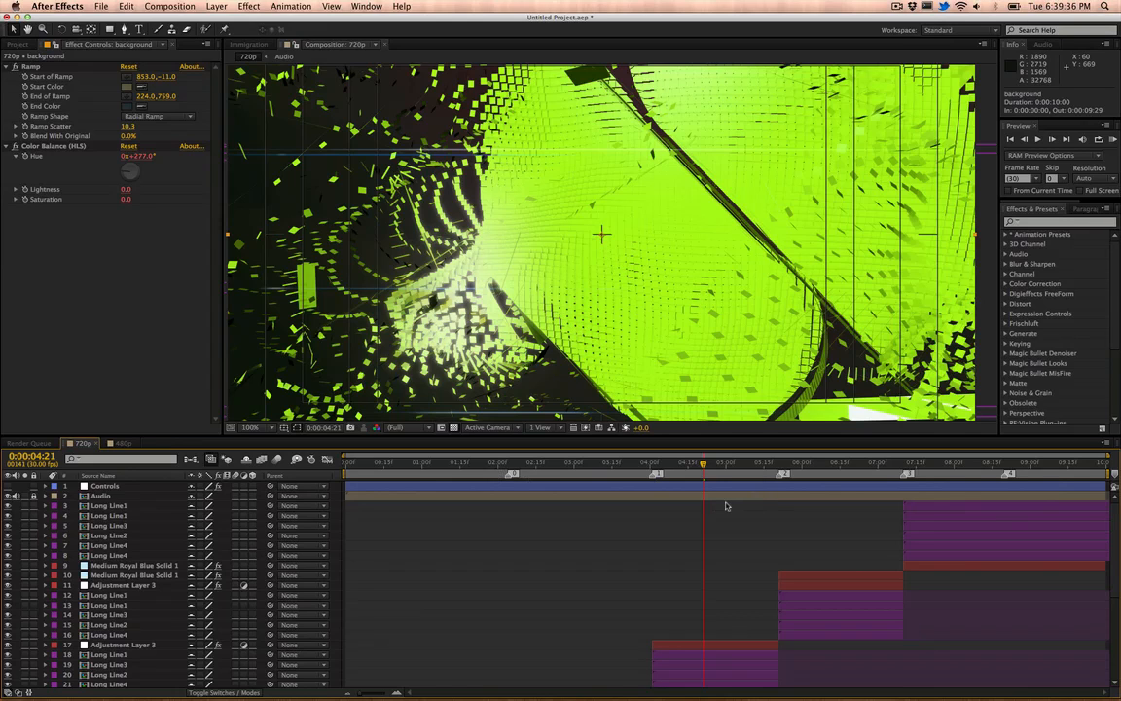
mouse_move(409, 691)
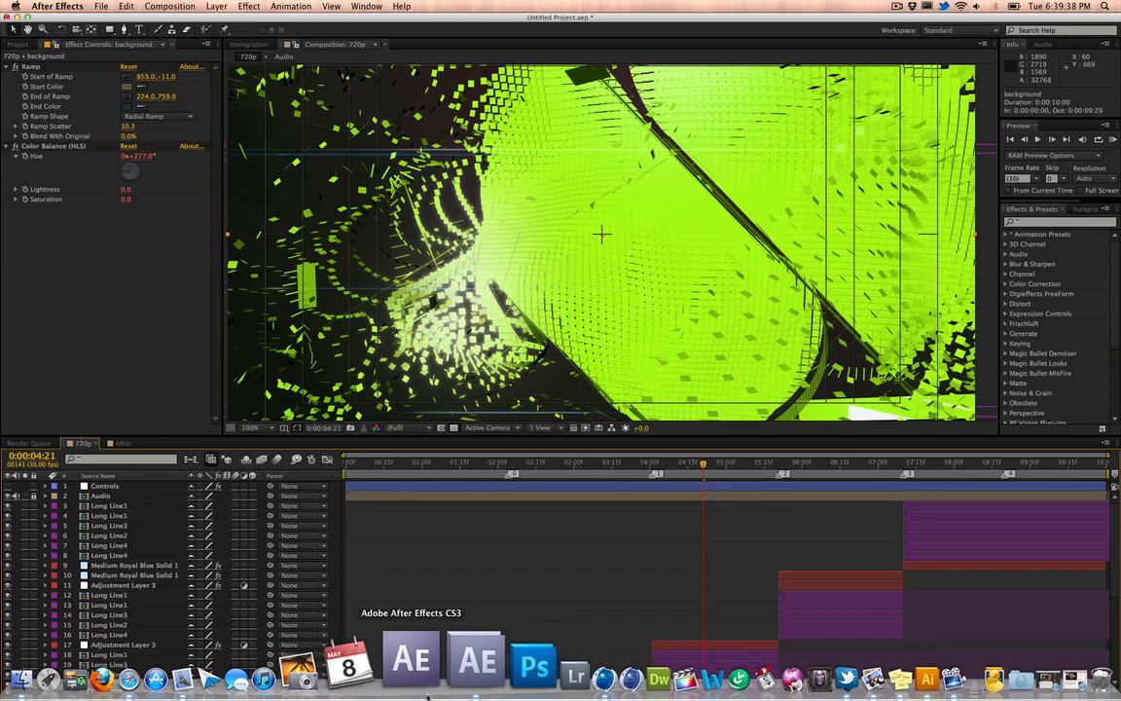
Step: Switch back to Cinema 4D and show the Layer Browser from the Window menu
click(475, 660)
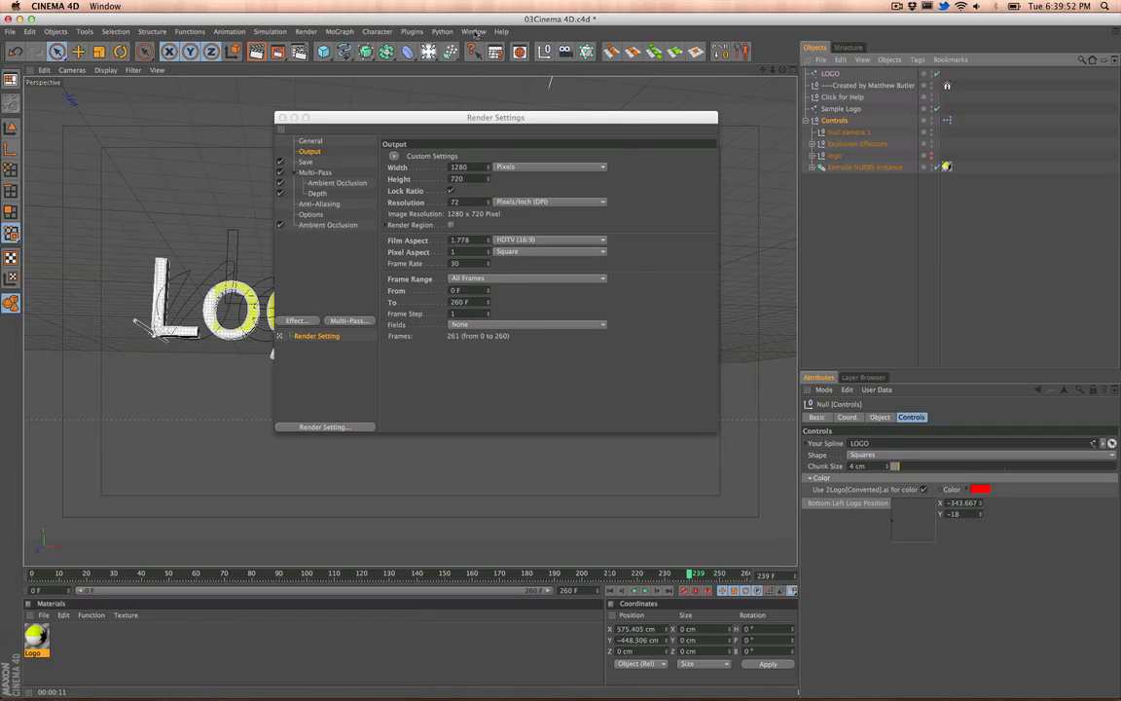
click(475, 31)
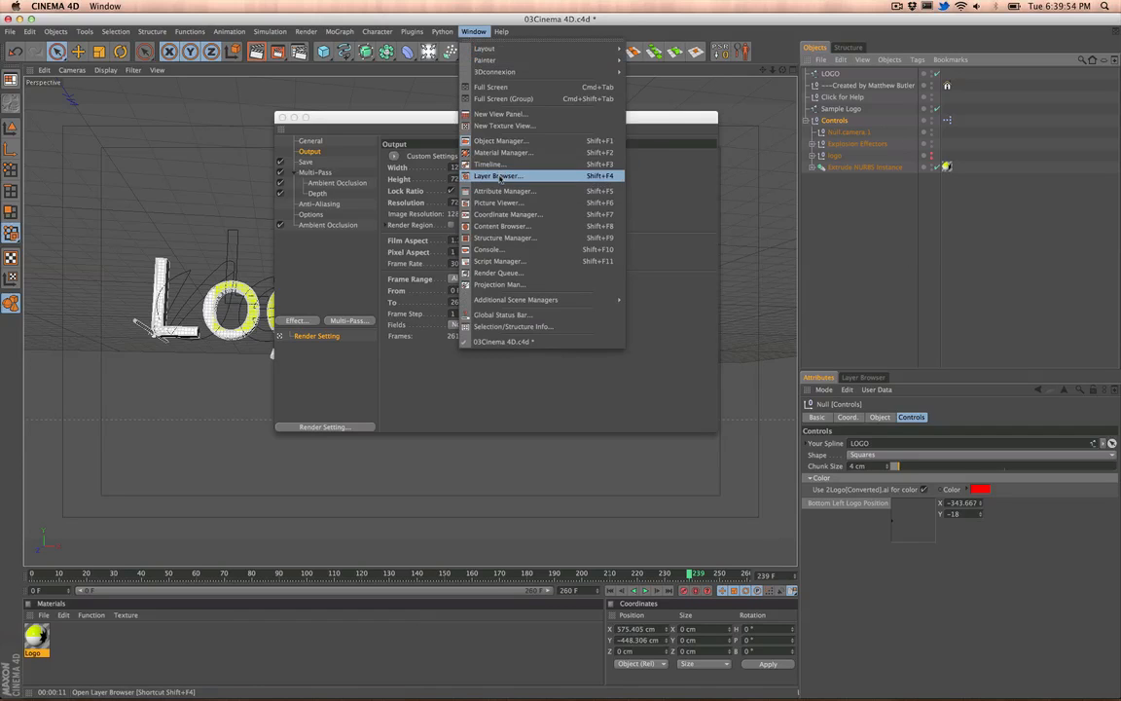
click(498, 176)
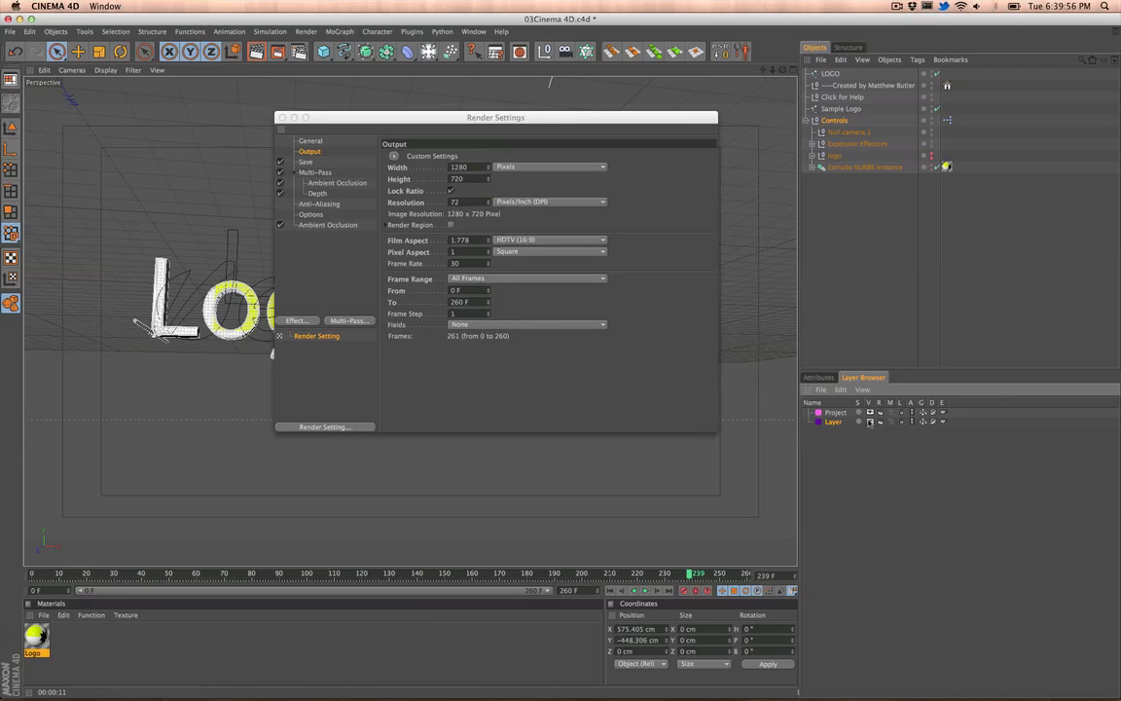